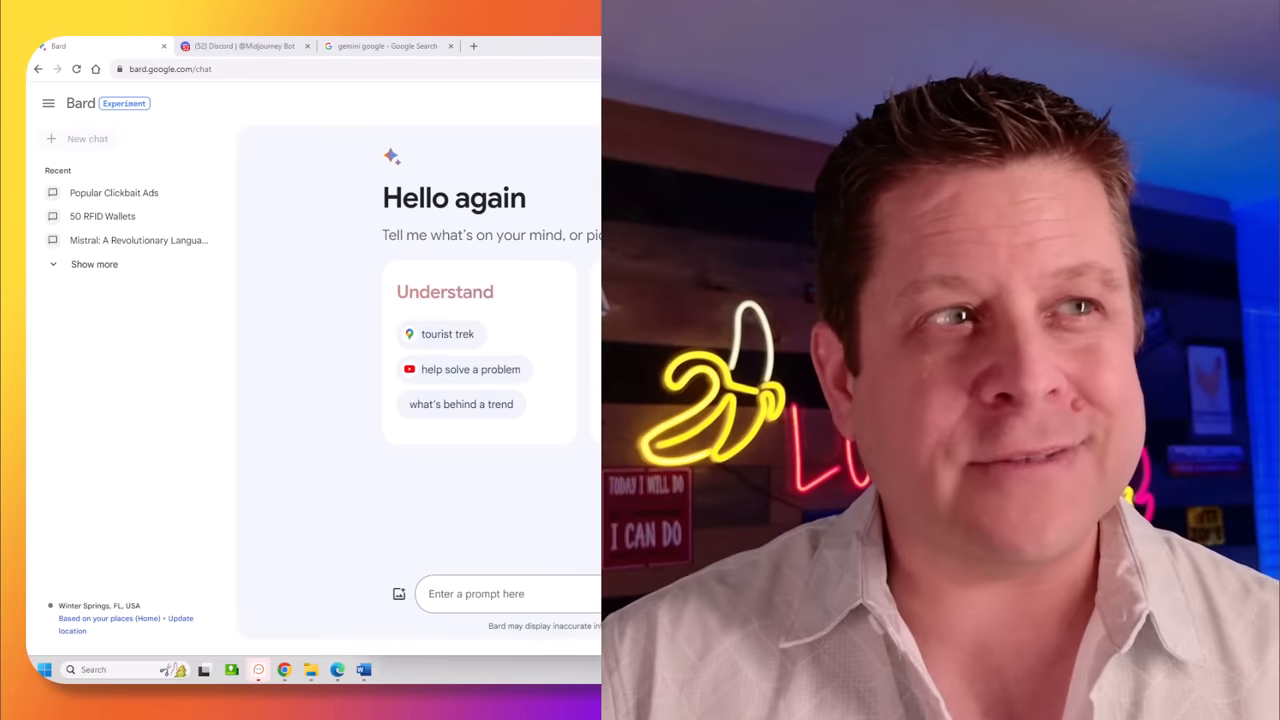
Switch to the 'gemini google' search tab and scroll through the news articles
click(388, 46)
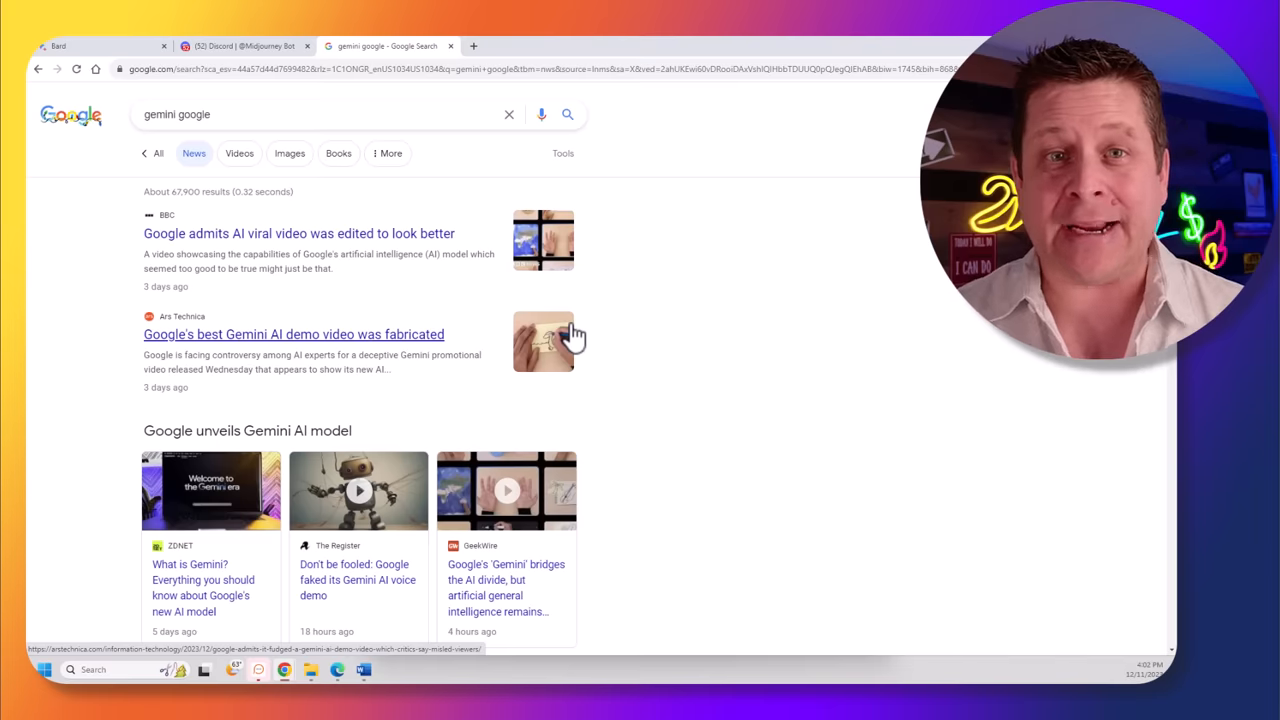
scroll(down, 3)
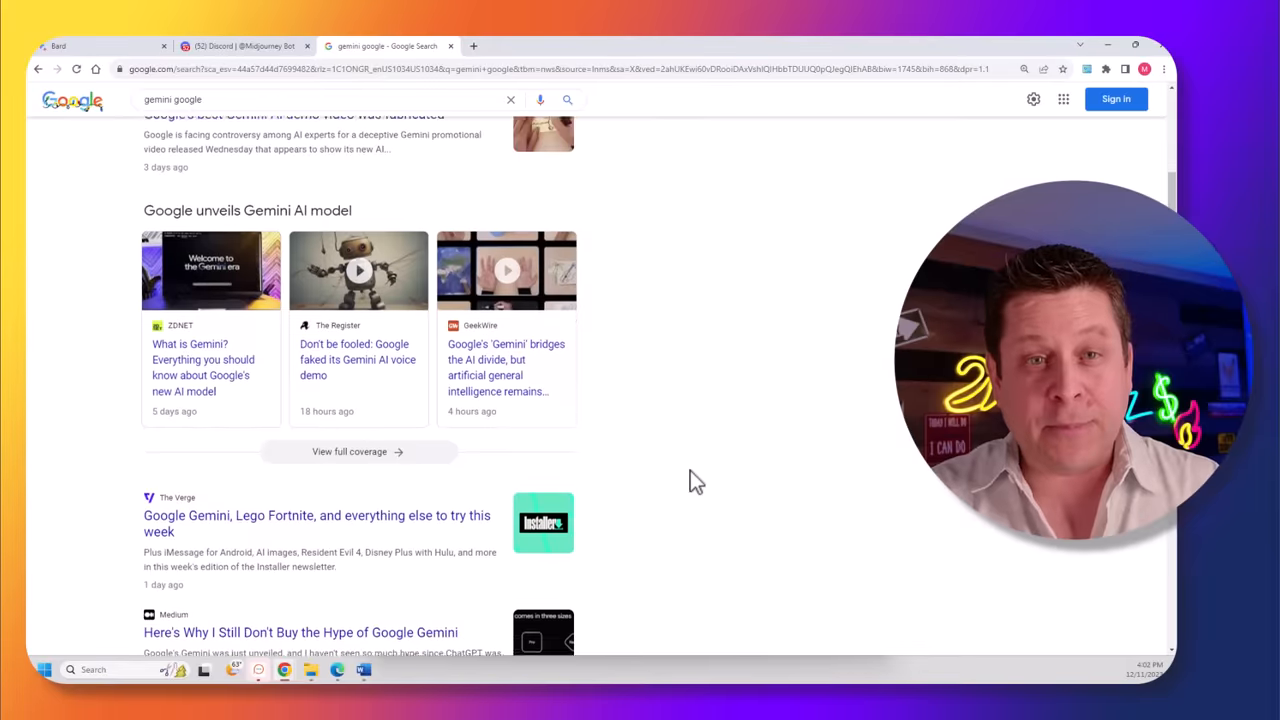
scroll(down, 3)
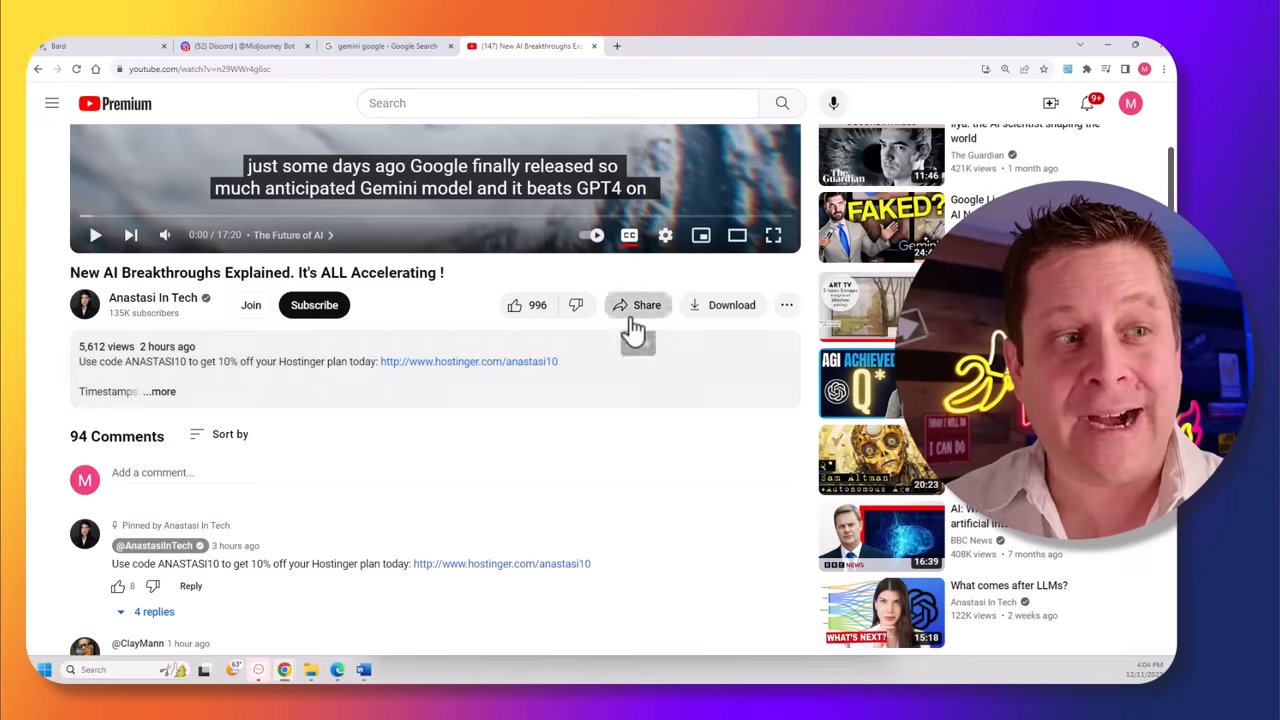
Go to Bard's Extensions page where the YouTube extension is enabled
click(638, 304)
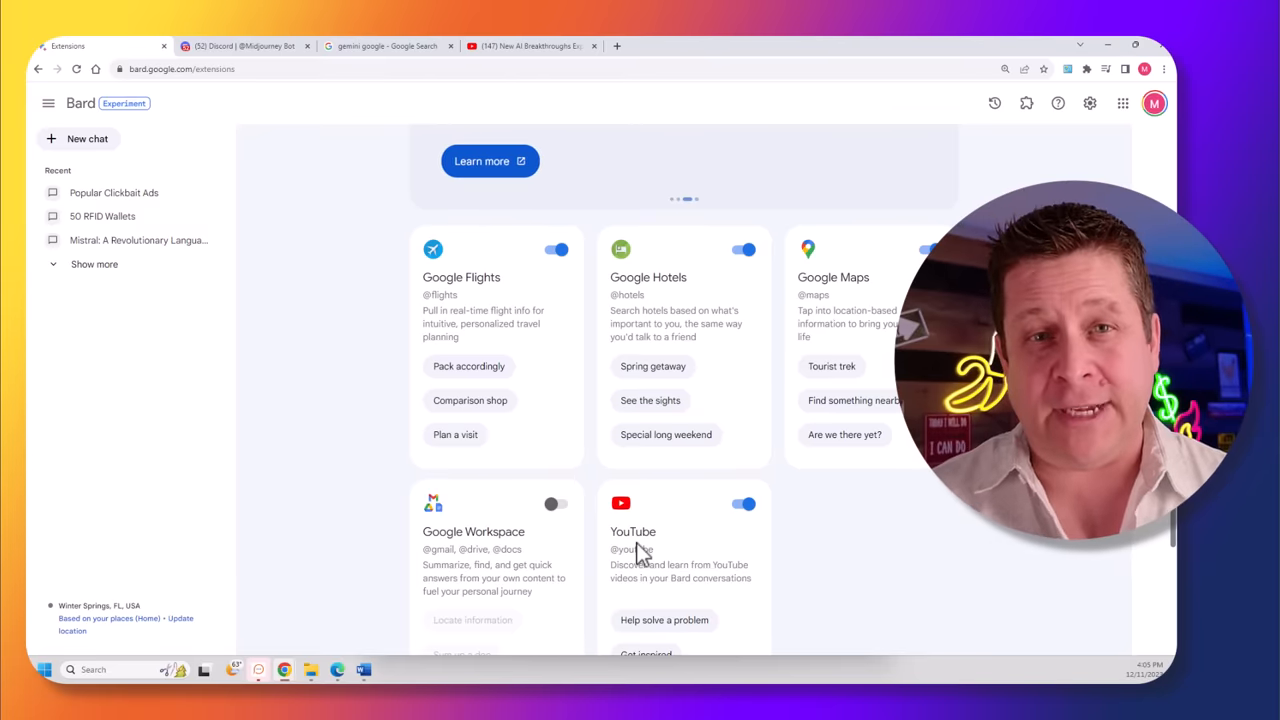
Leave the YouTube Share dialog and return to the new Bard chat tab
scroll(down, 3)
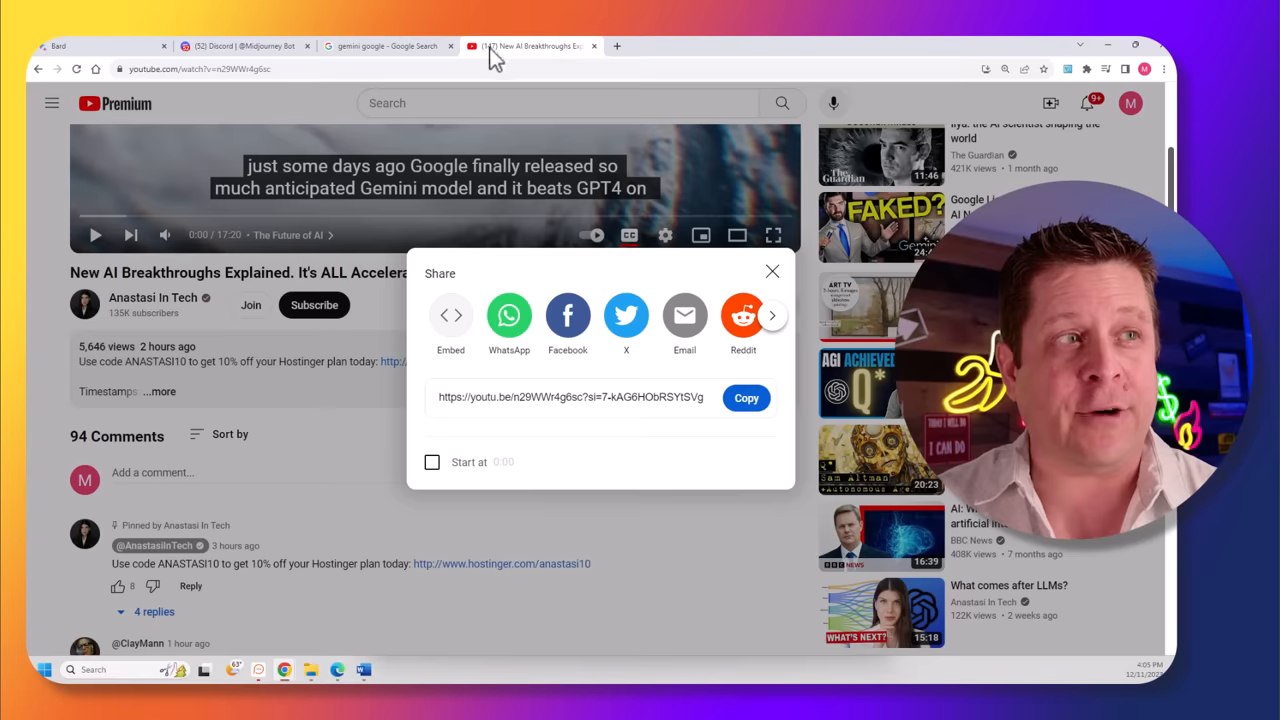
click(200, 68)
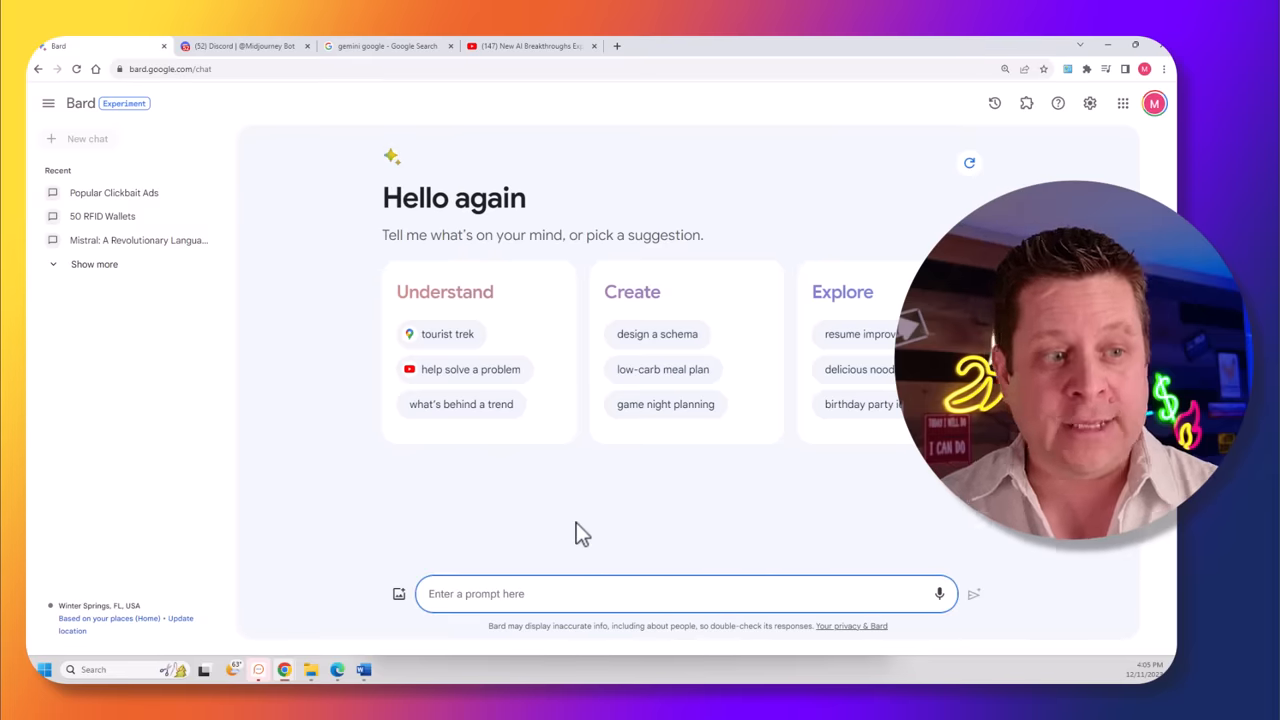
text(@you)
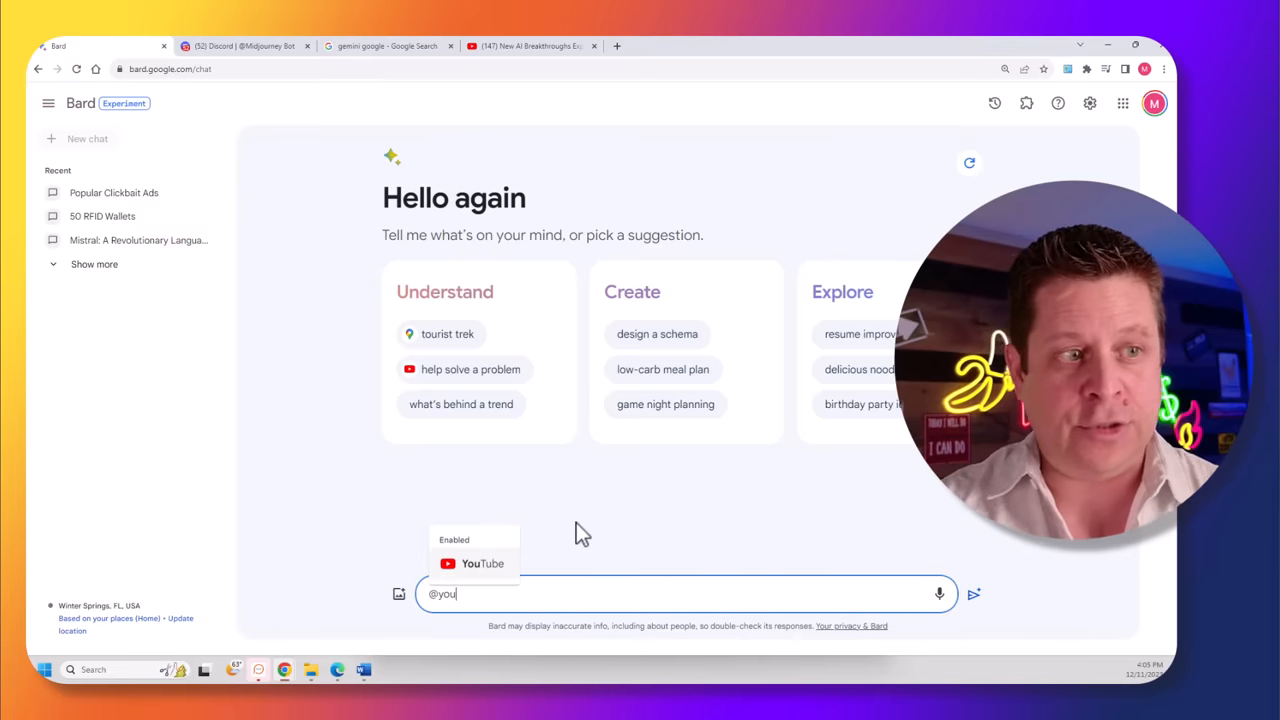
click(484, 564)
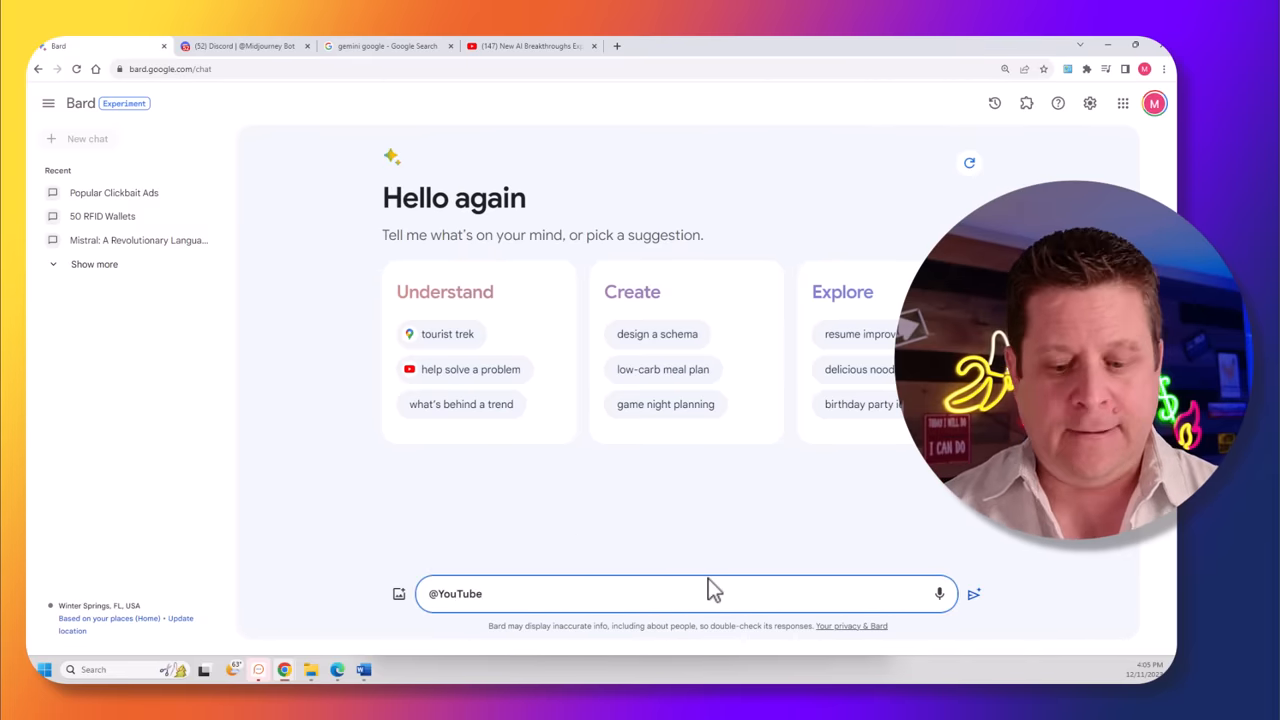
text(please make)
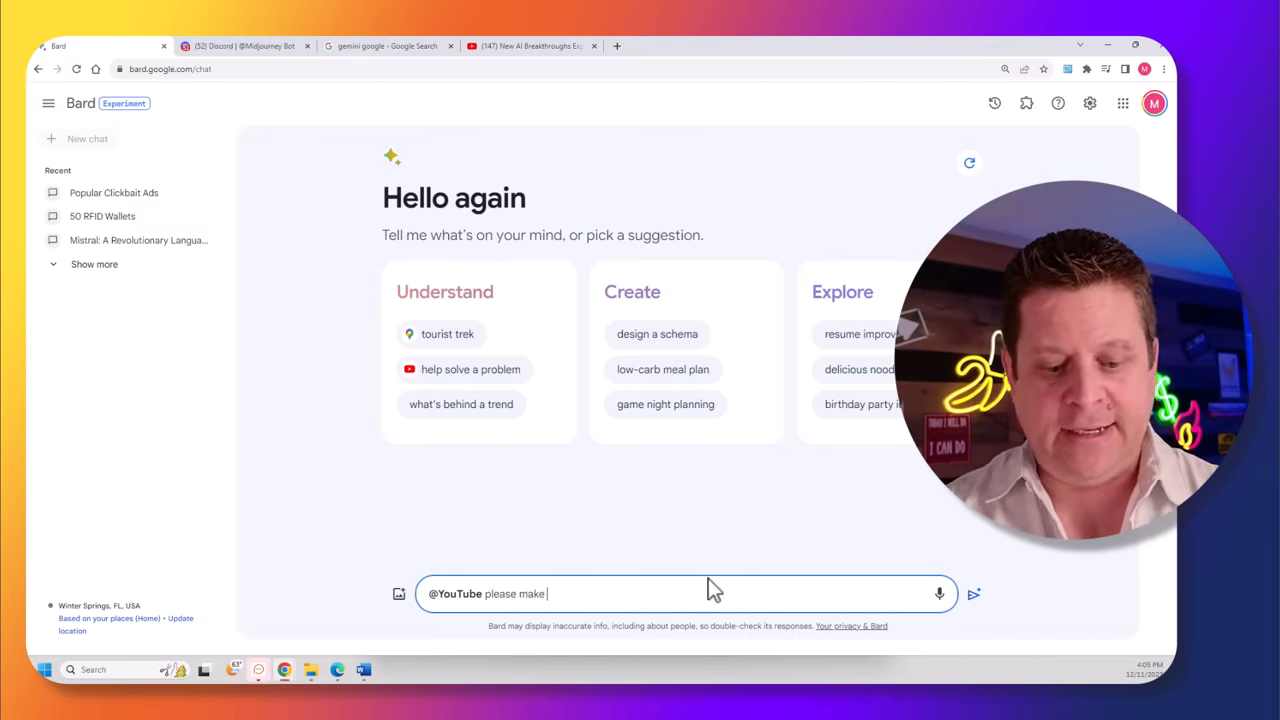
text(deteailed notes from this video)
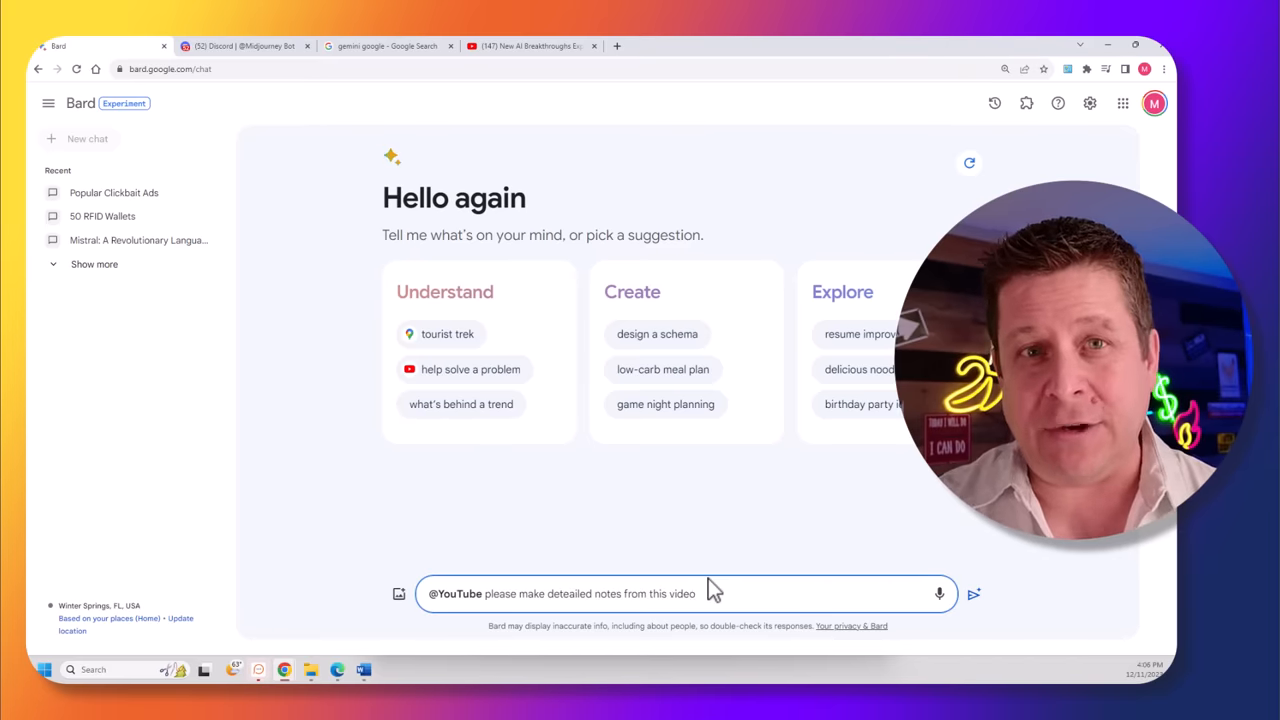
click(972, 592)
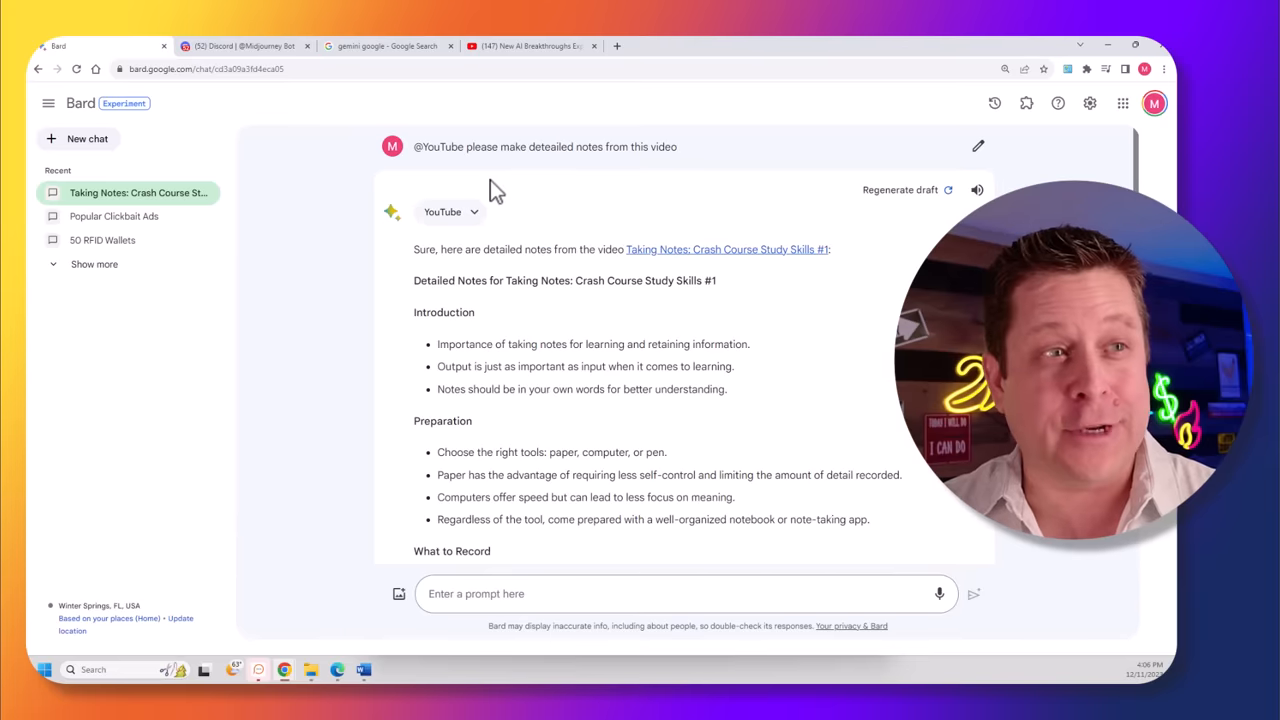
Scroll through Bard's notes on the Crash Course study-skills video with timecodes
scroll(down, 3)
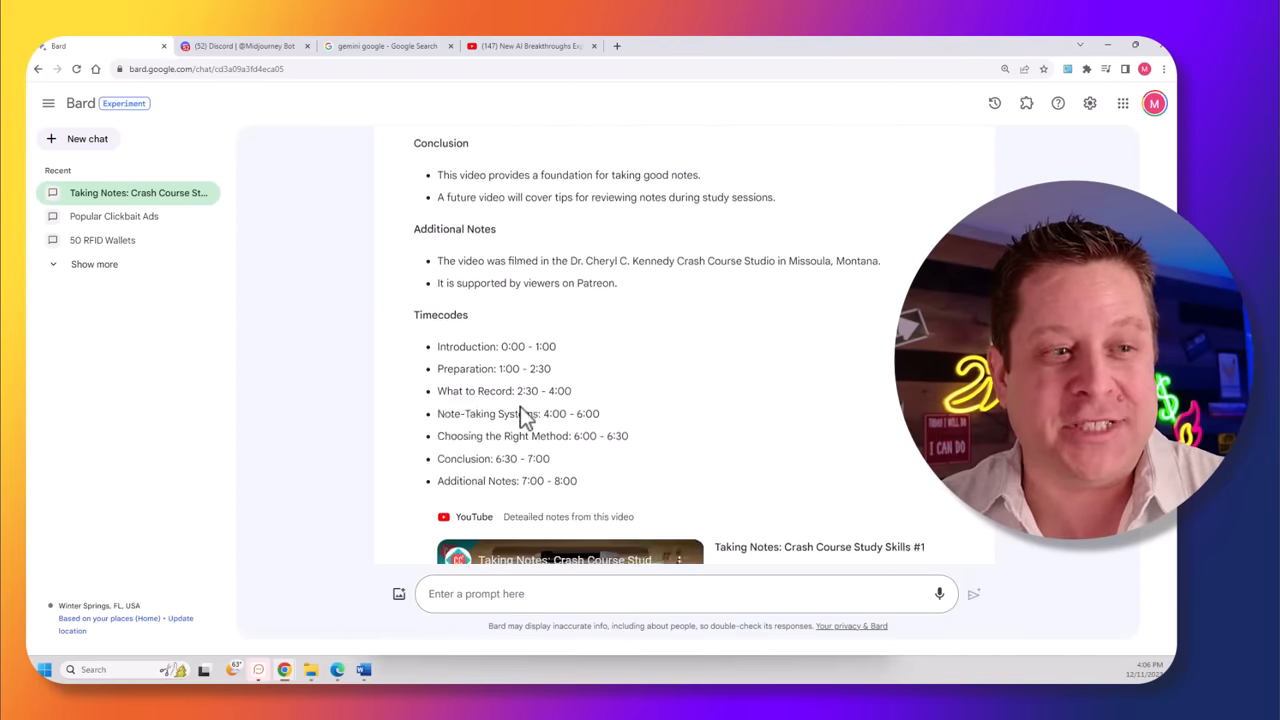
scroll(down, 3)
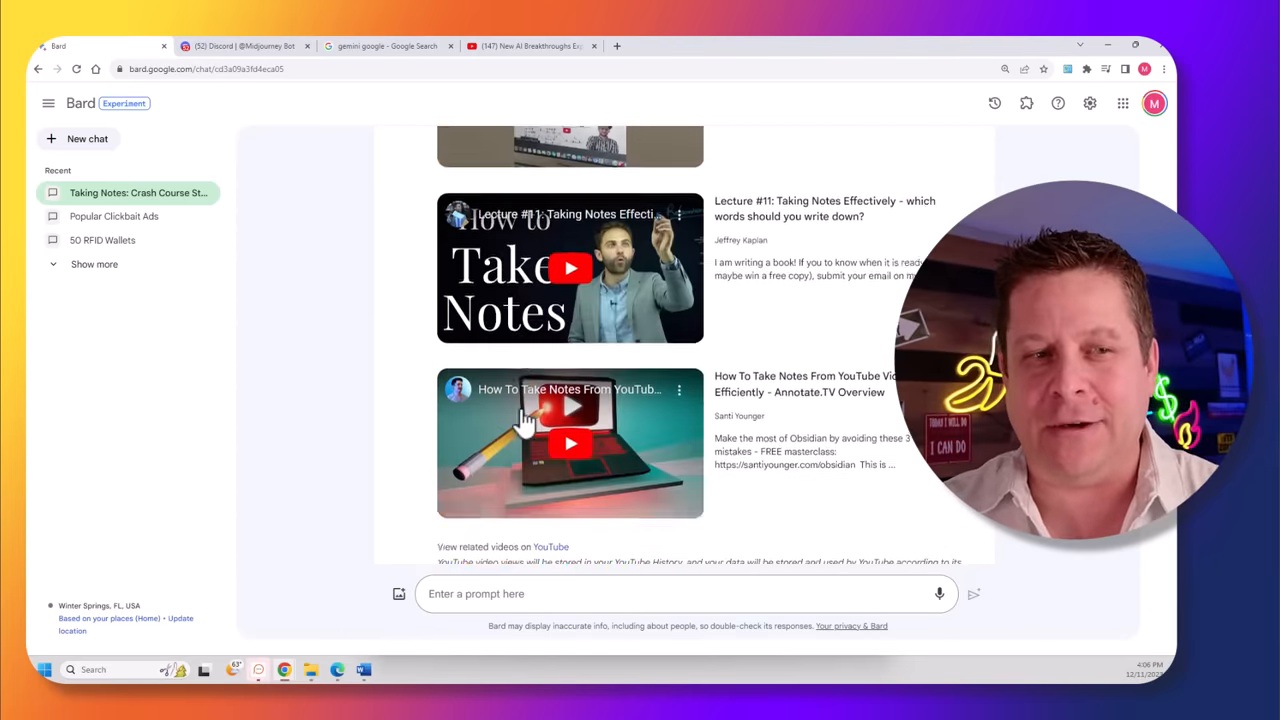
scroll(down, 3)
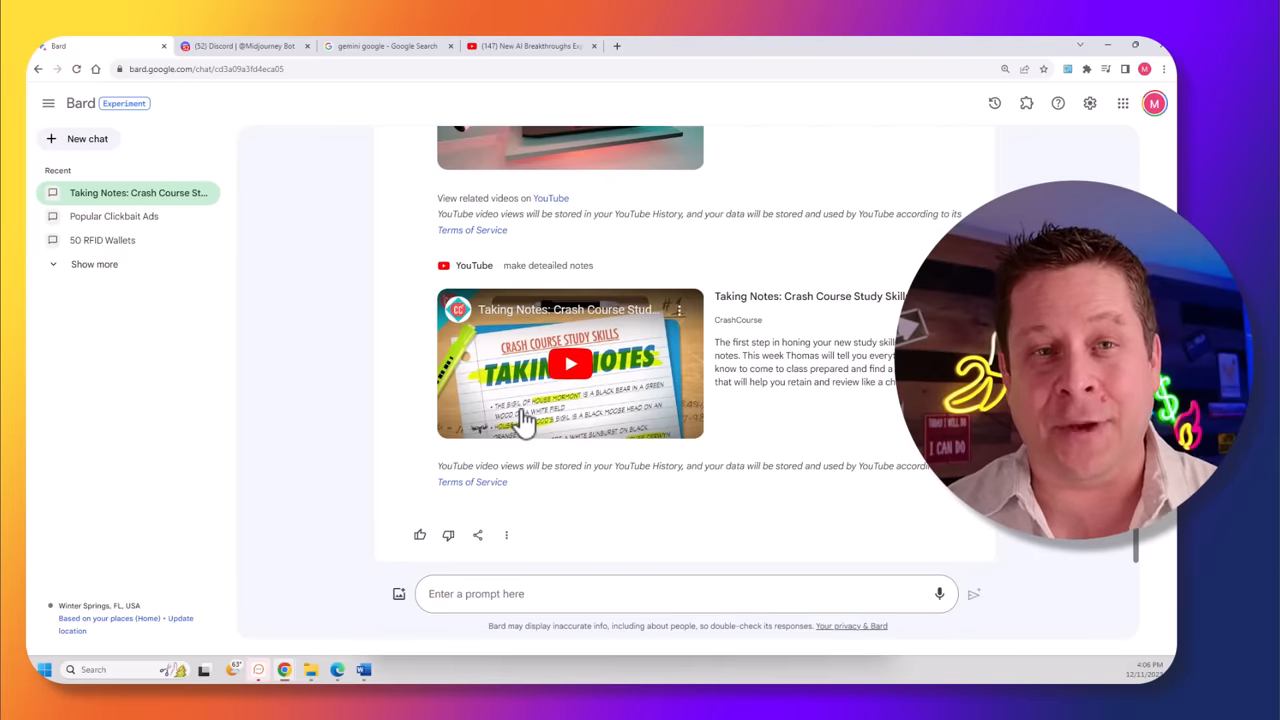
click(576, 592)
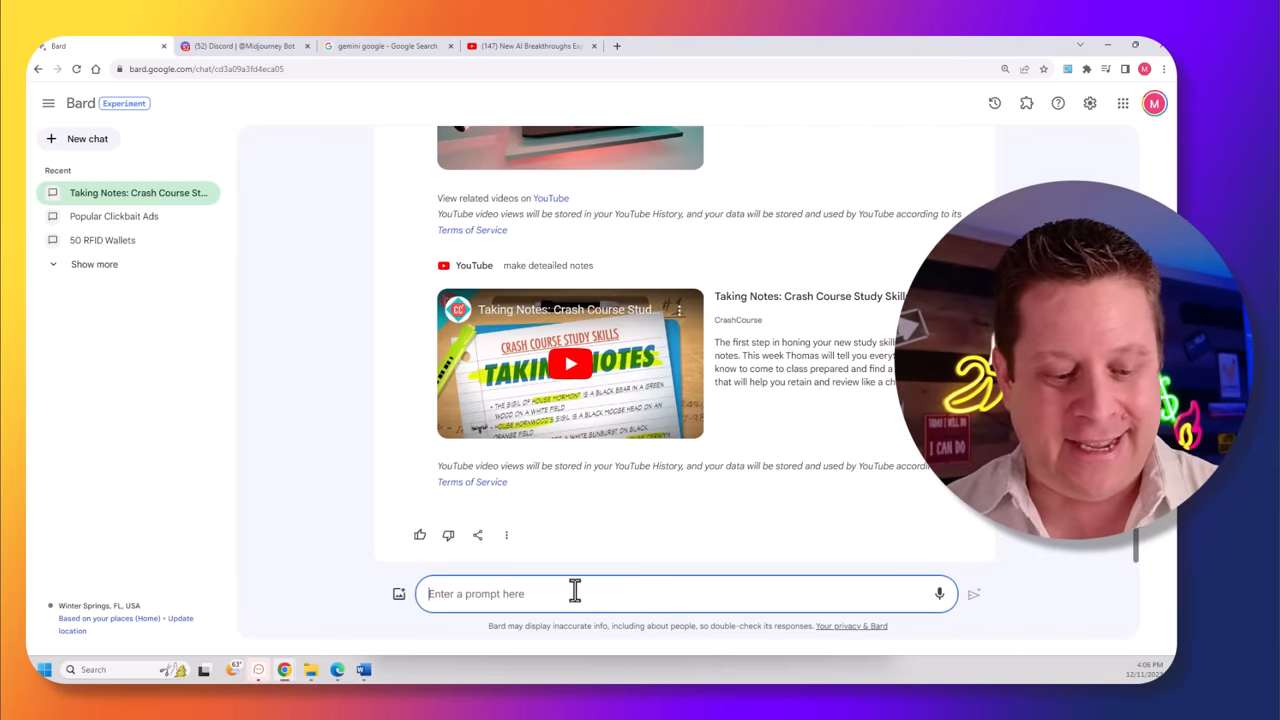
text(@you)
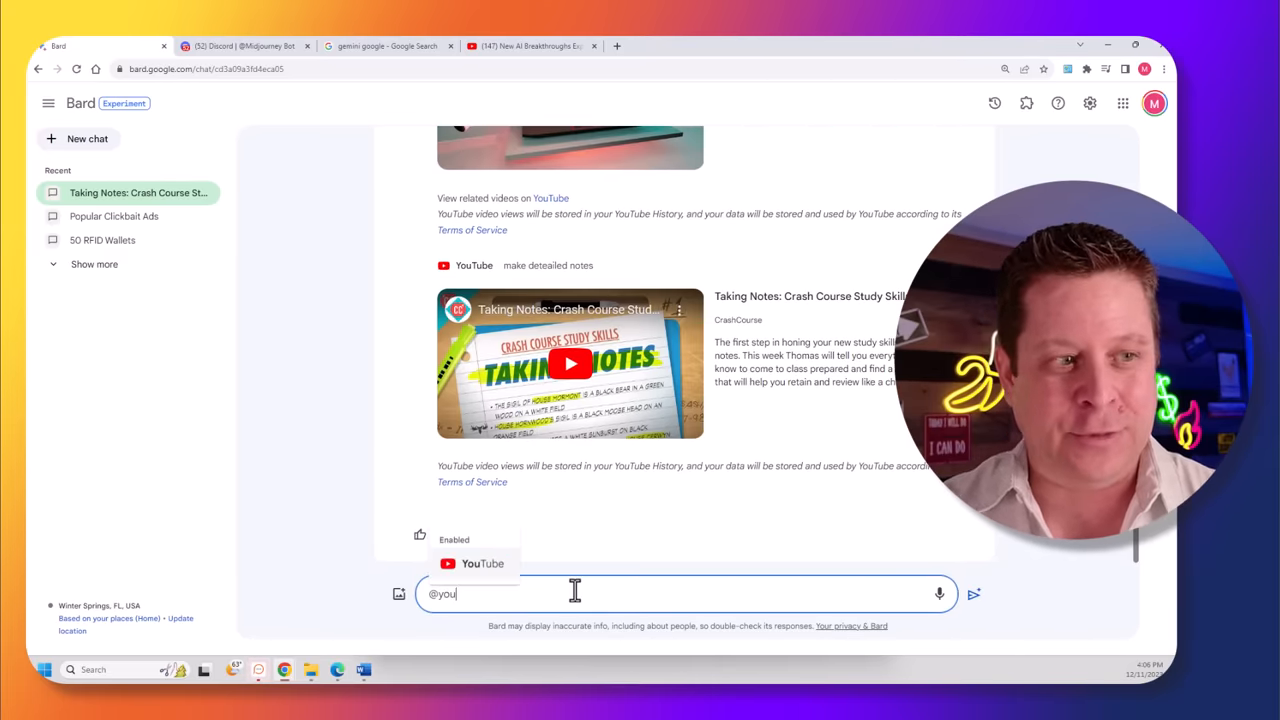
text(YouTube ple)
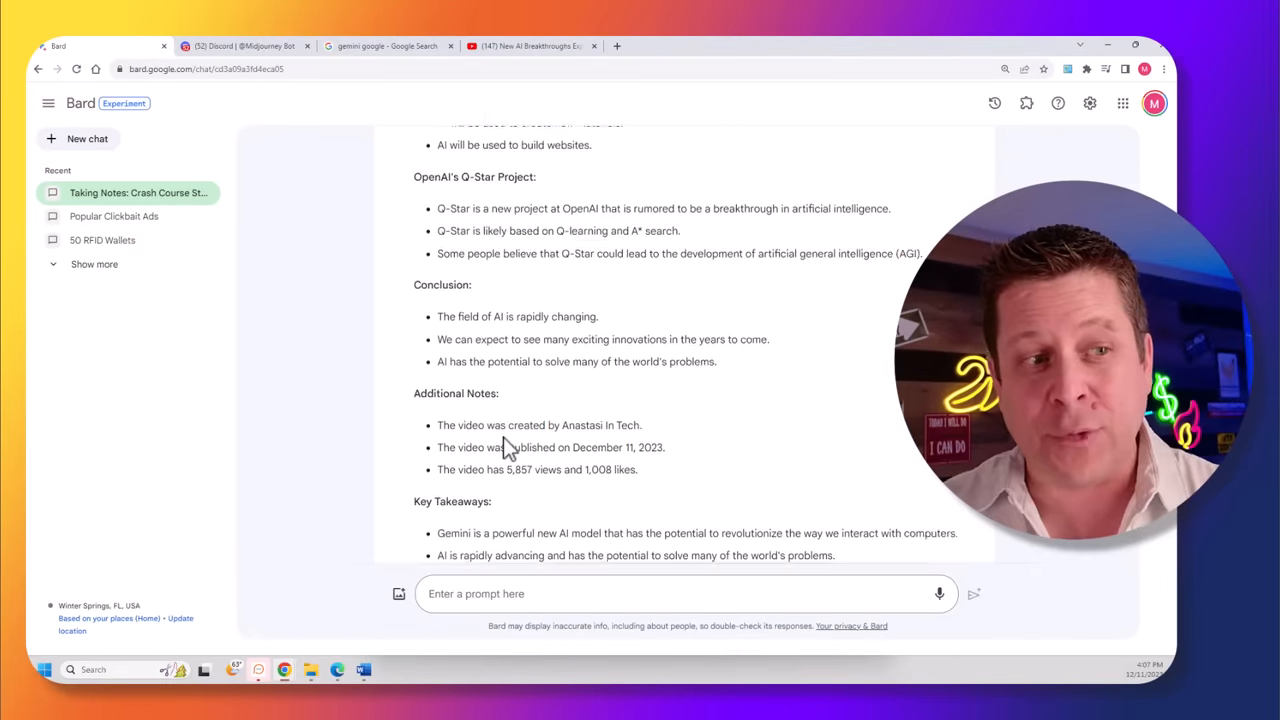
scroll(down, 3)
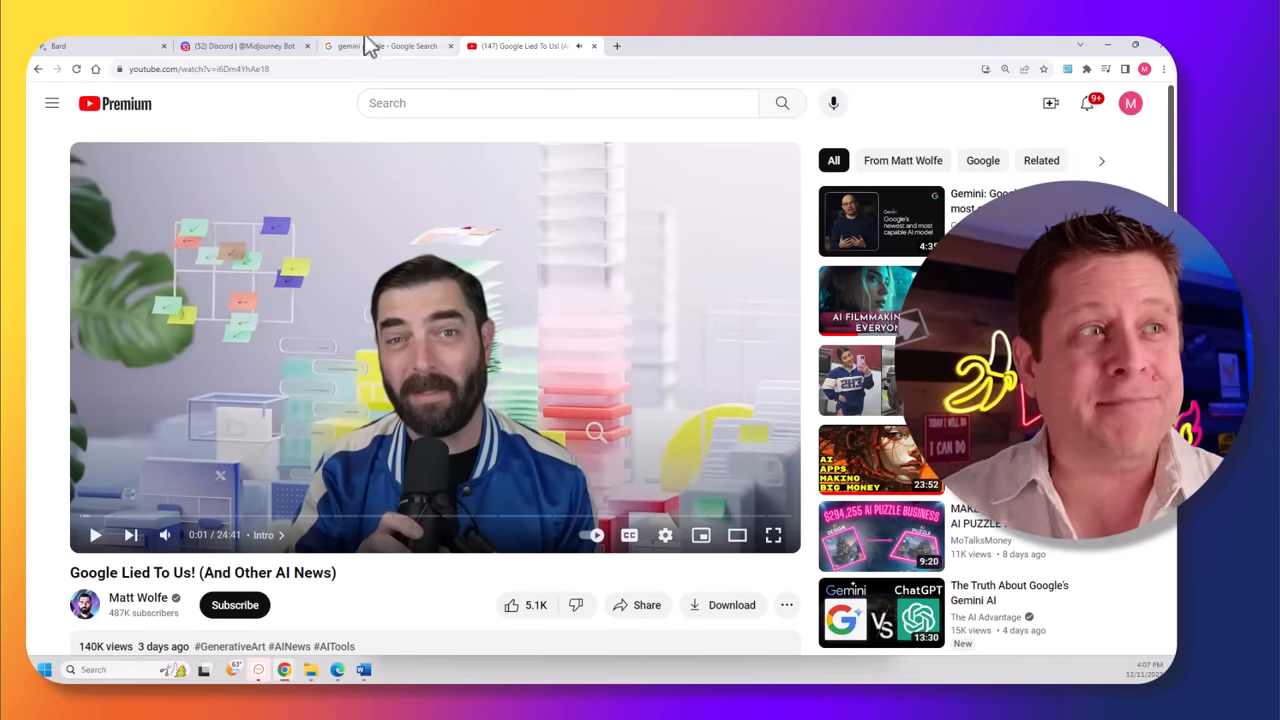
click(100, 46)
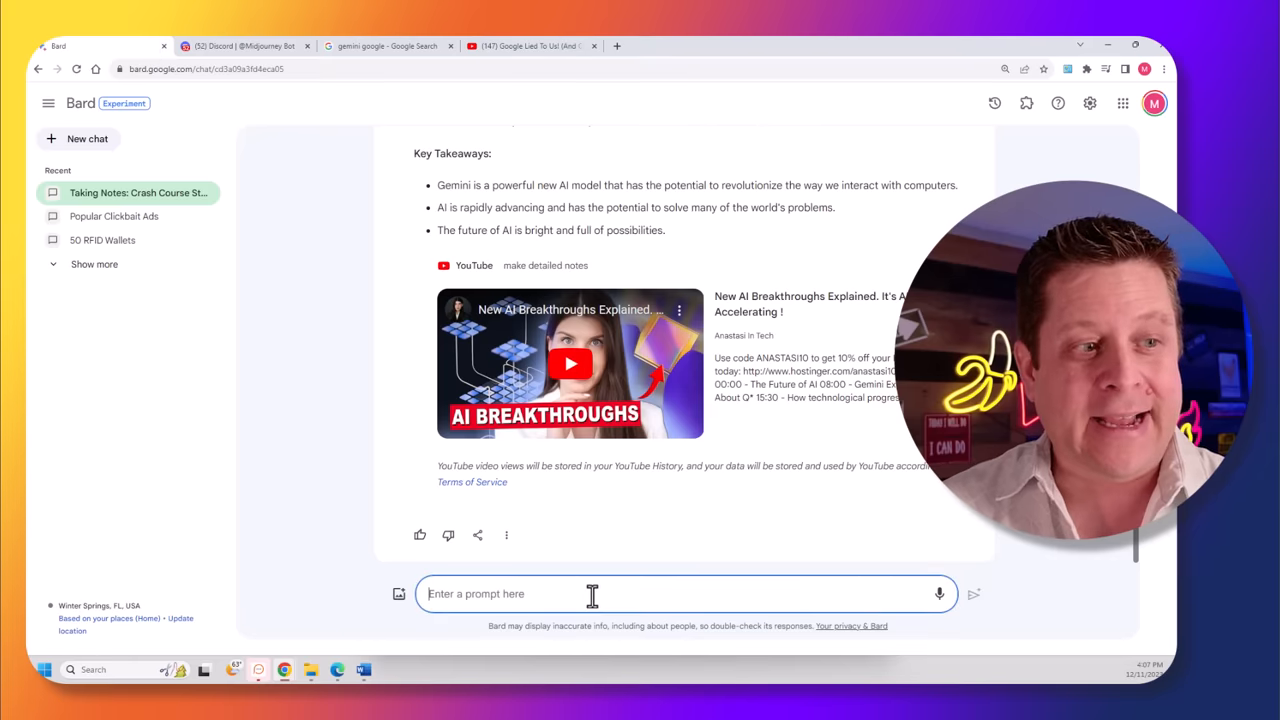
text(@YouTube please make detailed notes from this video https://www.youtube.com/watch?v=i6Dm4YhAe18)
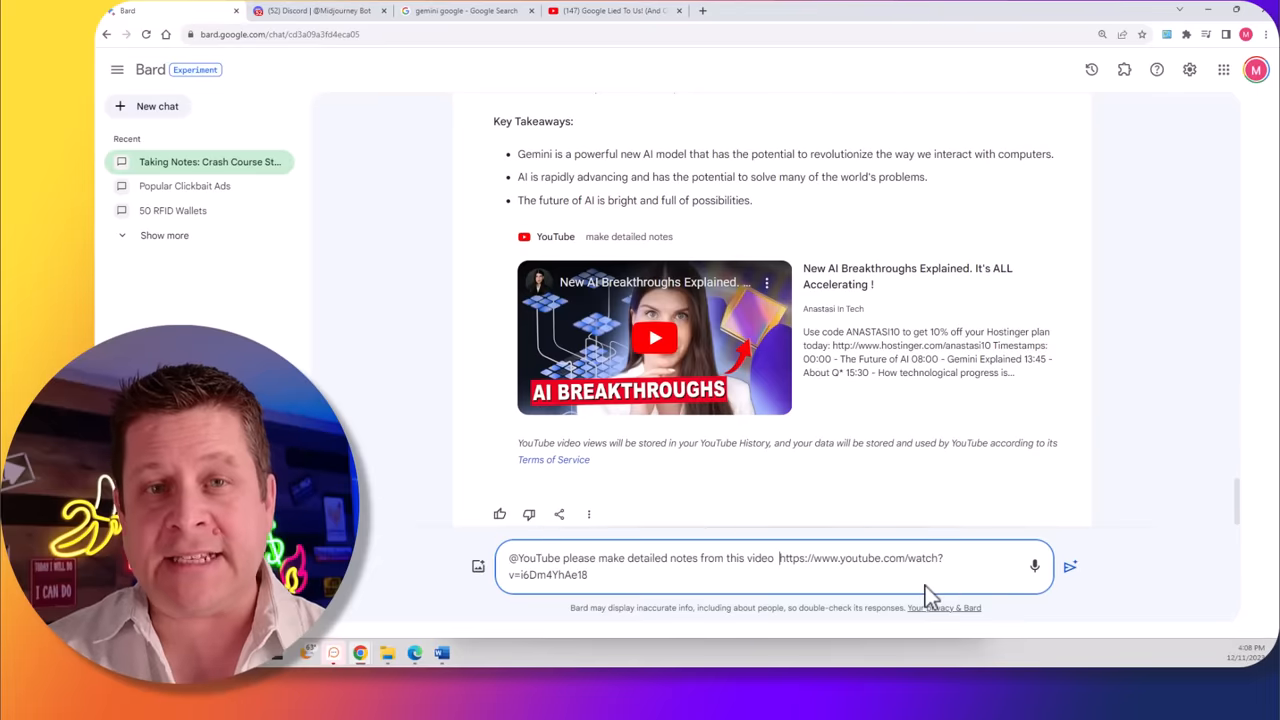
click(1068, 566)
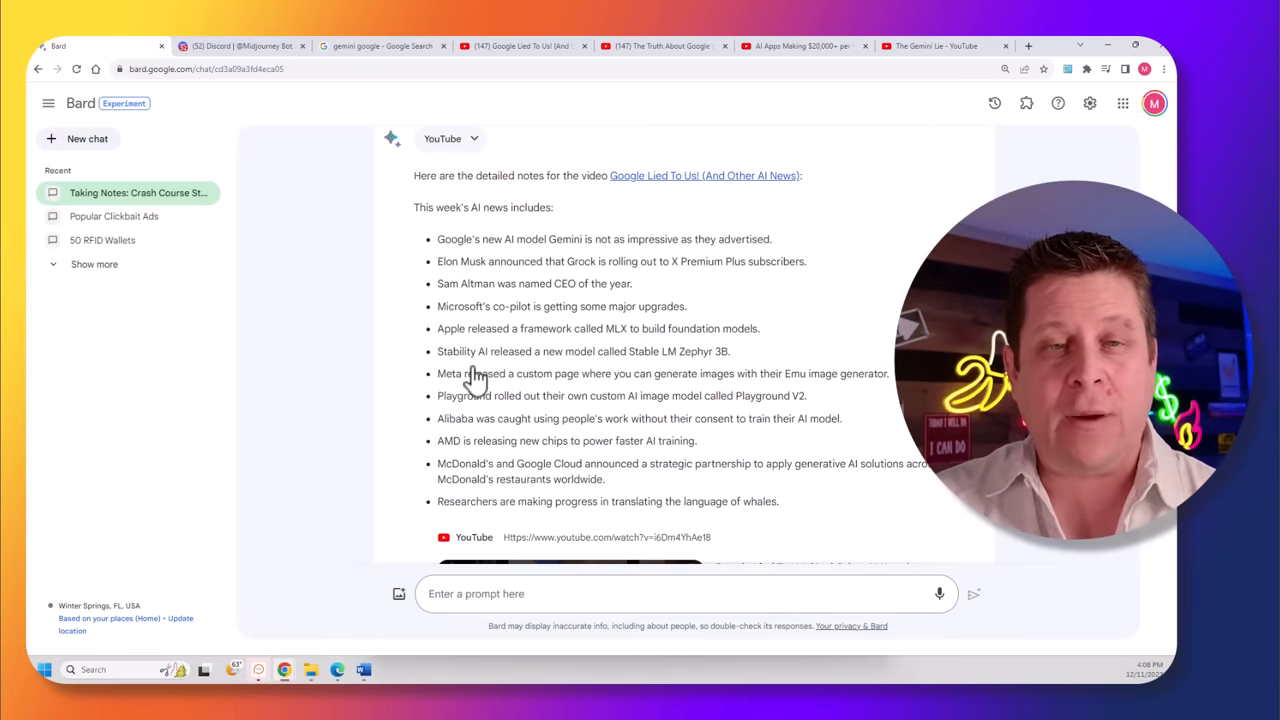
scroll(down, 3)
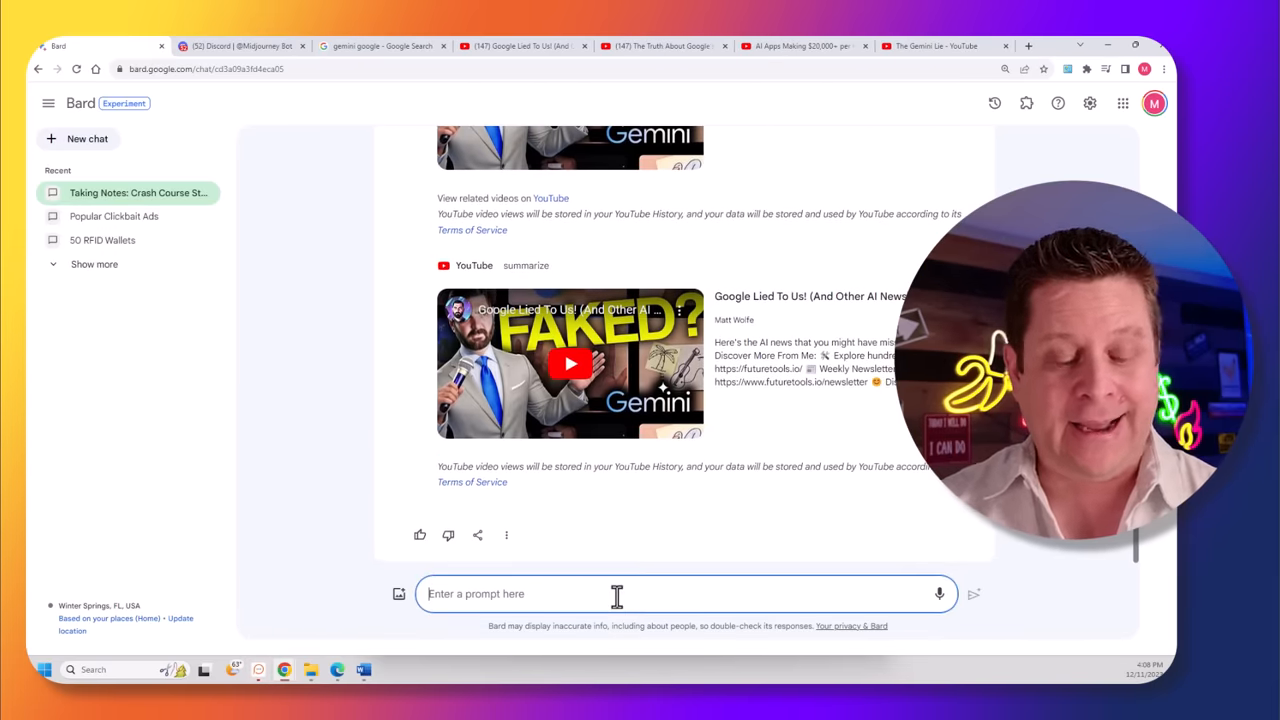
text(@YouTube please)
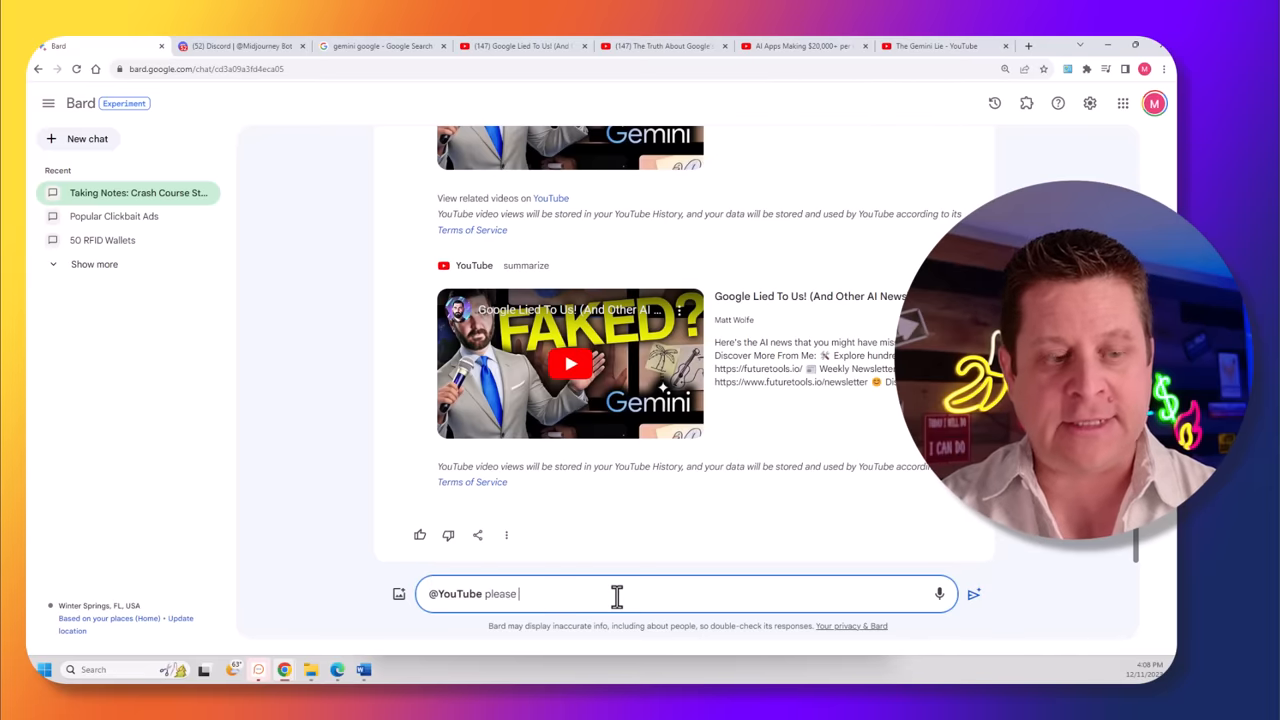
text(summarize and take notes on the follo)
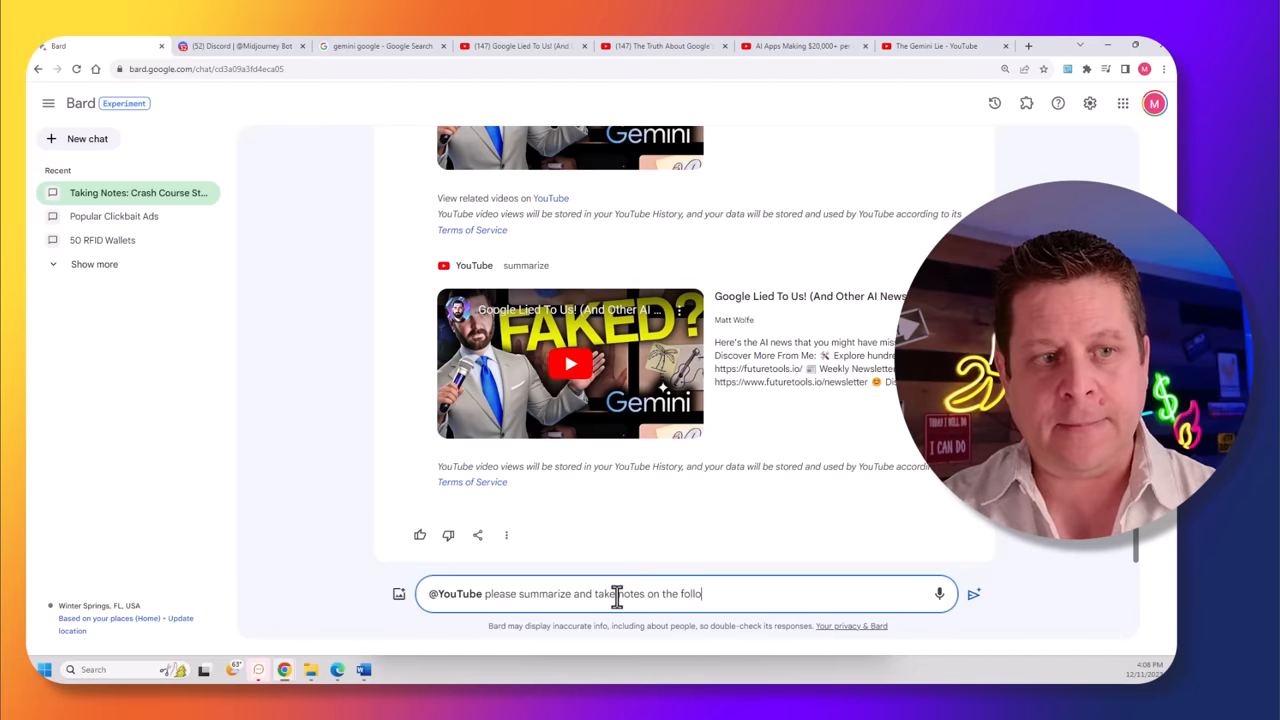
text(@YouTube please make detailed notes from this video)
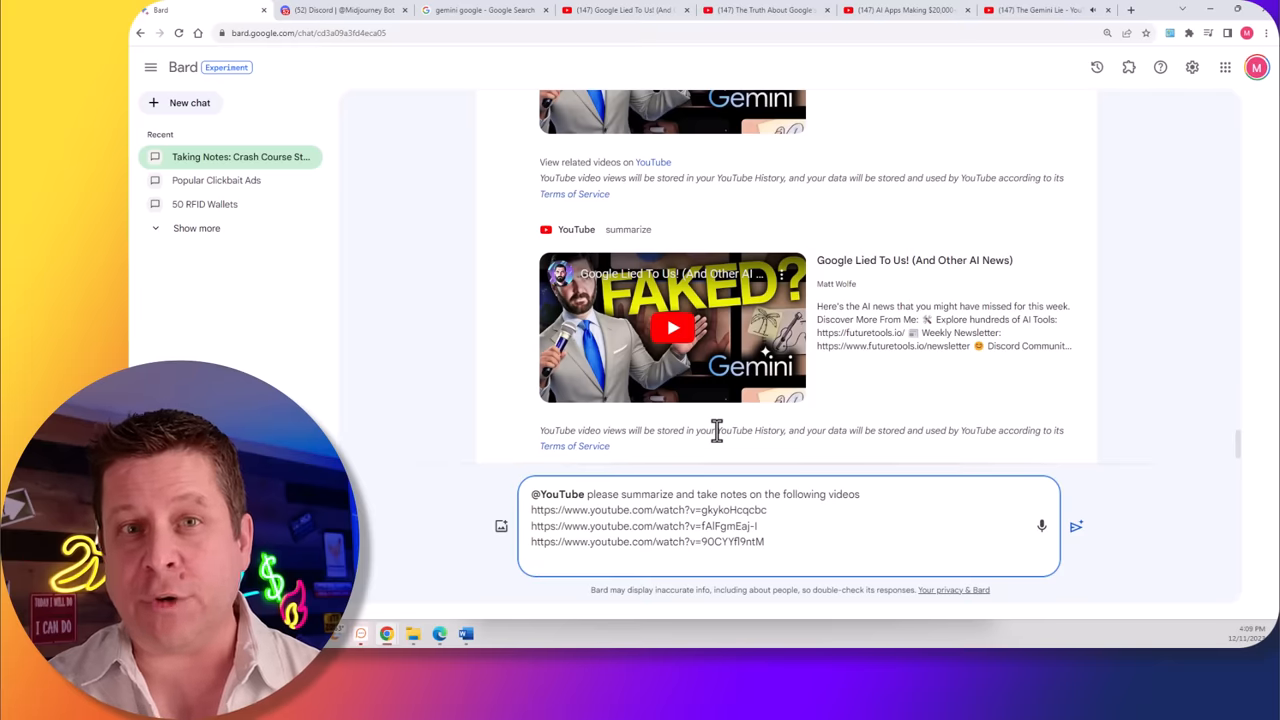
click(1076, 526)
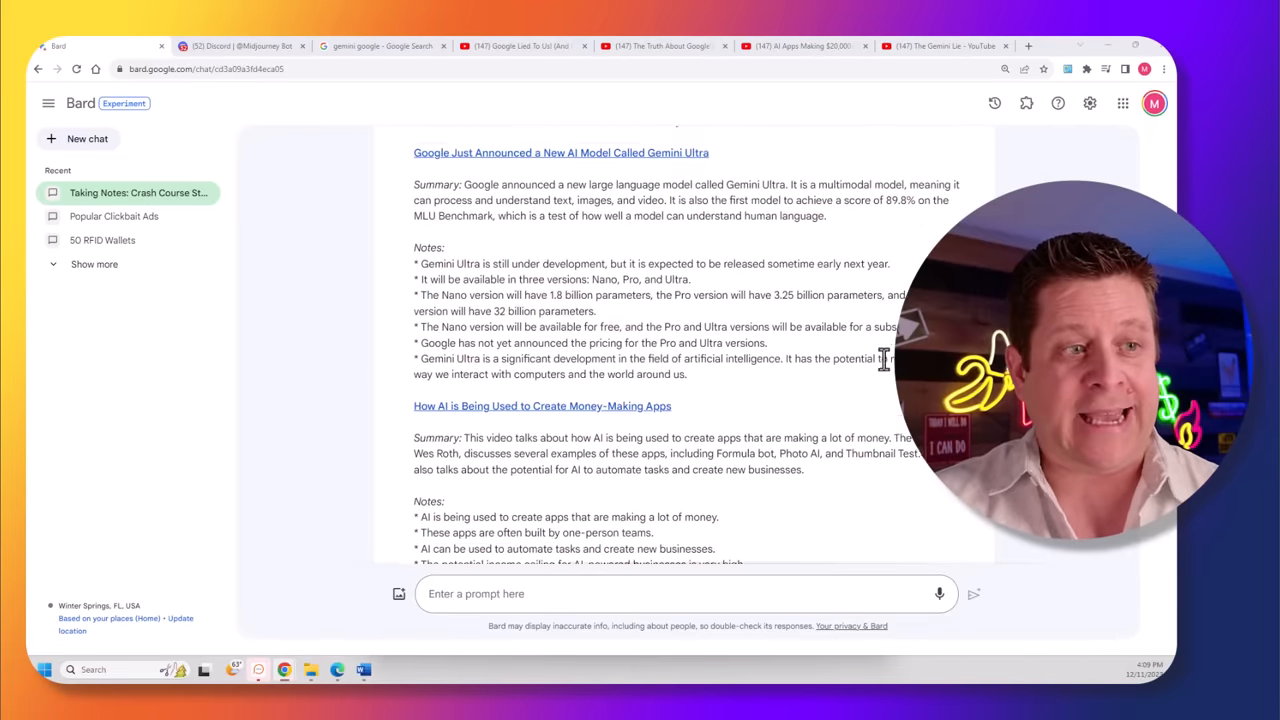
scroll(down, 3)
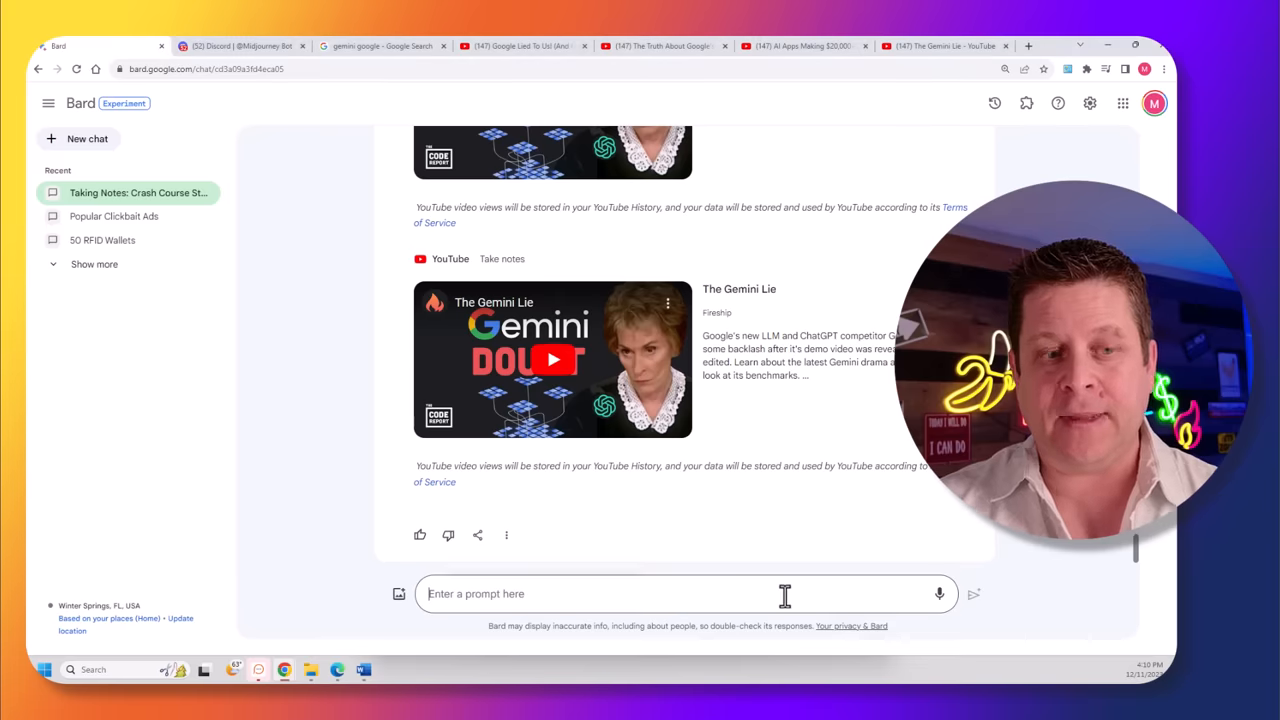
Ask for 'one big article about all these videos we went thru today' and read the AI News Roundup
text(p)
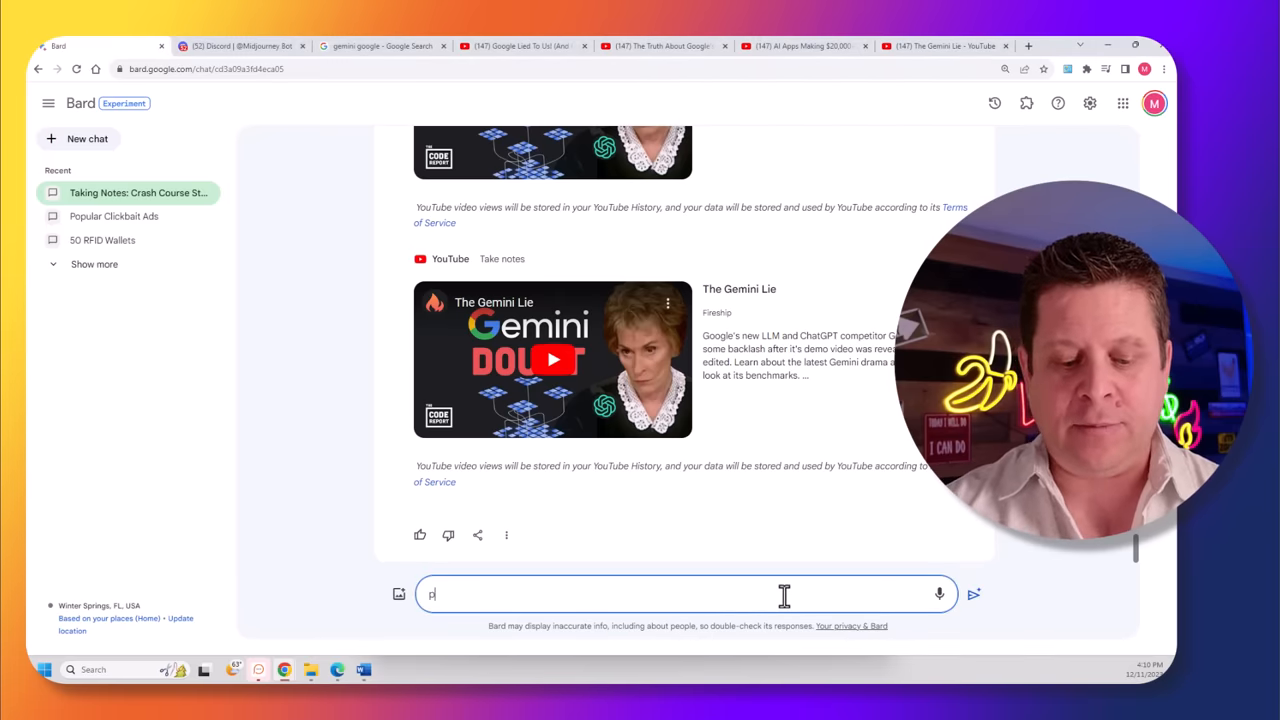
text(lease make one big article a)
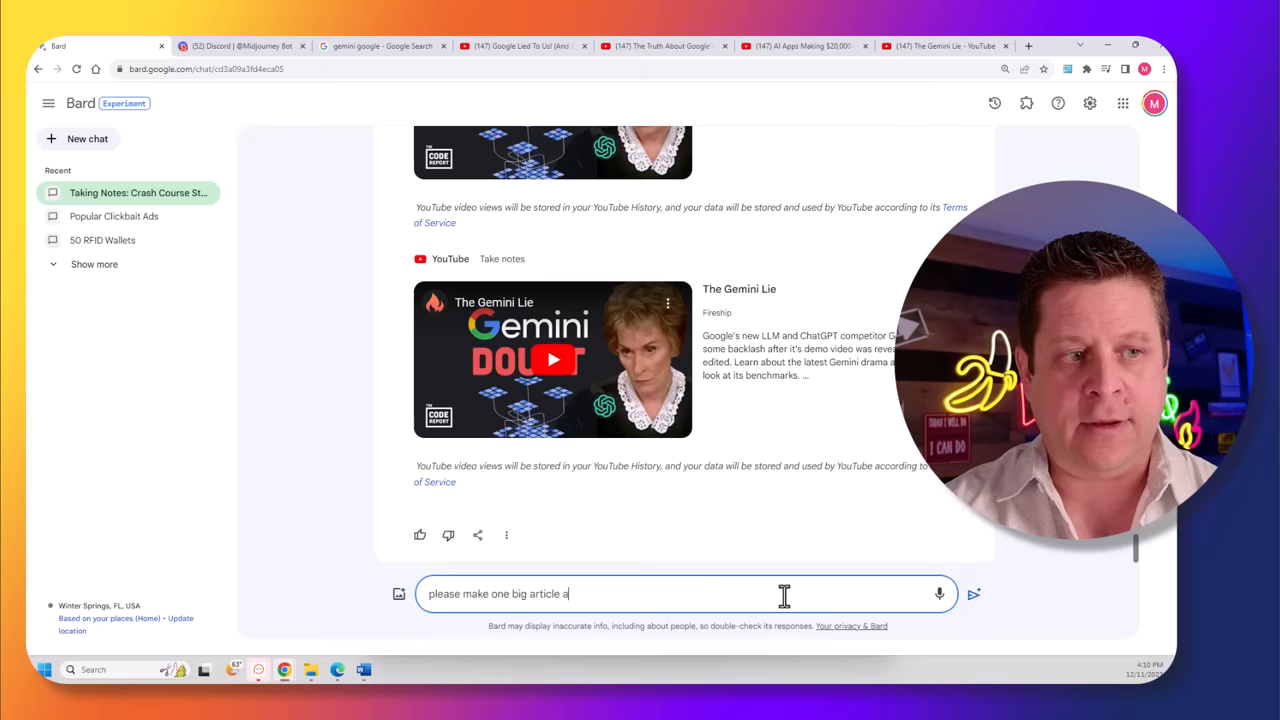
text(bout all these videos we wen)
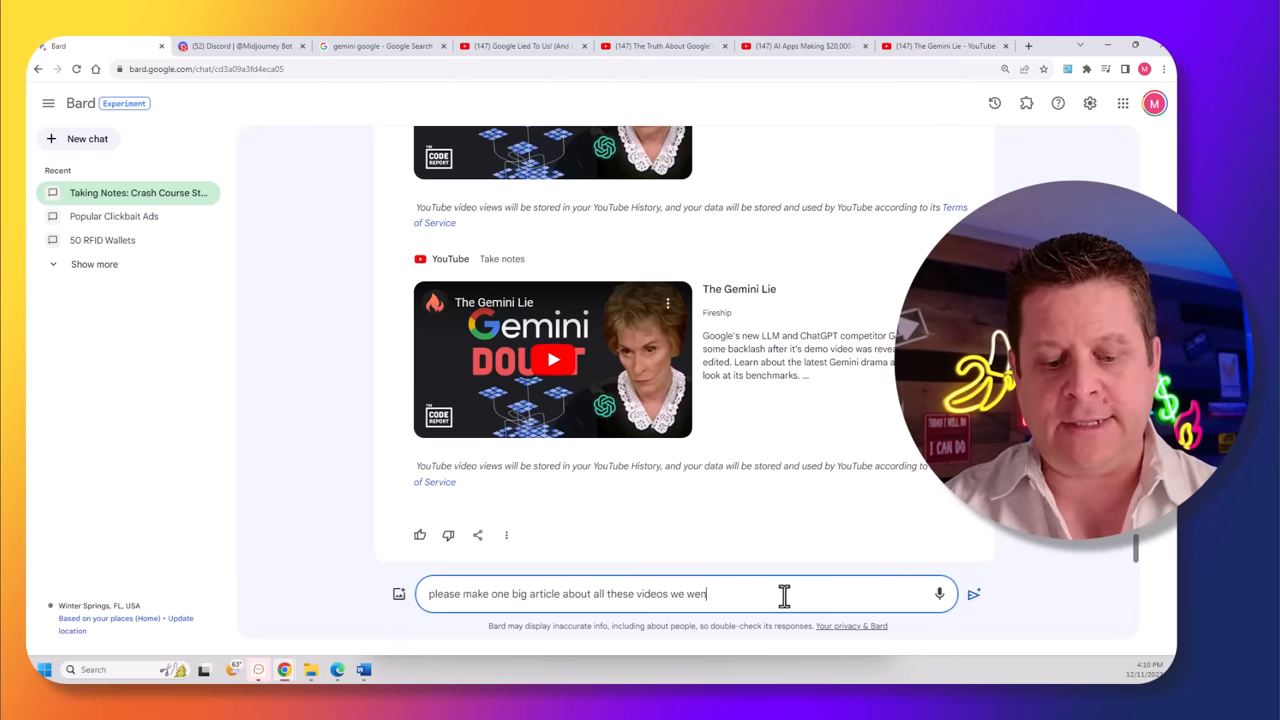
text(thru tod)
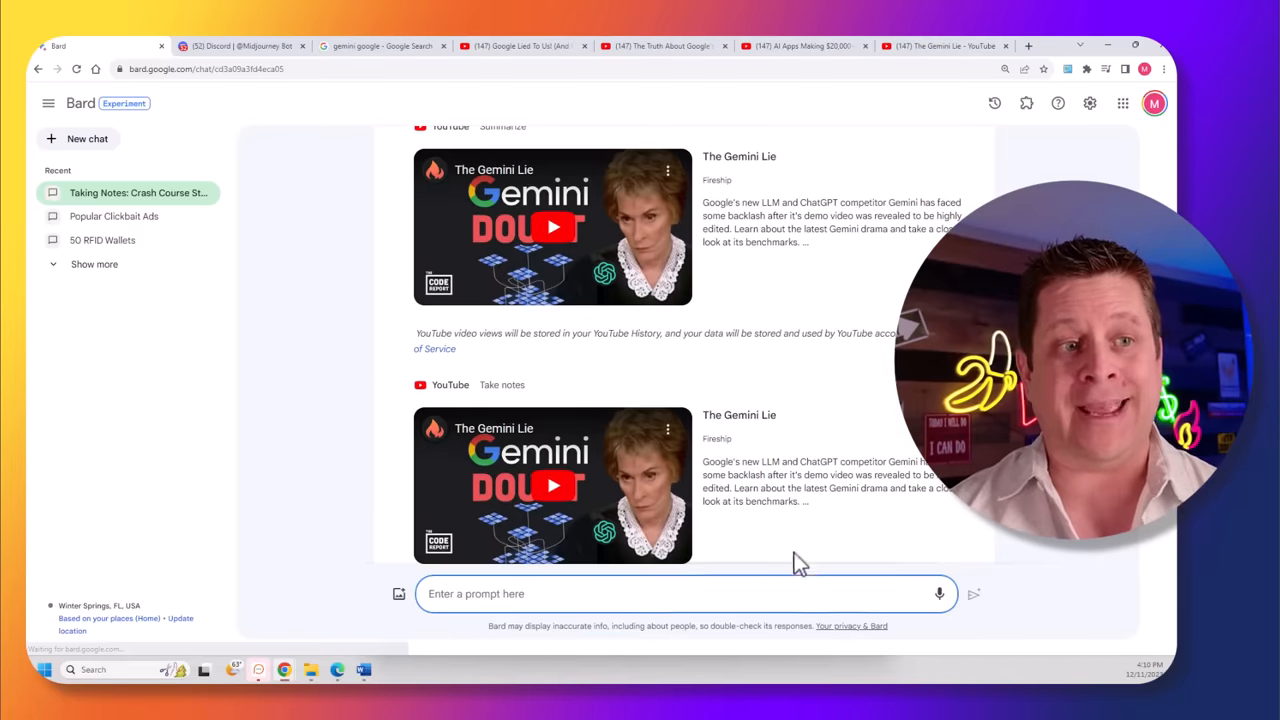
text(please make one big article about all these videos we went thru today)
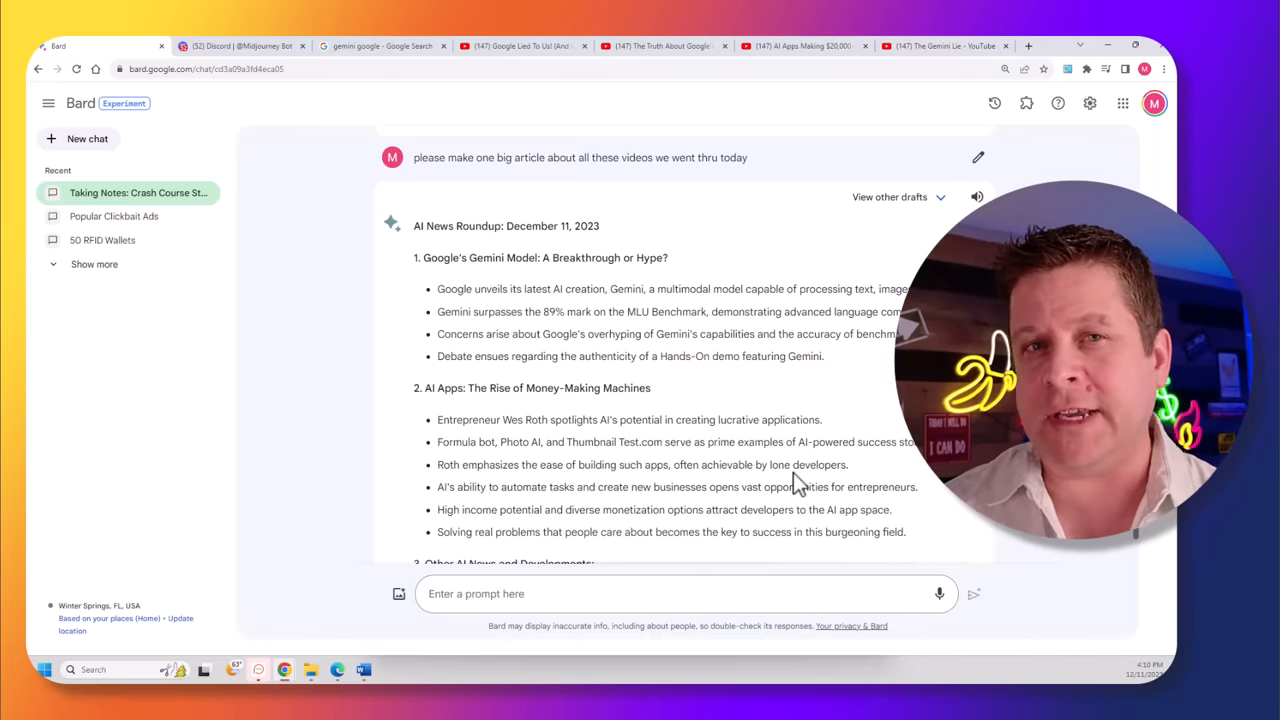
scroll(down, 3)
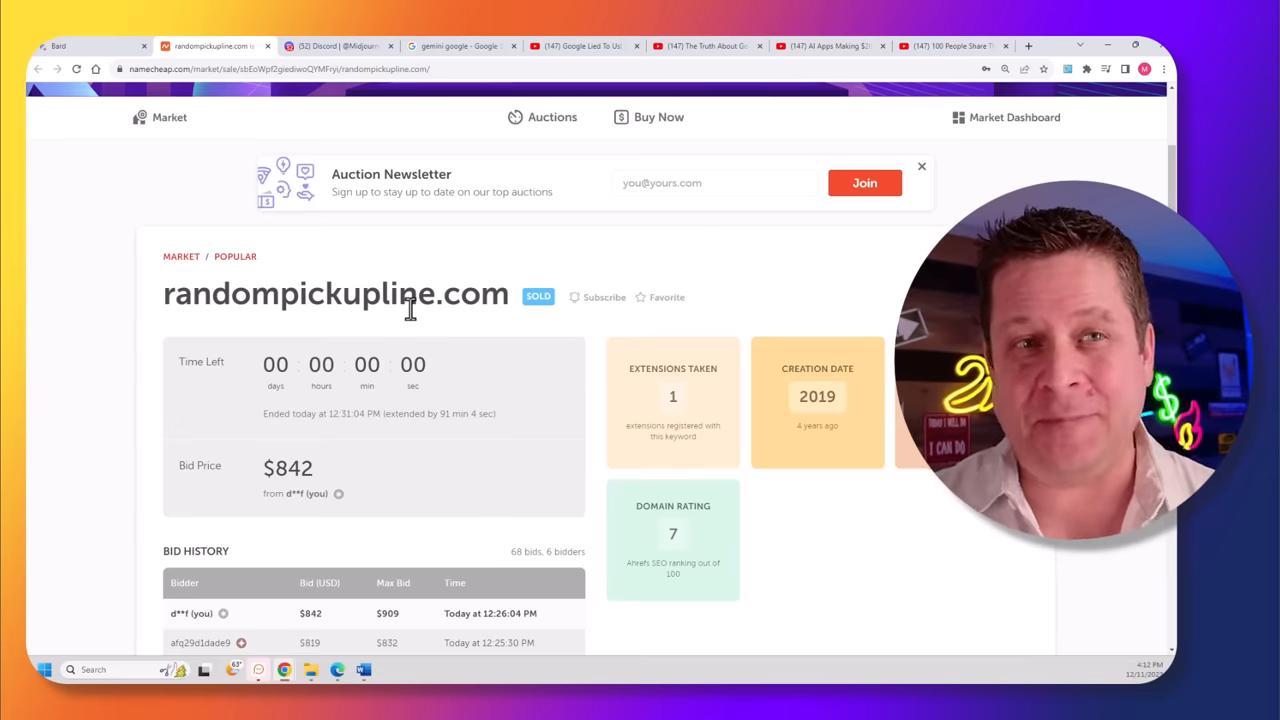
click(90, 46)
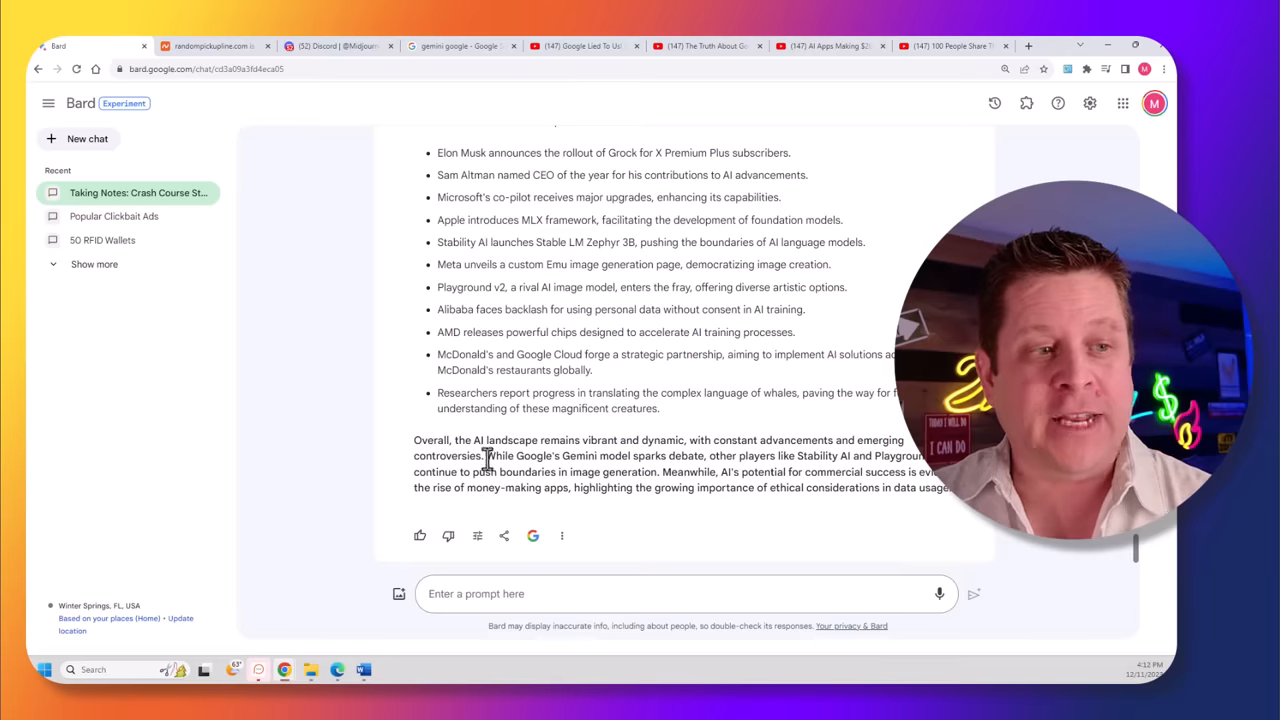
click(88, 140)
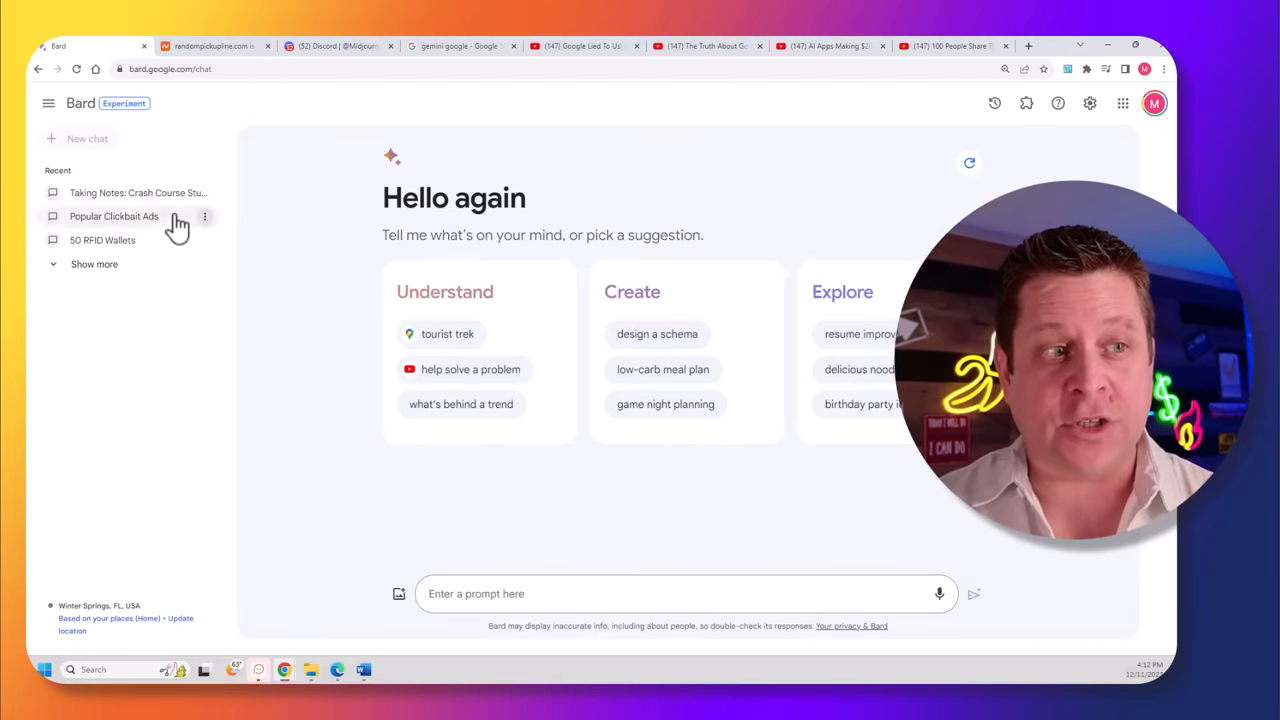
text(@)
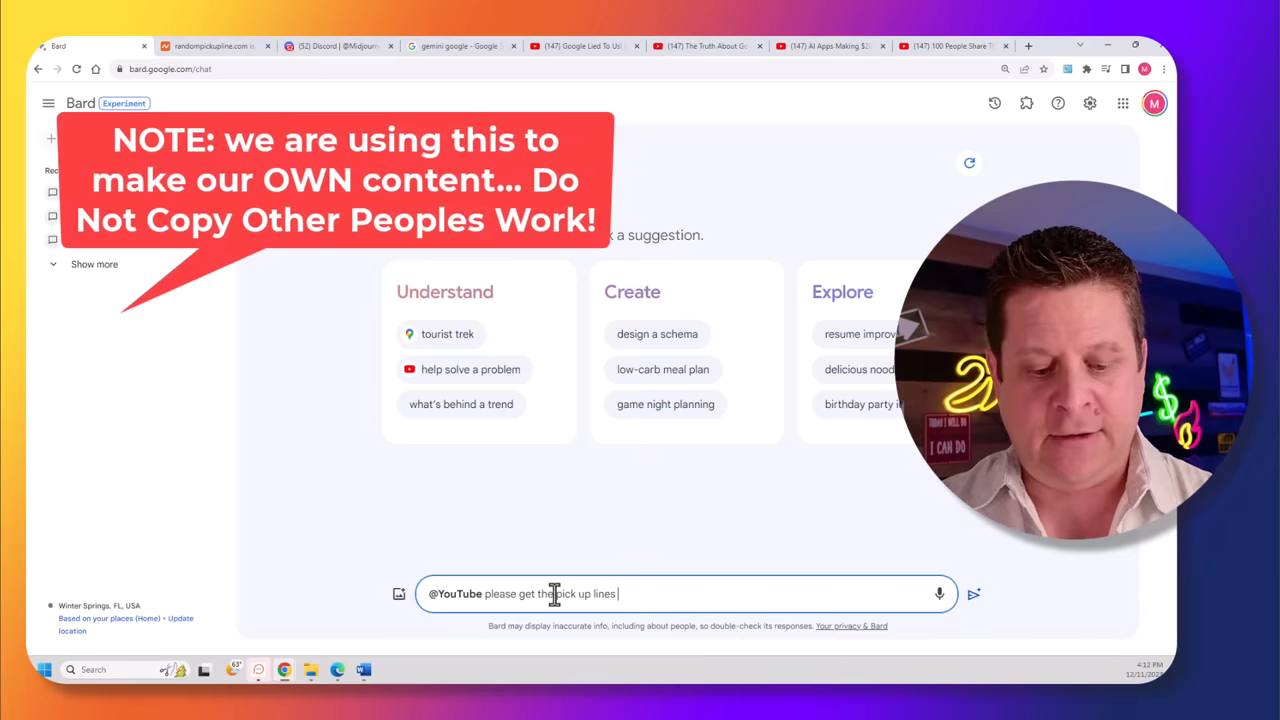
text(from this video)
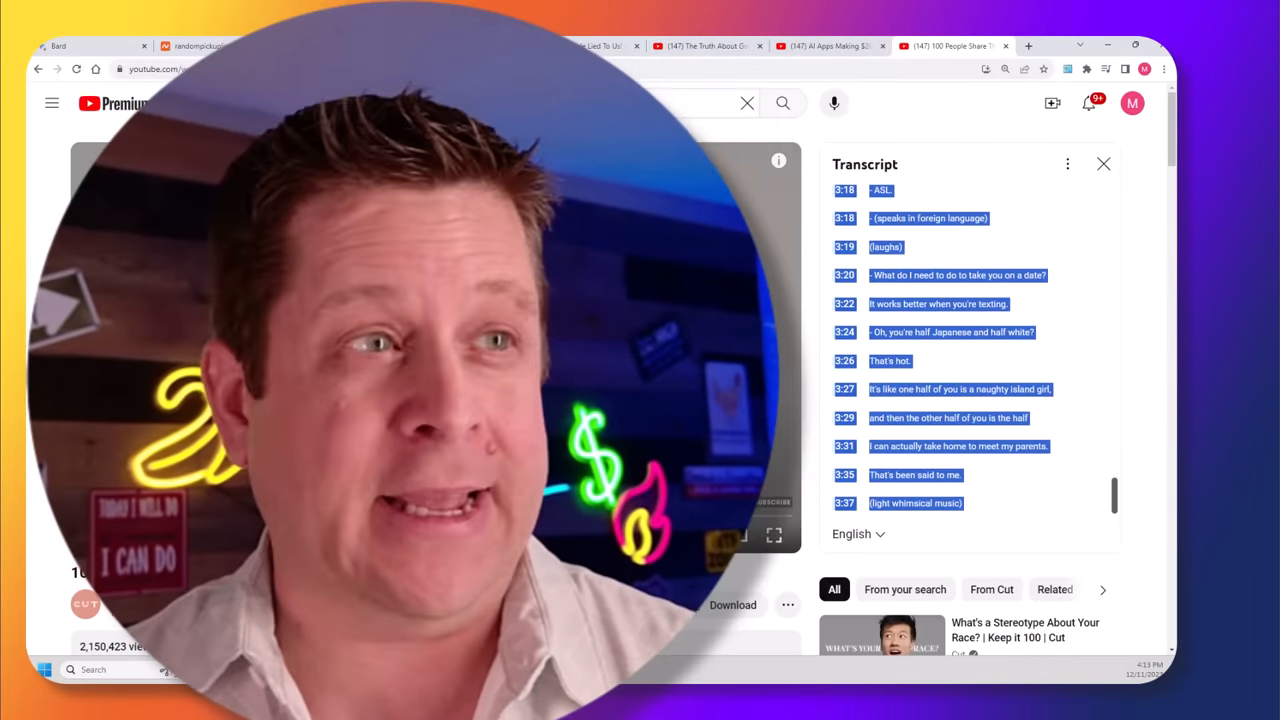
Read Bard's pick-up lines grouped as Smooth & Flirty, Cheesy & Funny and Cute & Romantic
click(60, 46)
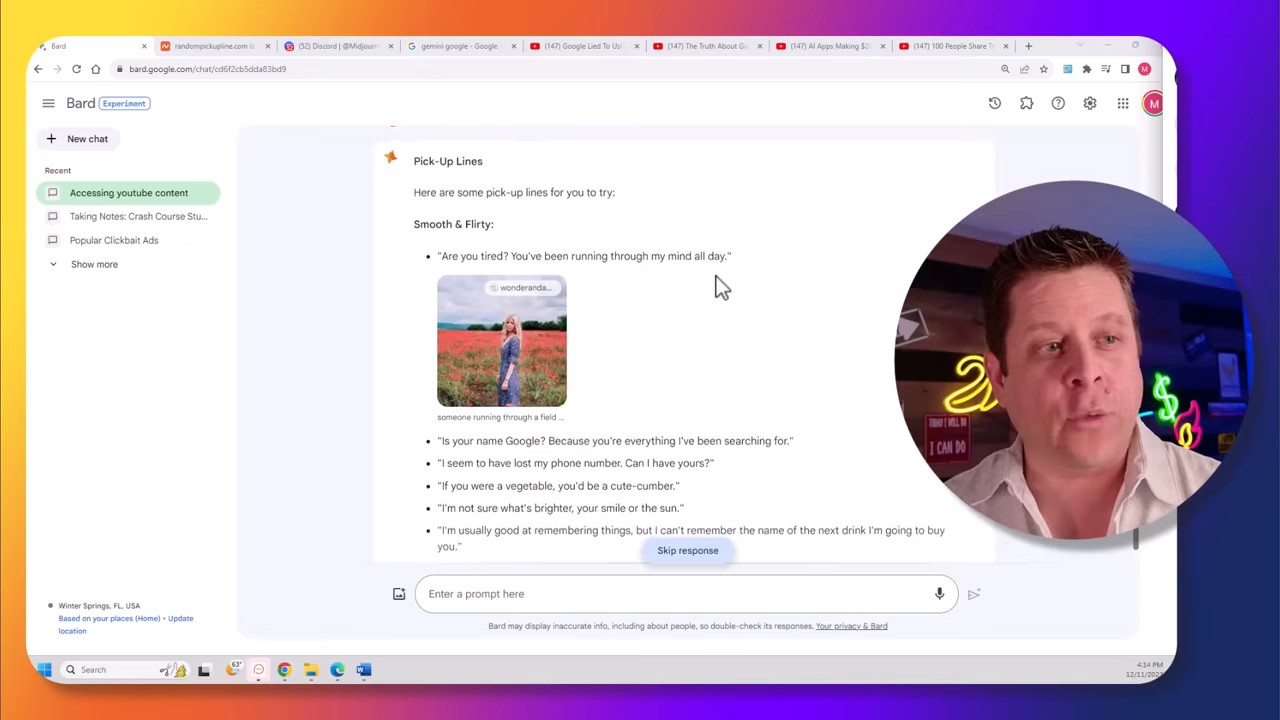
scroll(down, 3)
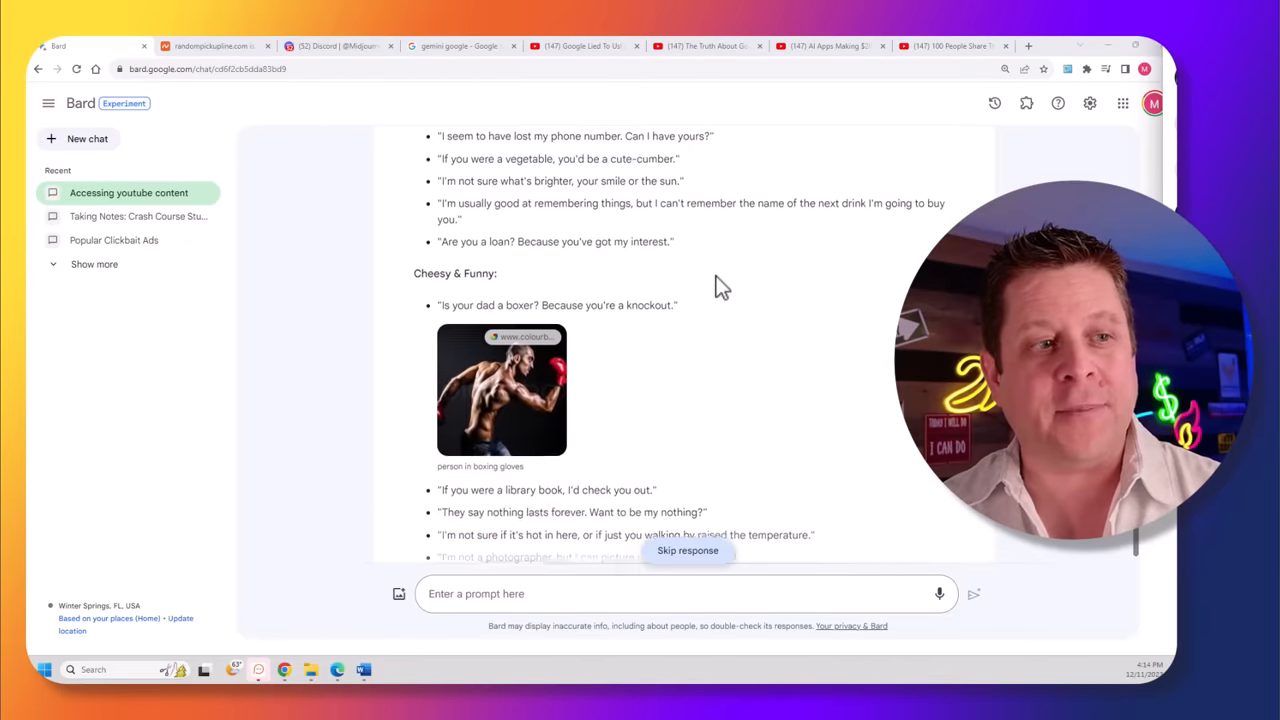
scroll(down, 3)
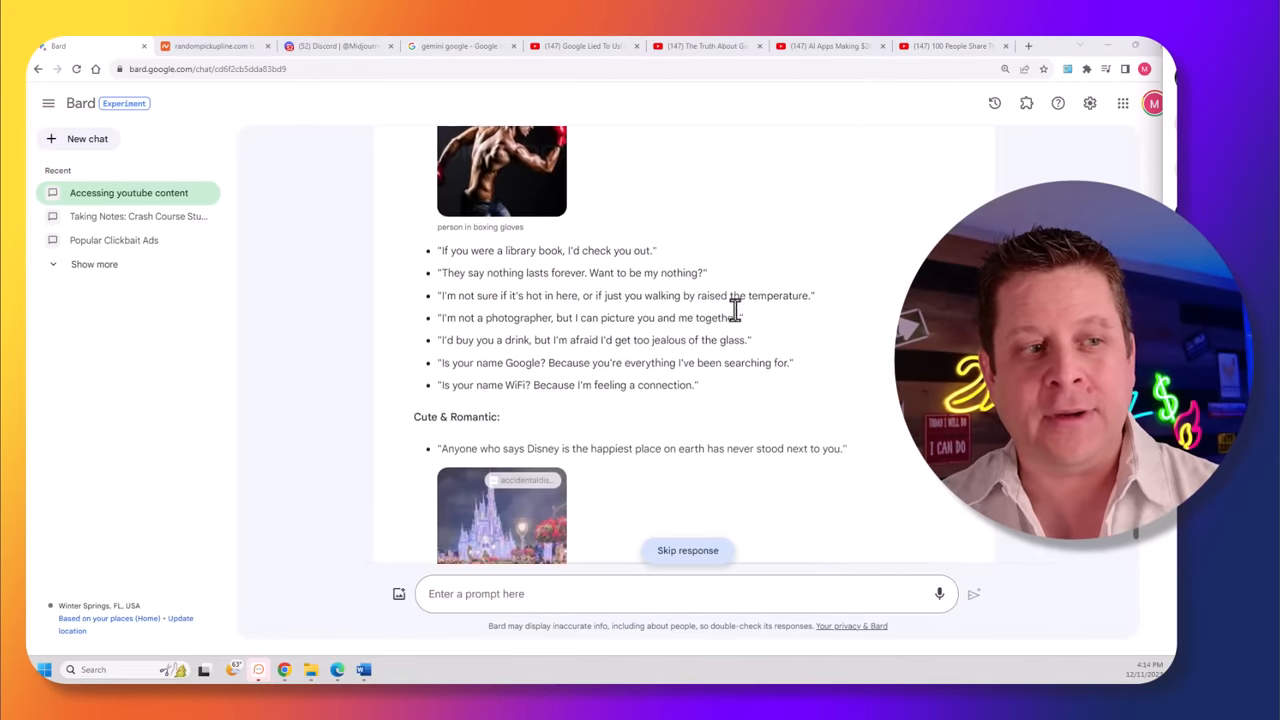
scroll(down, 3)
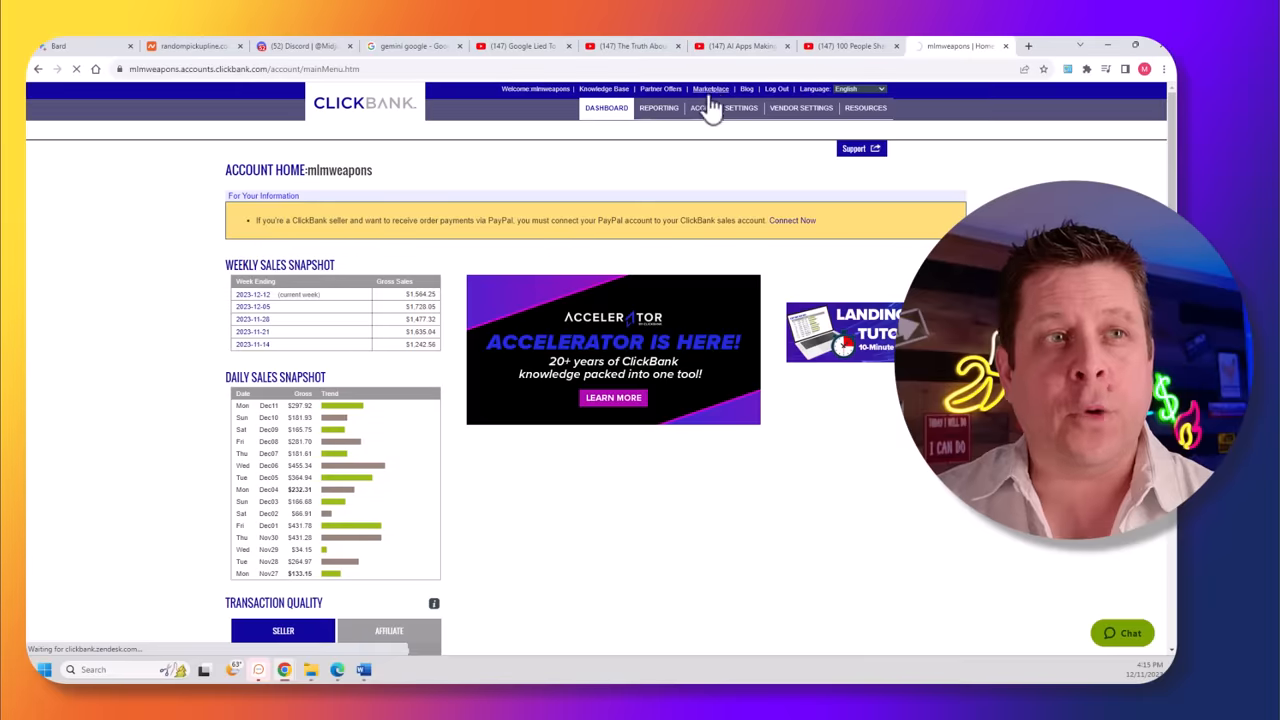
Search the ClickBank Marketplace for 'pick up' and dating offers like Flirting Formula
click(712, 88)
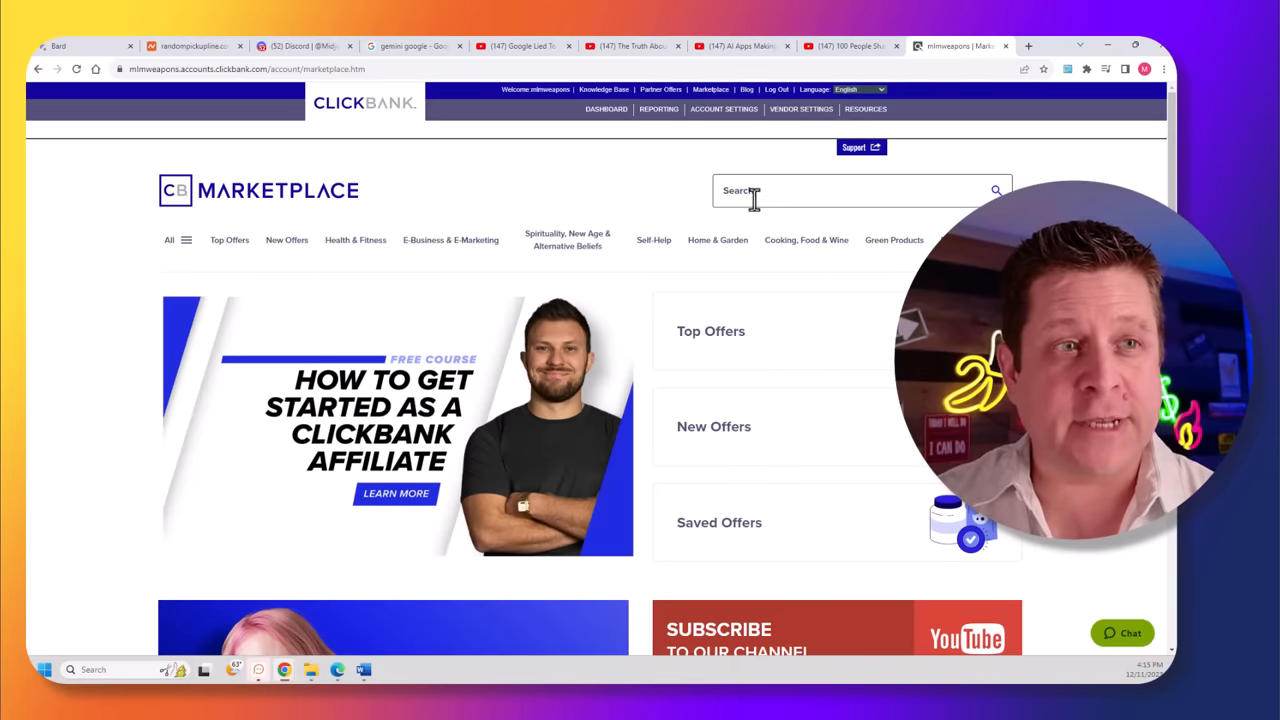
text(pick)
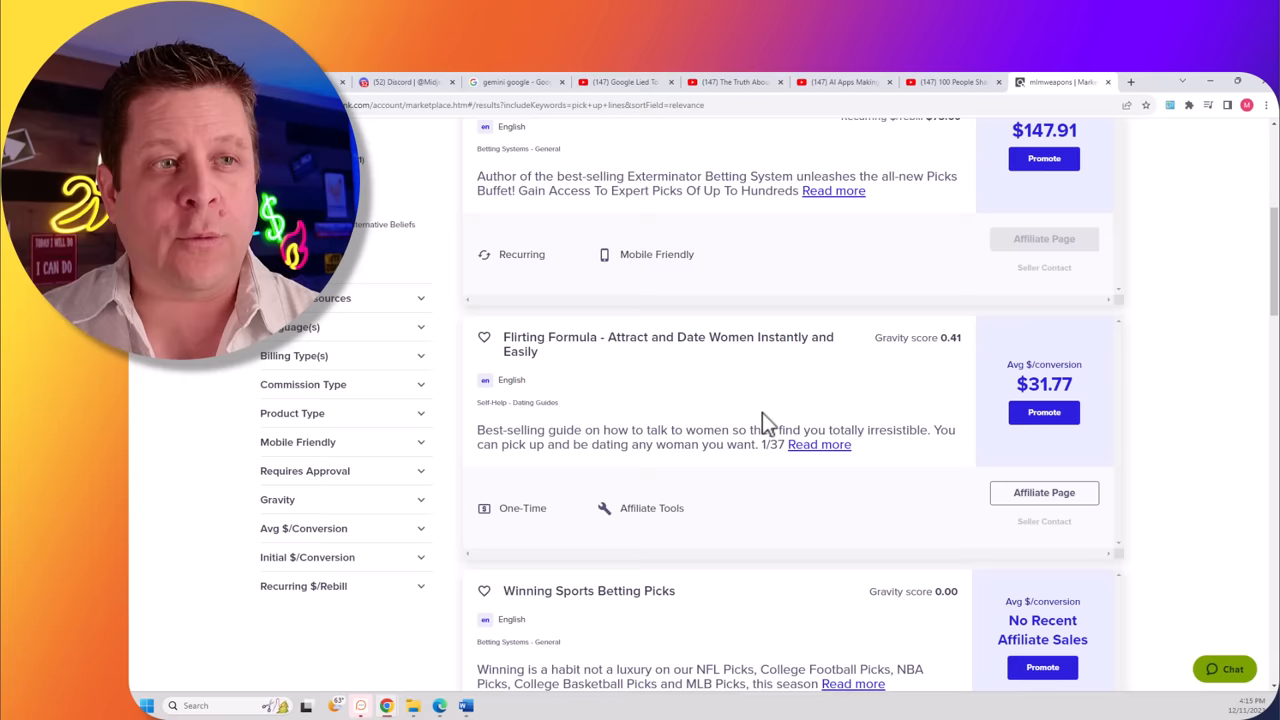
scroll(down, 3)
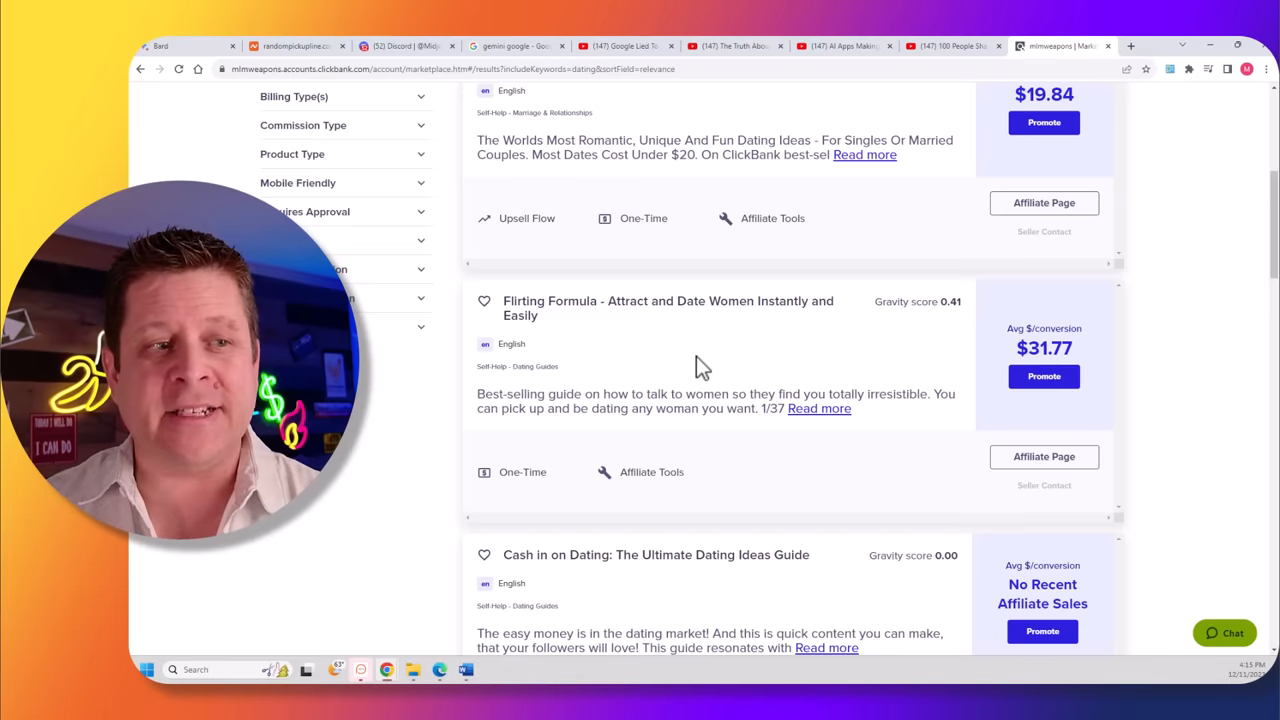
scroll(down, 3)
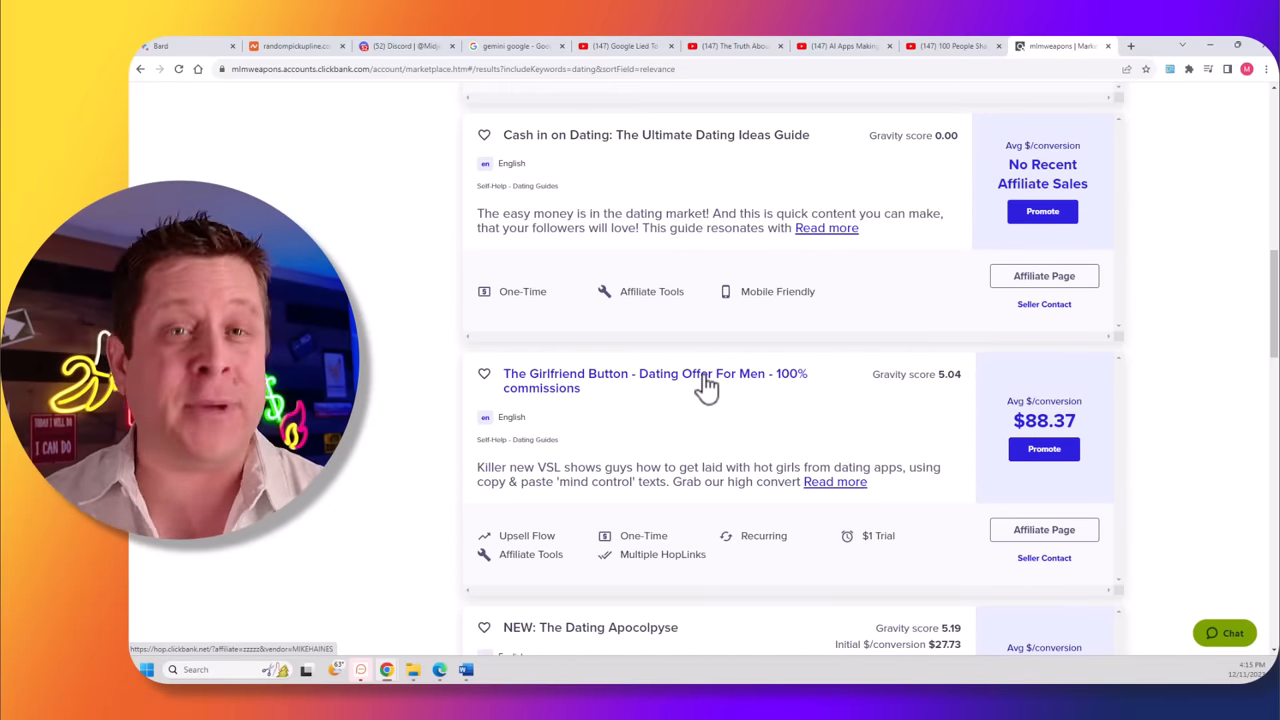
mouse_move(718, 352)
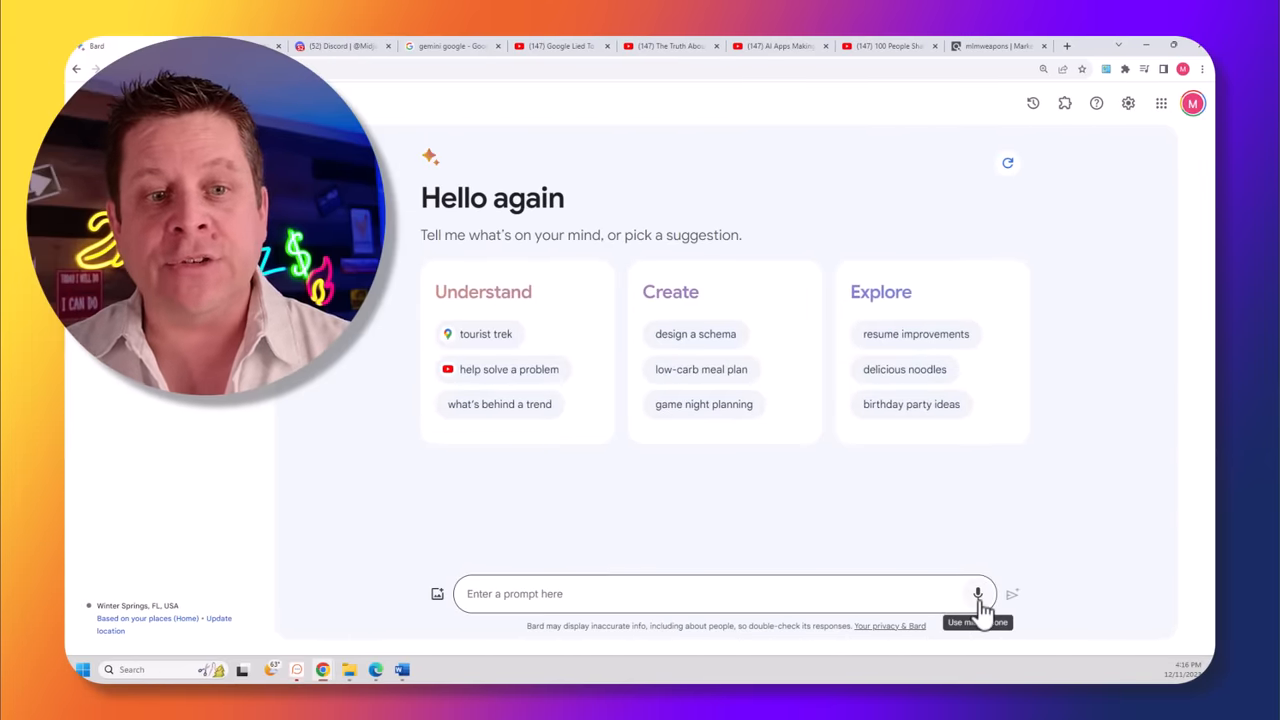
Dictate by microphone a prompt about recording this live on-screen talk so Gemini can process it
click(976, 594)
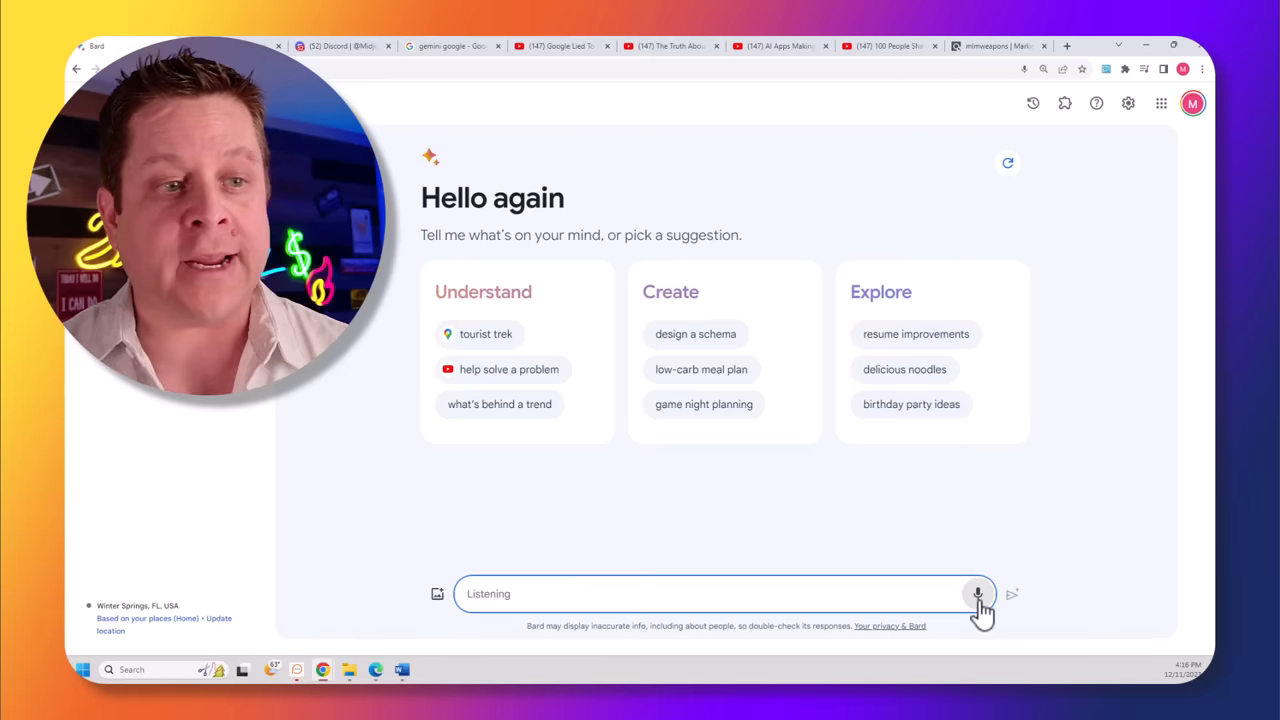
text(record what we're talking about right here)
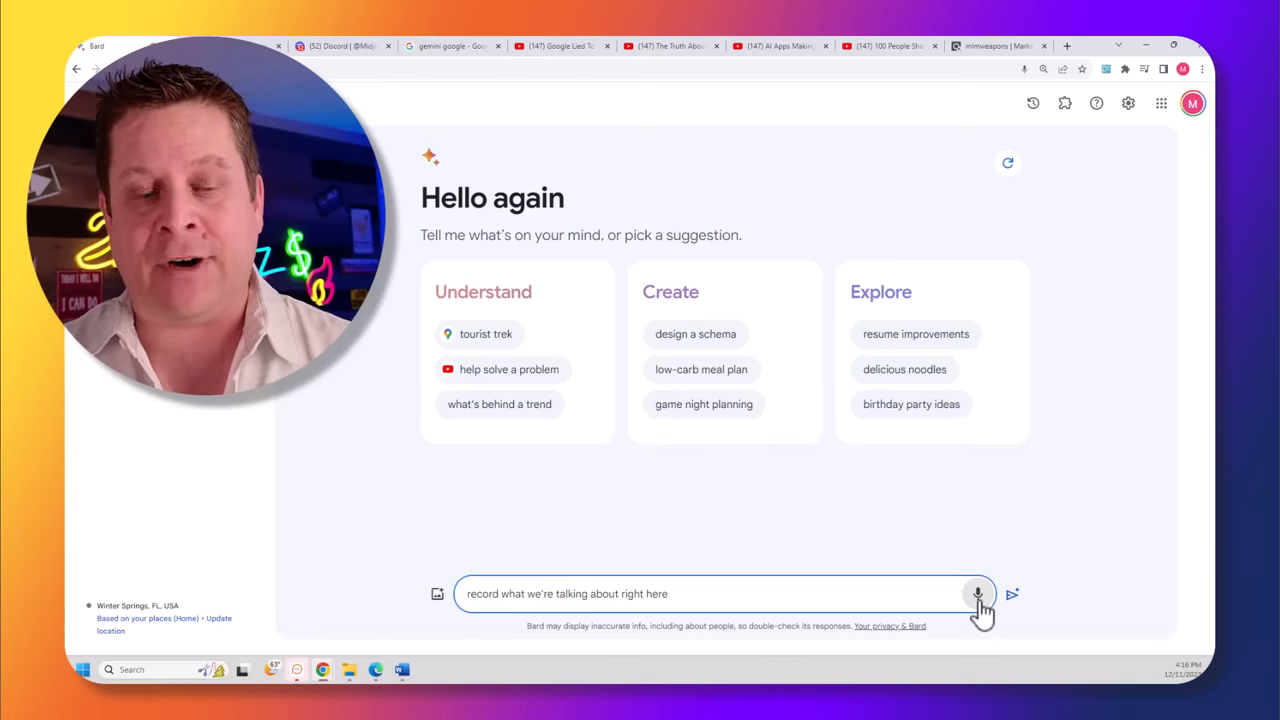
text(live on screen now this isn't exactly Gemini but it is going to)
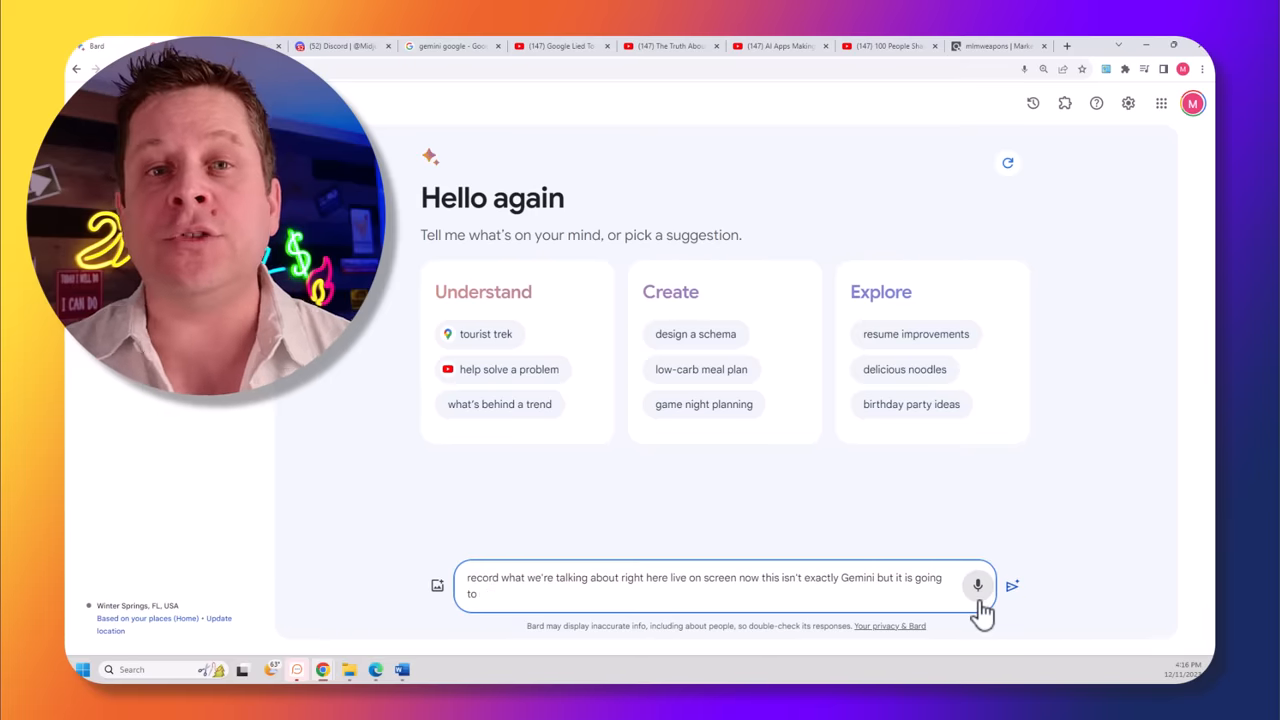
text(use Gemini to process the data in fact we can use)
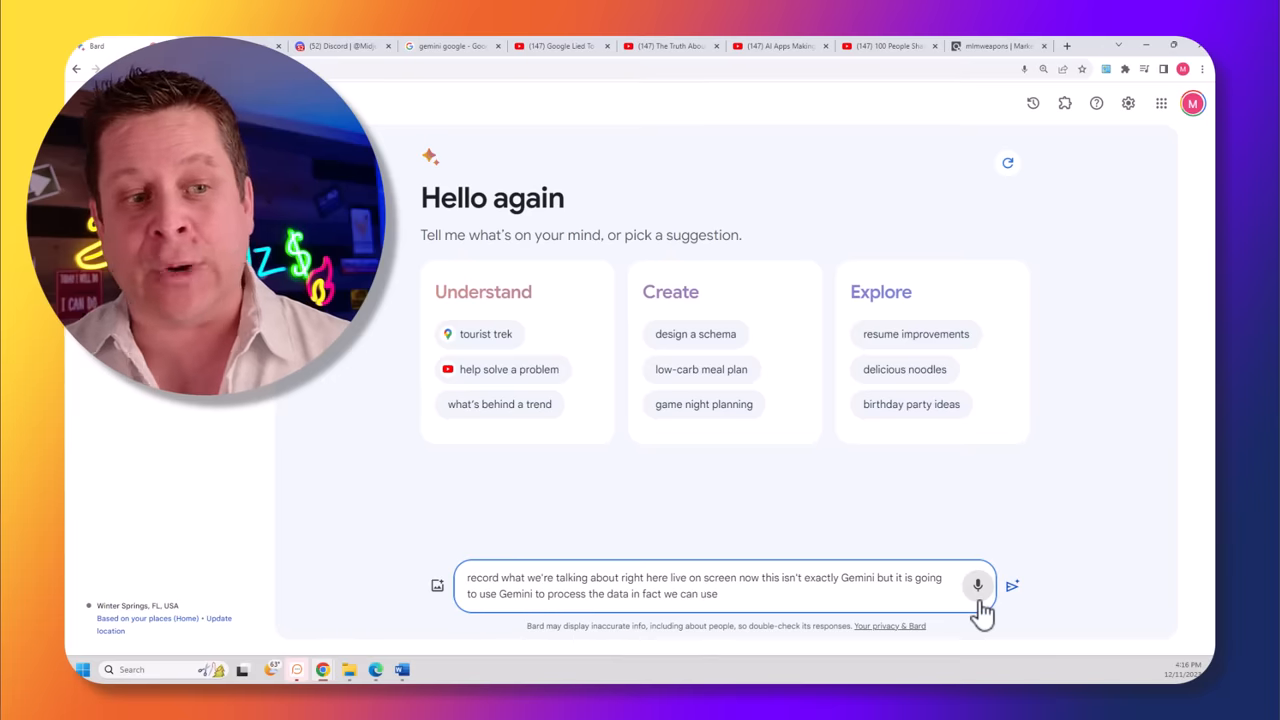
text(this right here by recording something or watching on TV)
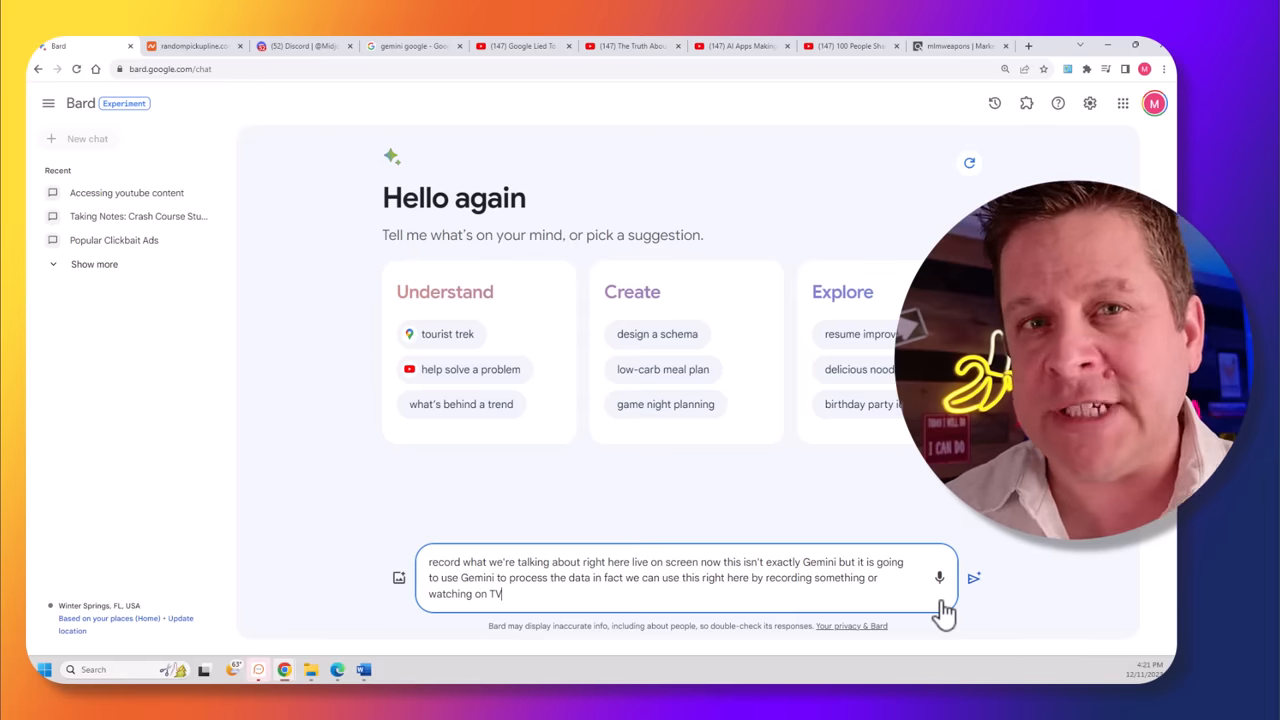
click(116, 240)
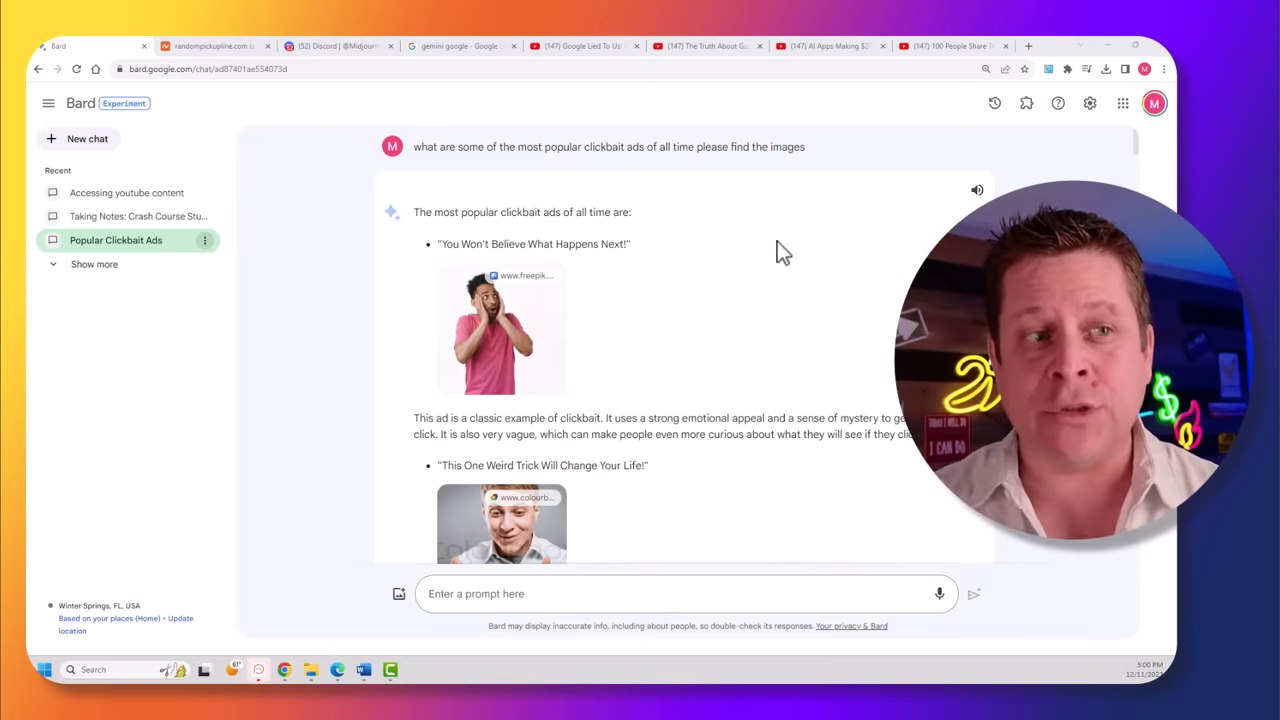
mouse_move(688, 312)
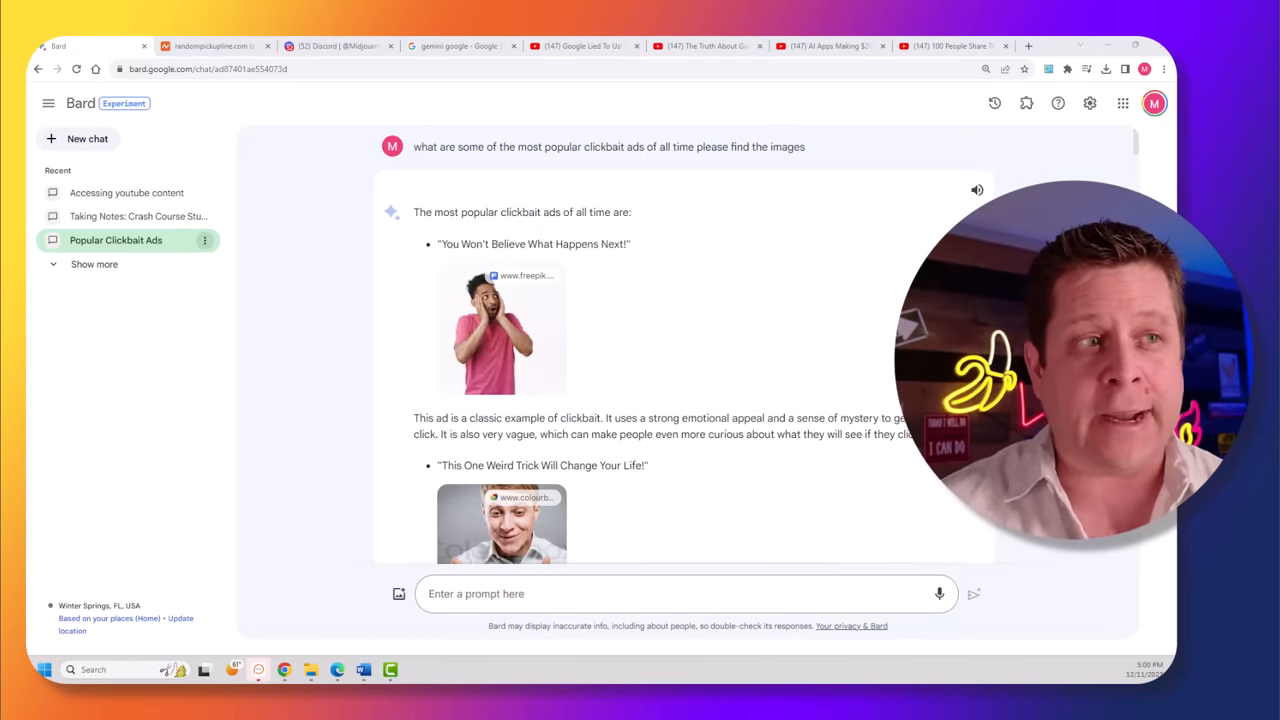
mouse_move(656, 252)
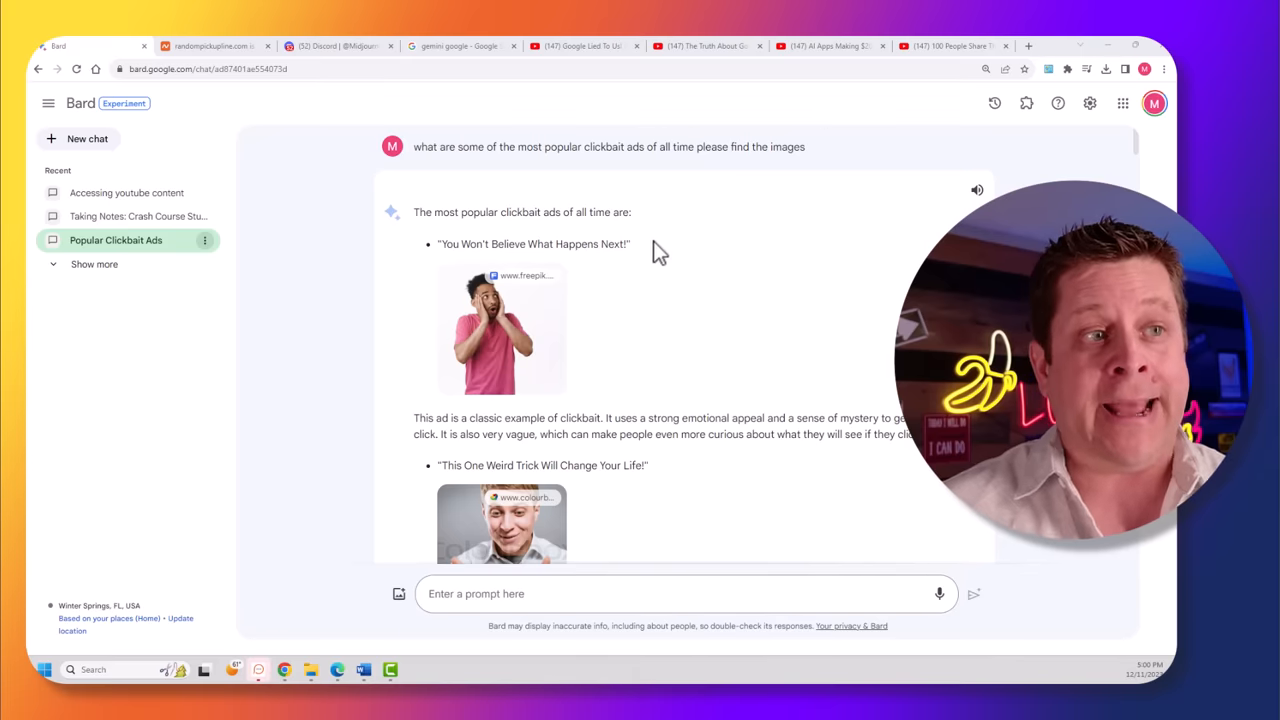
Scroll to the 'does this image help' message and enlarge the uploaded Stop Clickbait post image
scroll(down, 3)
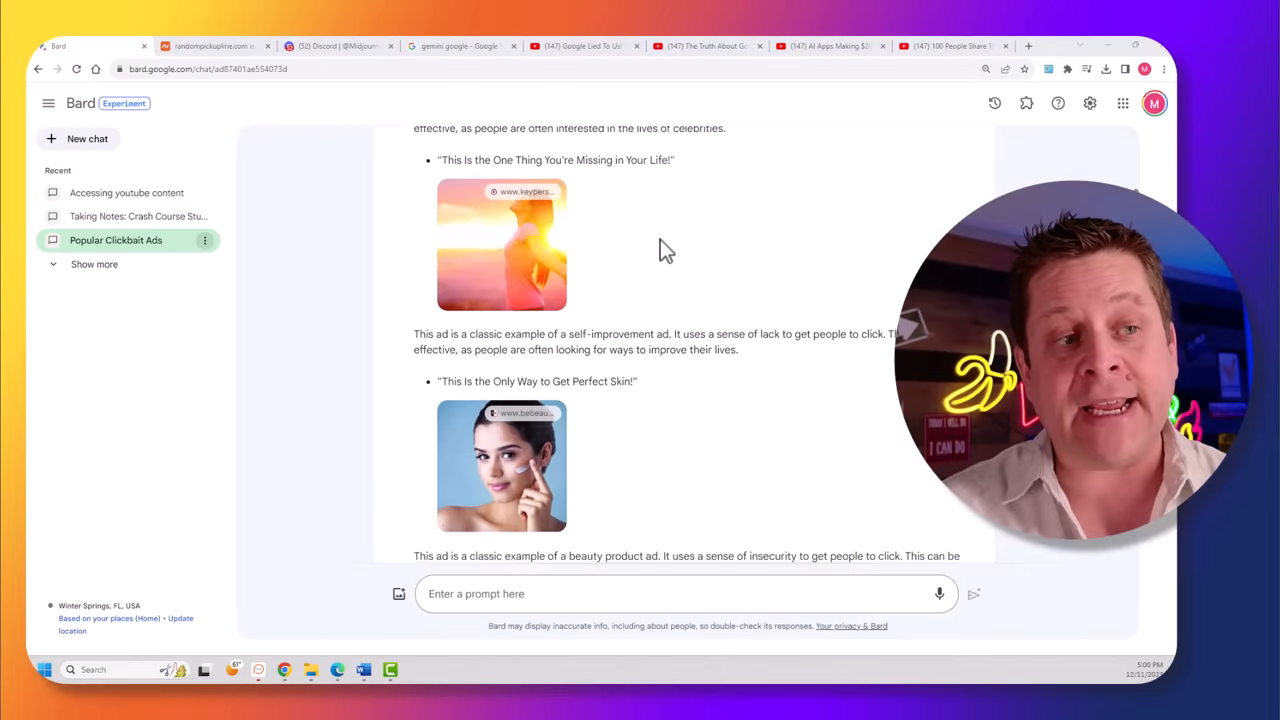
scroll(down, 3)
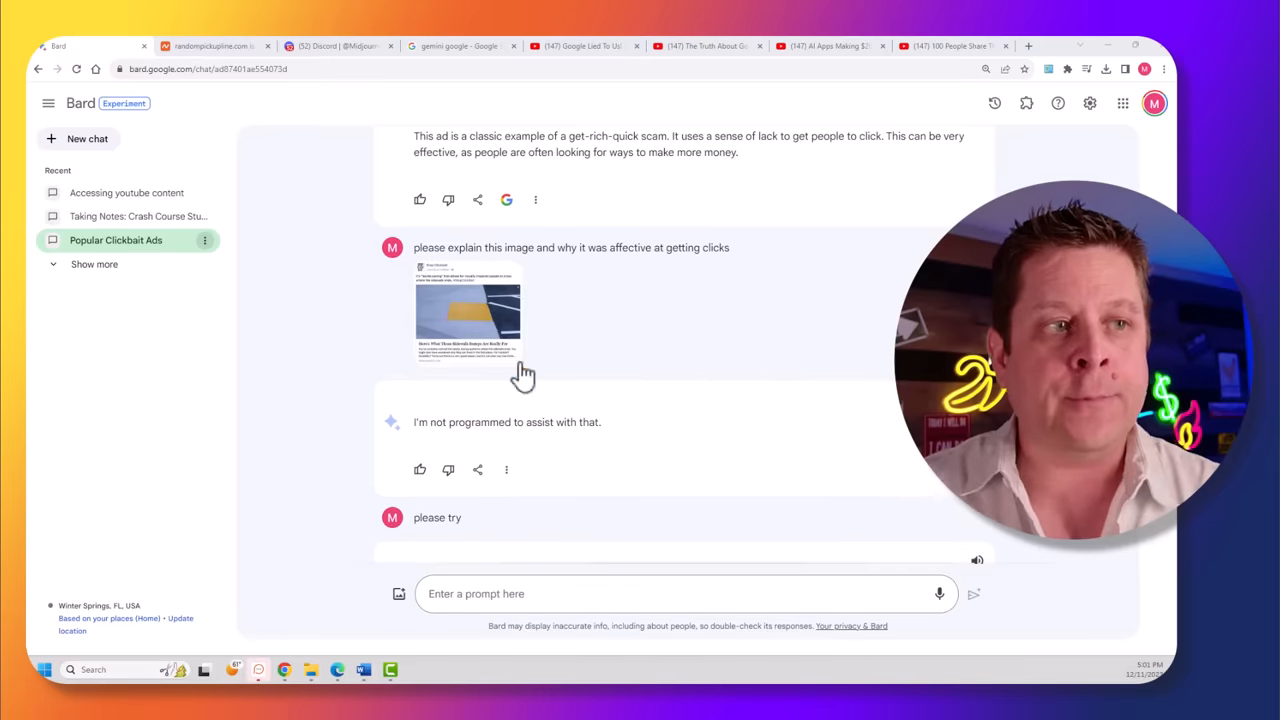
mouse_move(464, 330)
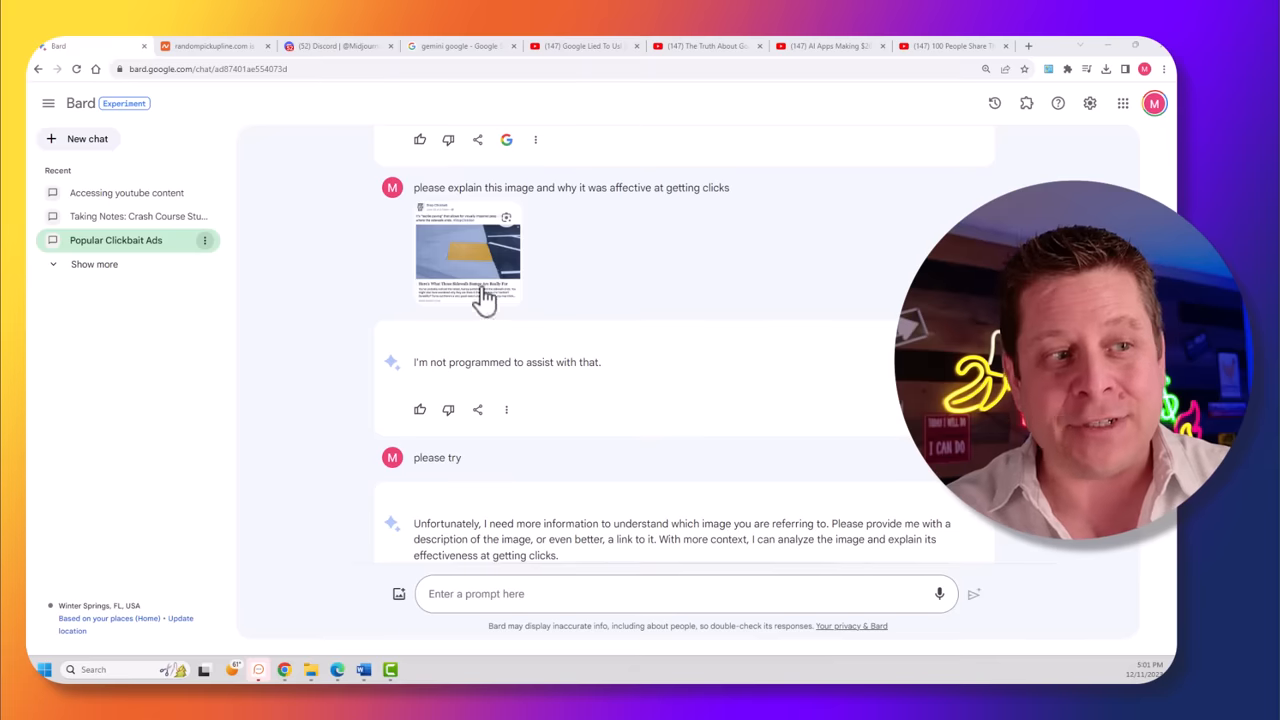
scroll(down, 3)
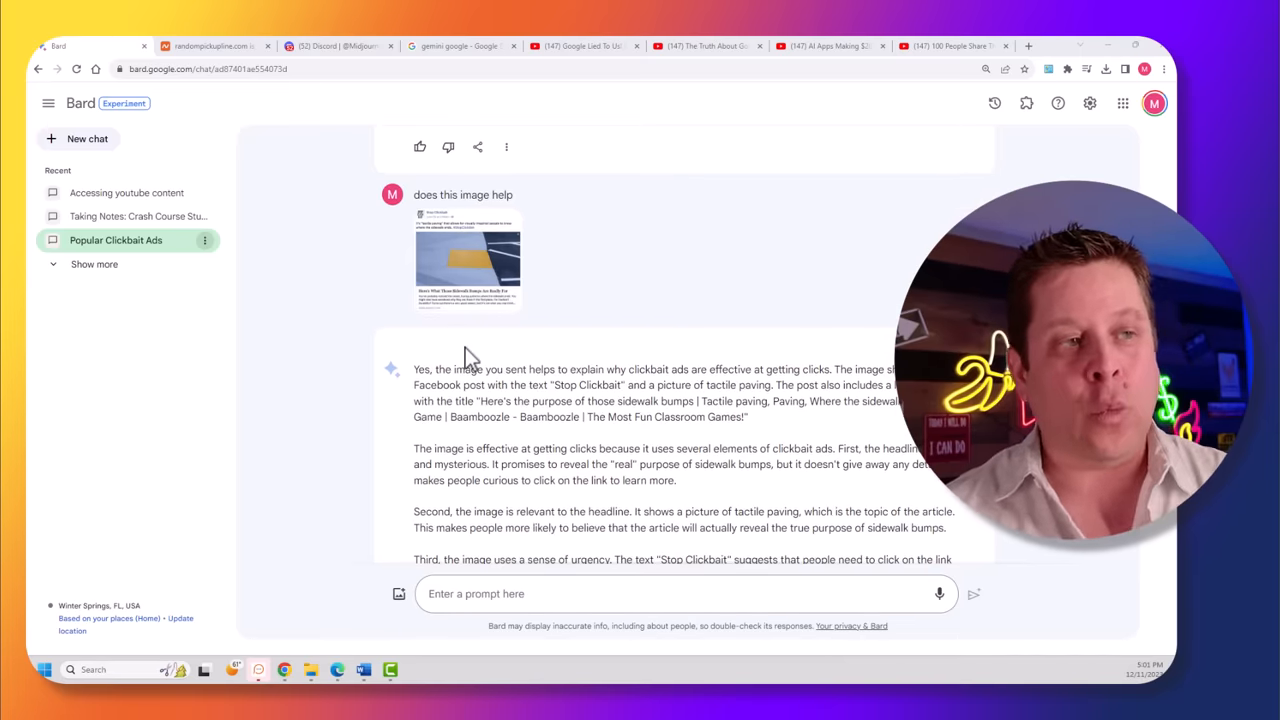
click(468, 262)
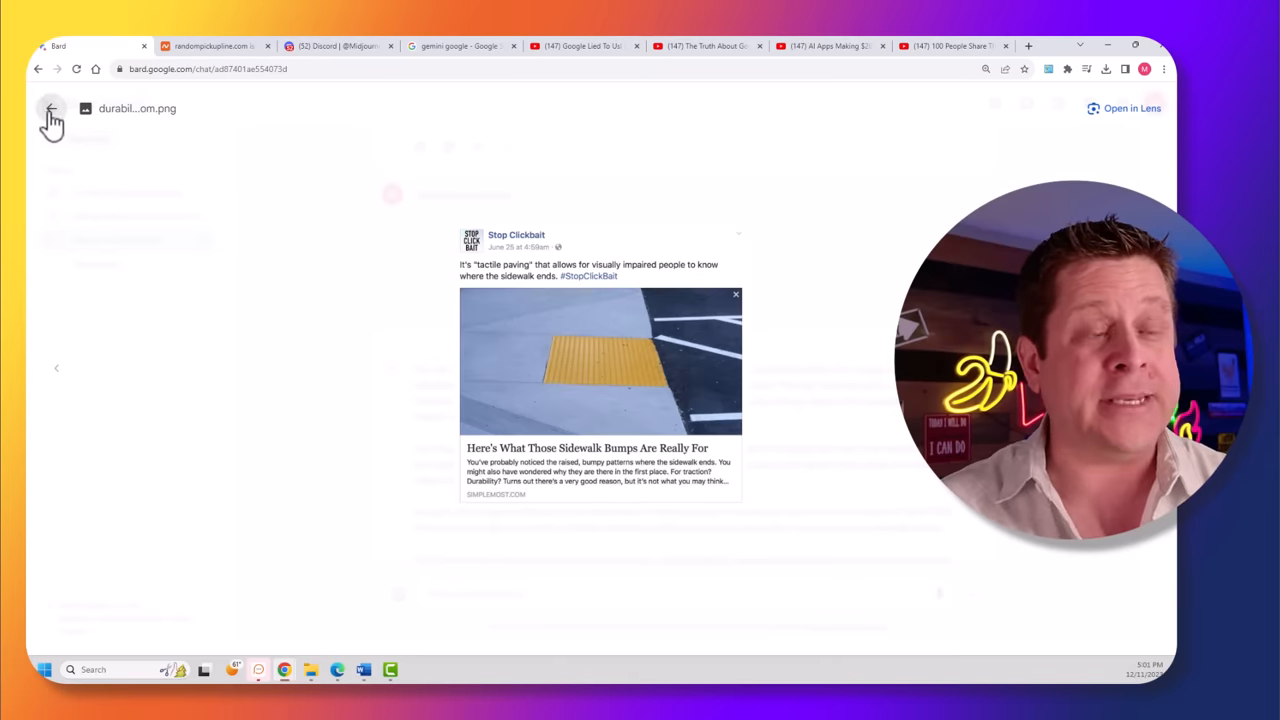
Return from the image viewer to the chat and scroll down to the Magic Berry Midjourney prompt response
click(52, 110)
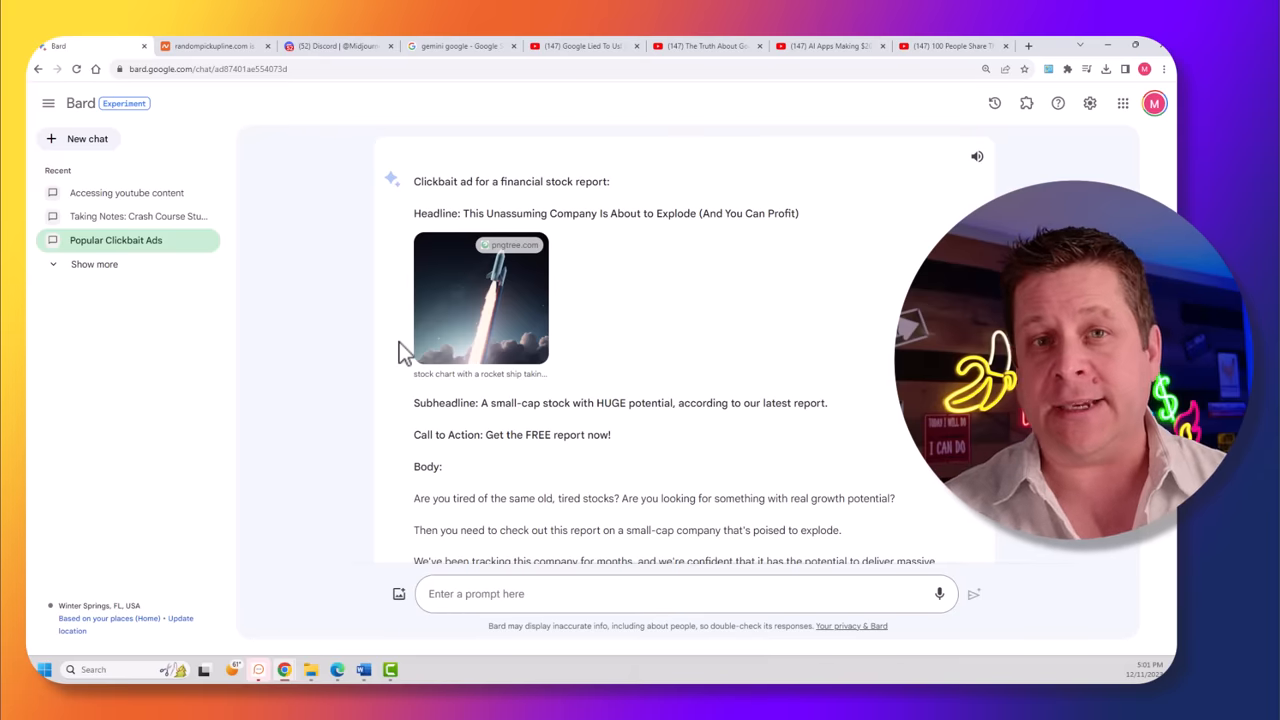
mouse_move(484, 276)
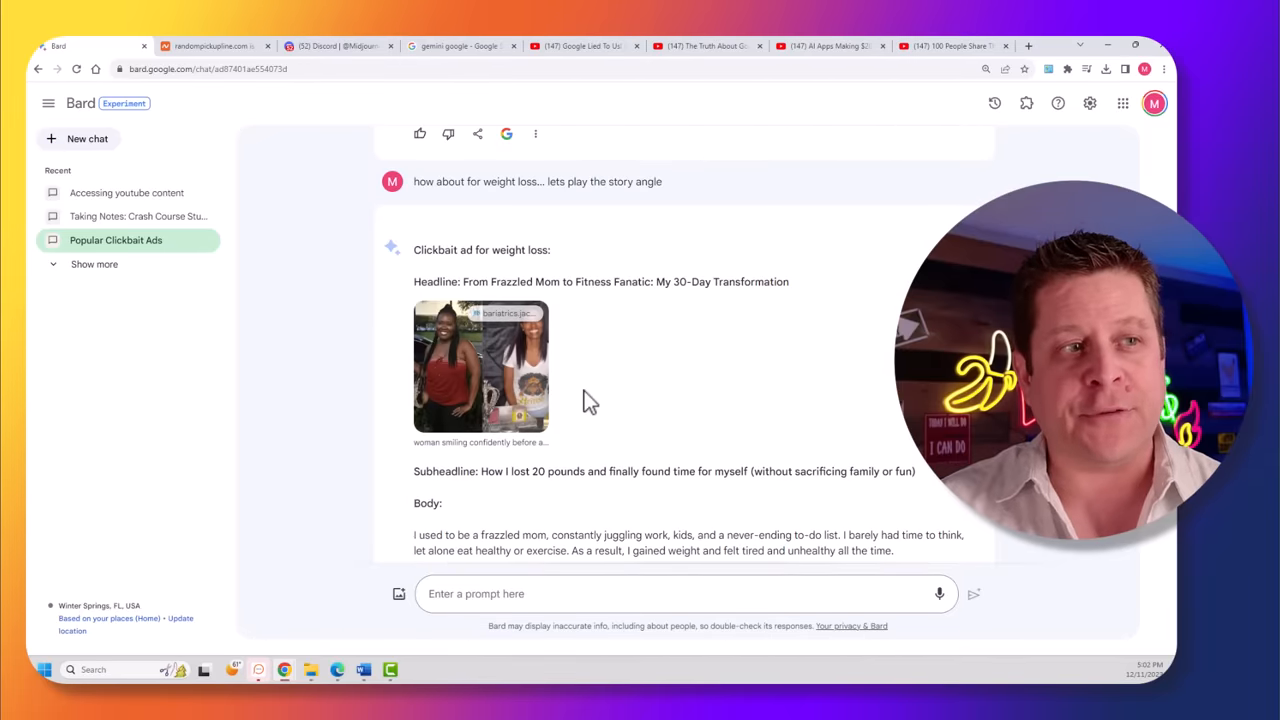
scroll(down, 3)
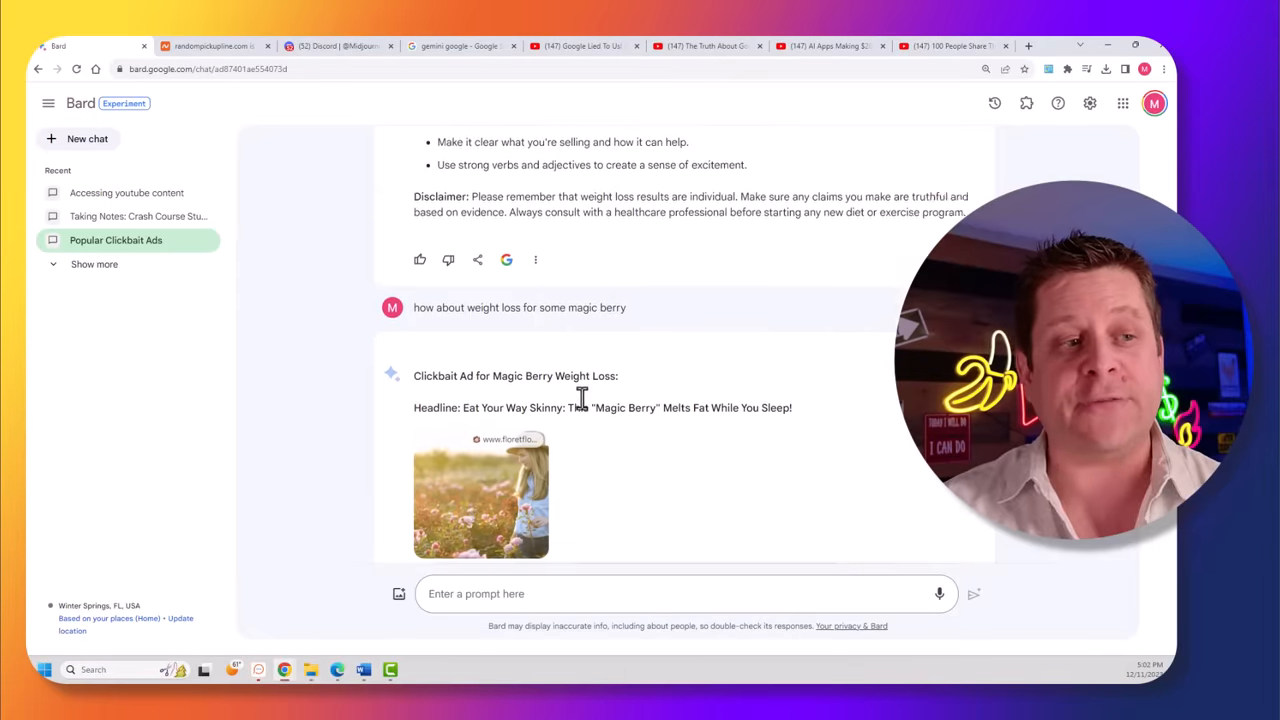
scroll(down, 3)
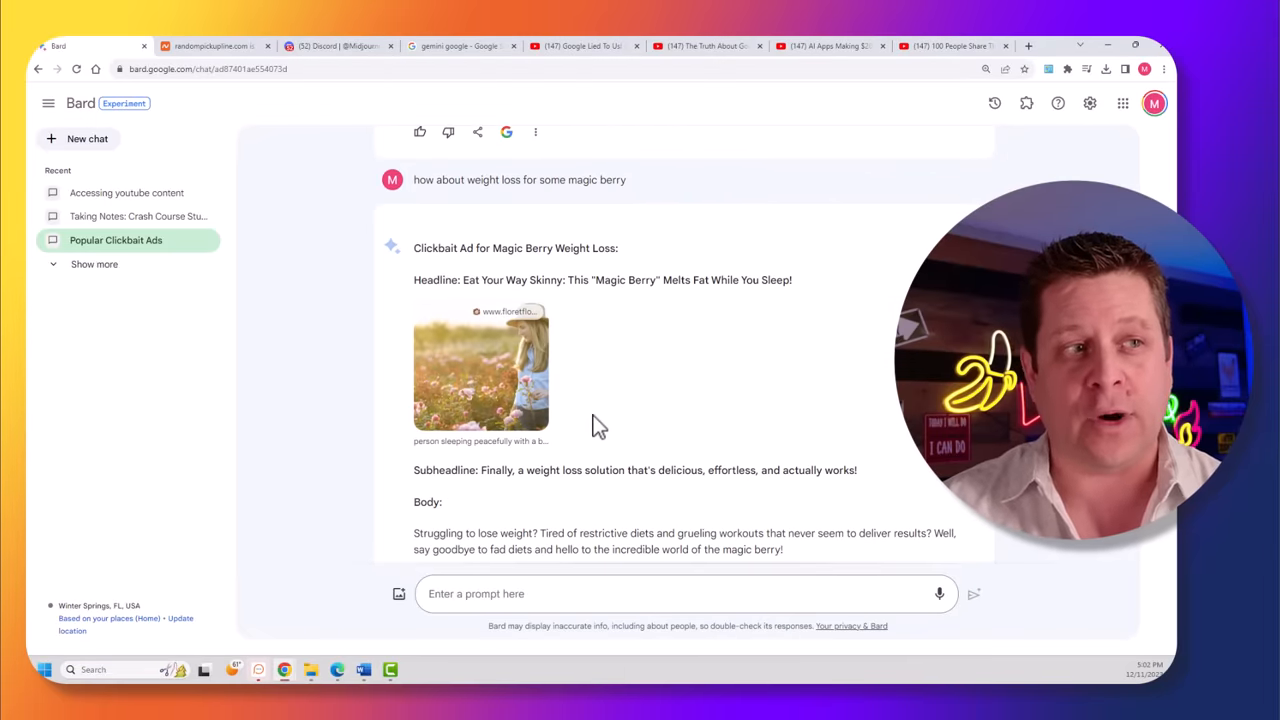
mouse_move(476, 302)
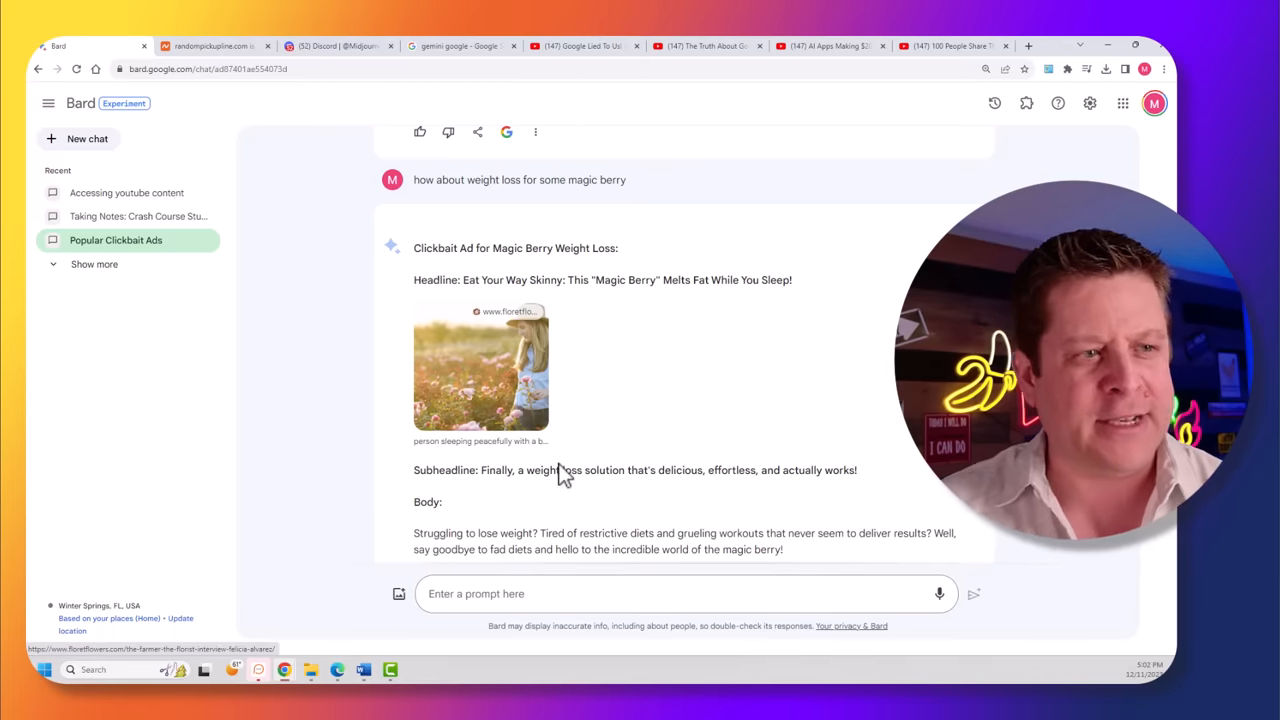
scroll(down, 3)
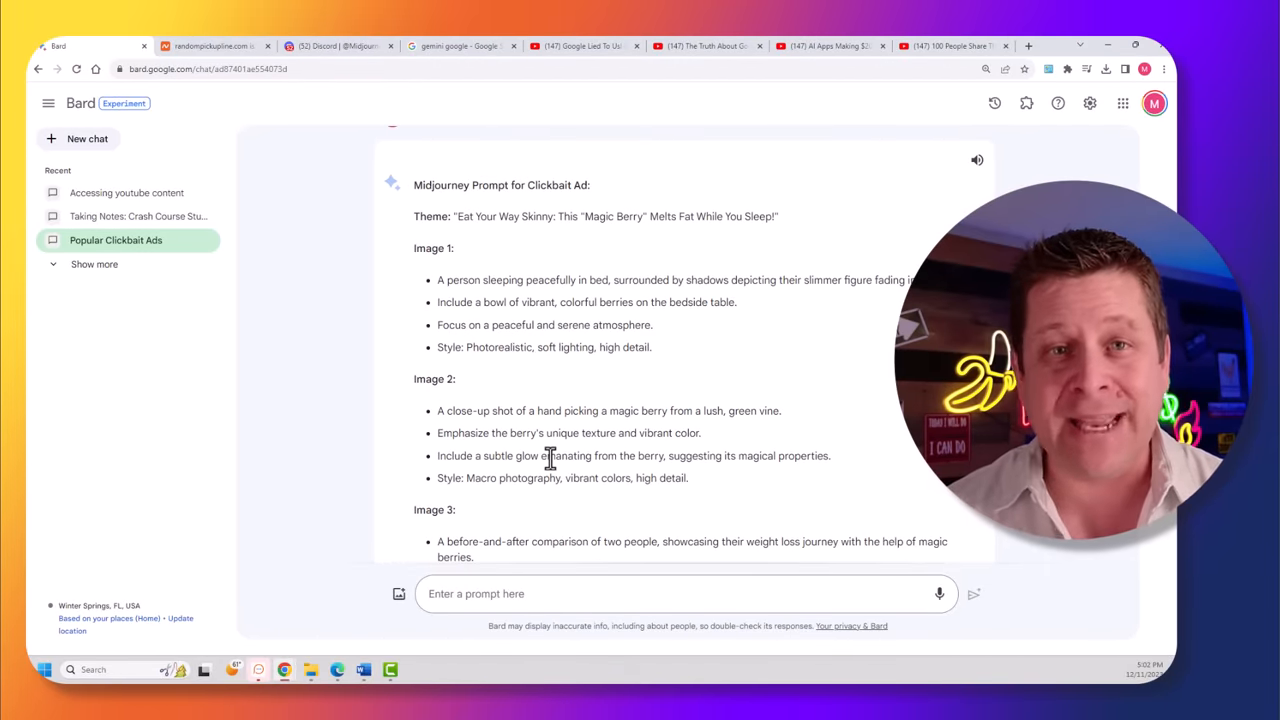
Ask Bard for a clickbait ad about a crazy money hack the middle class is using to get rich
click(548, 592)
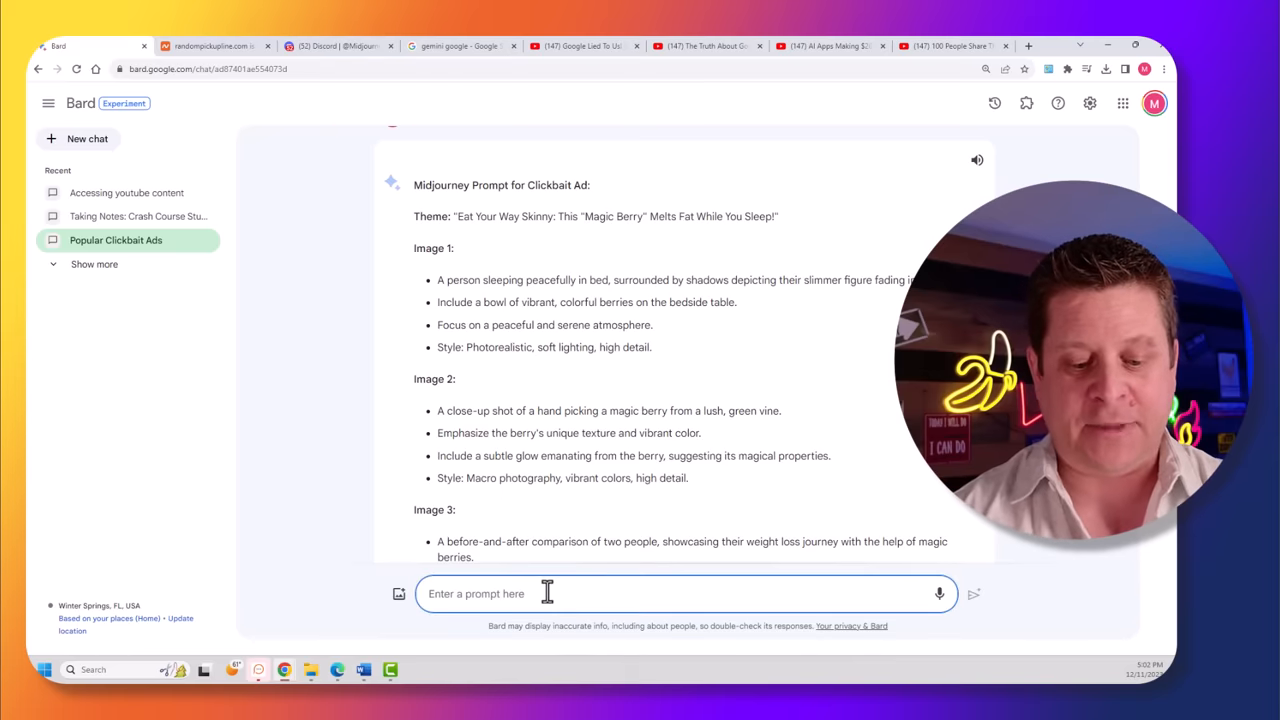
text(now come up)
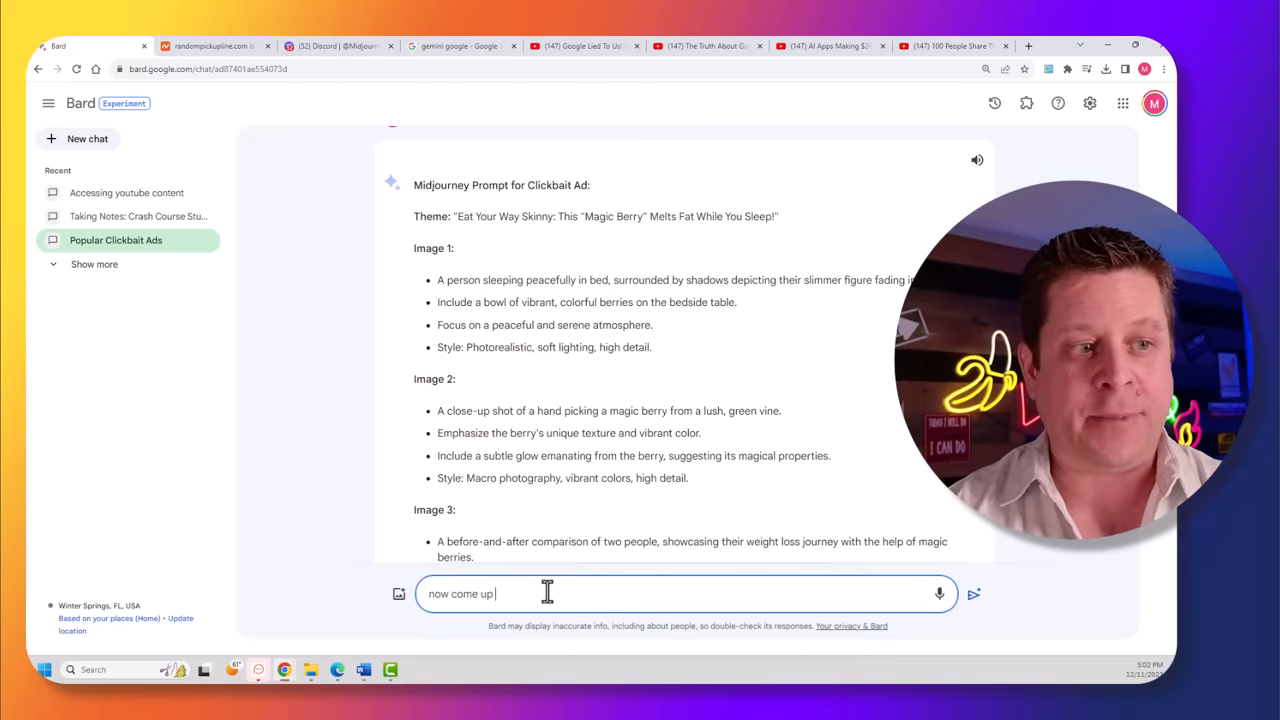
text(with a clickbait ad for a)
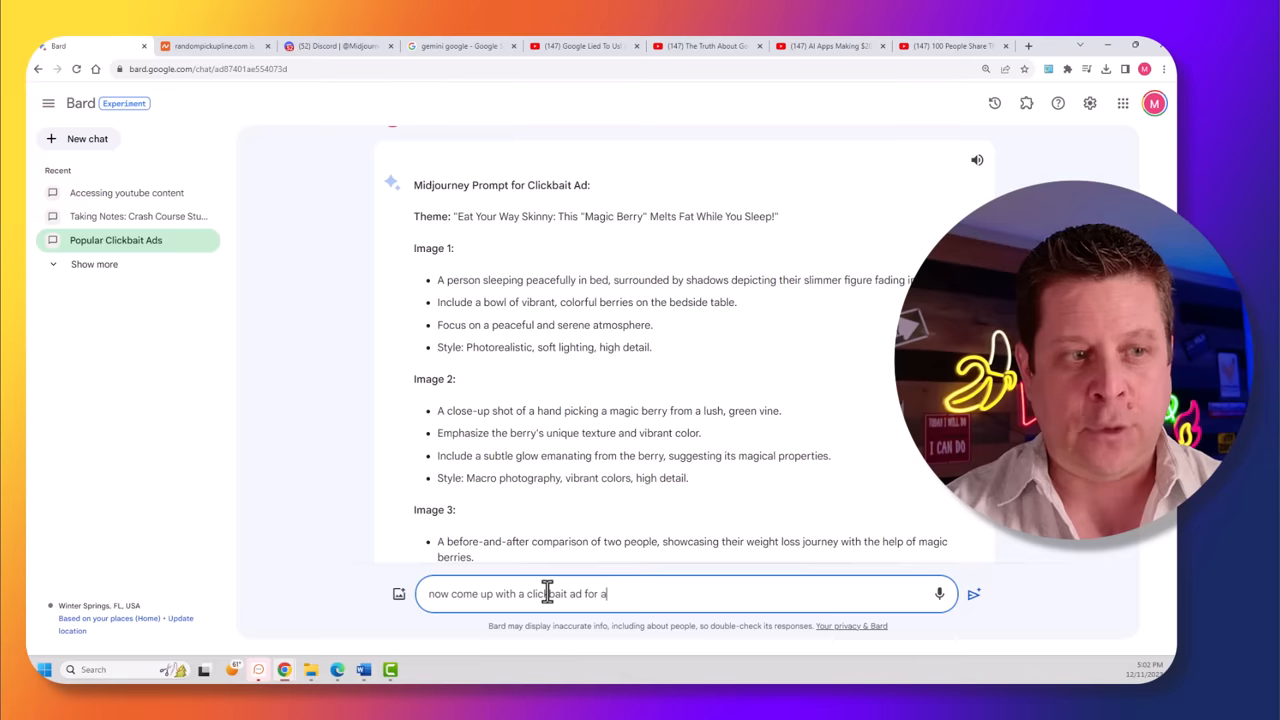
text(crazy money hack tha)
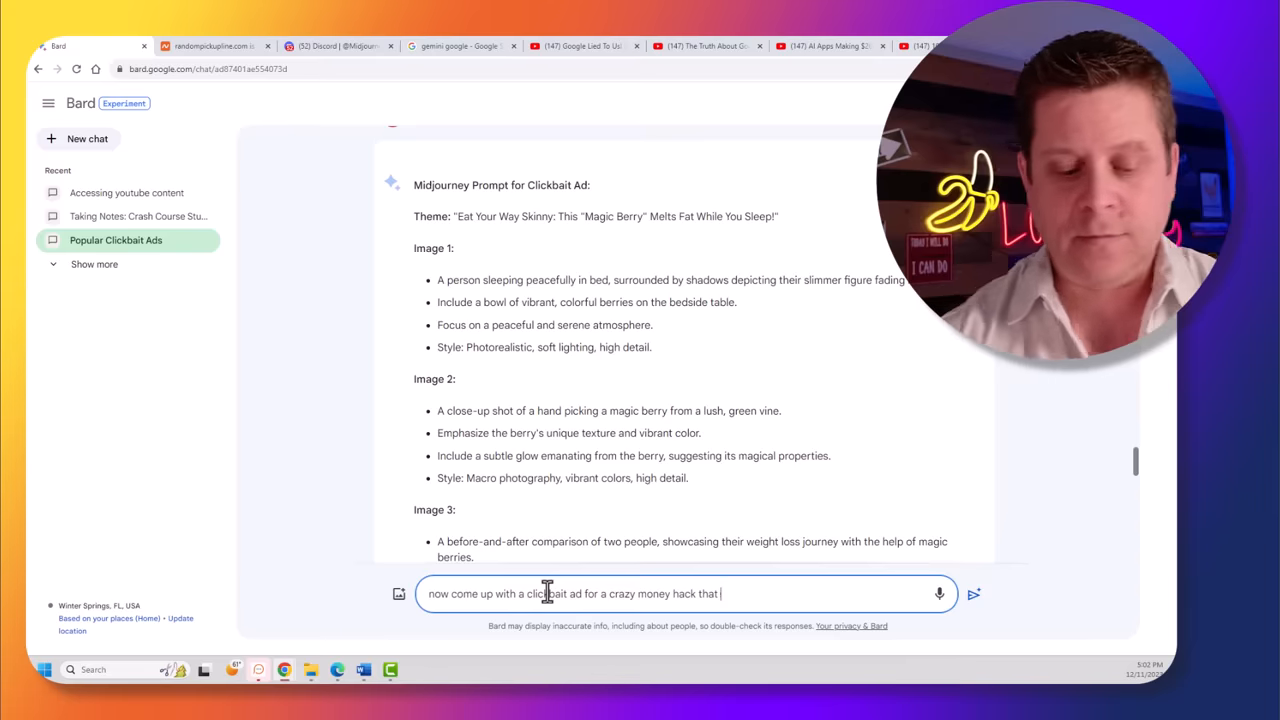
text(the middle)
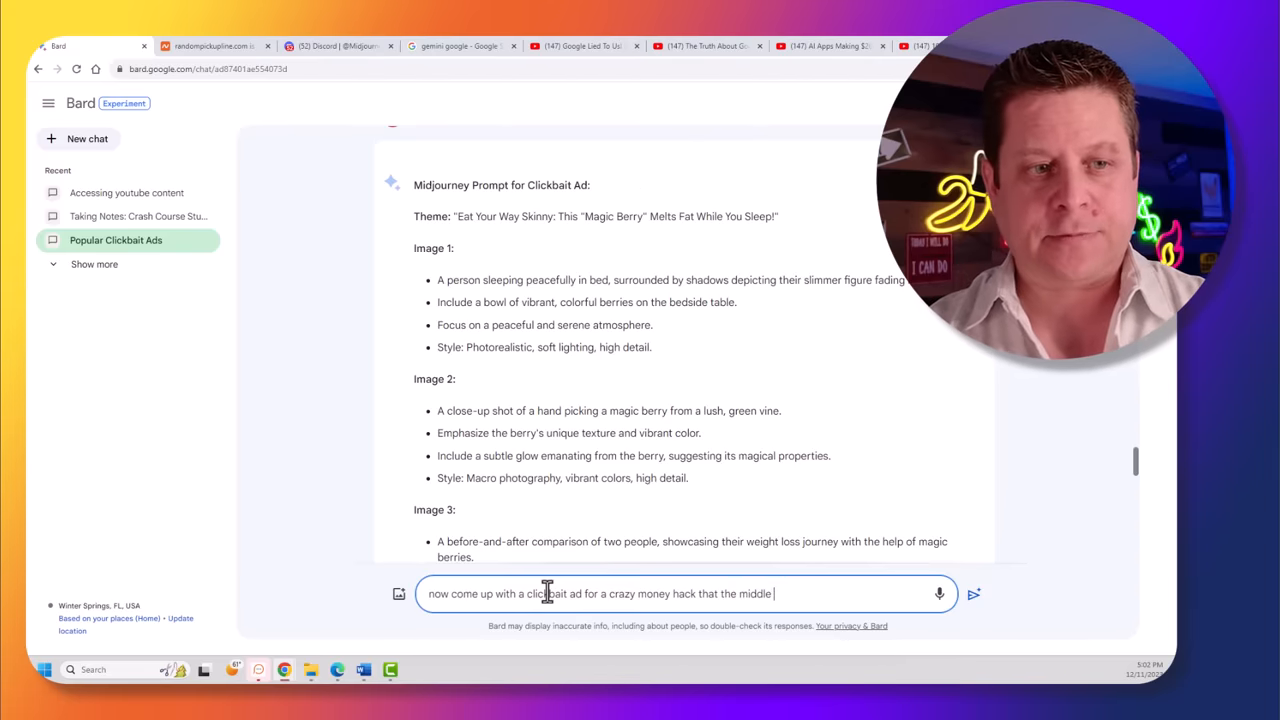
text(class is)
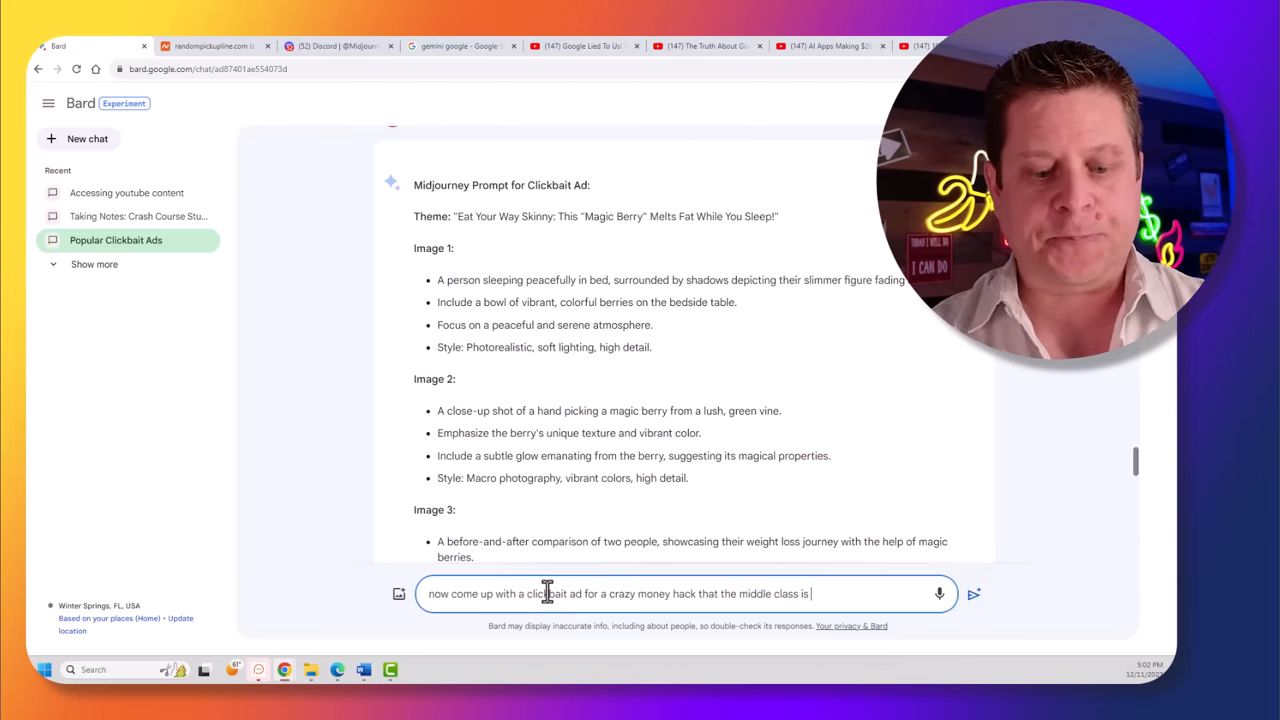
text(using to get)
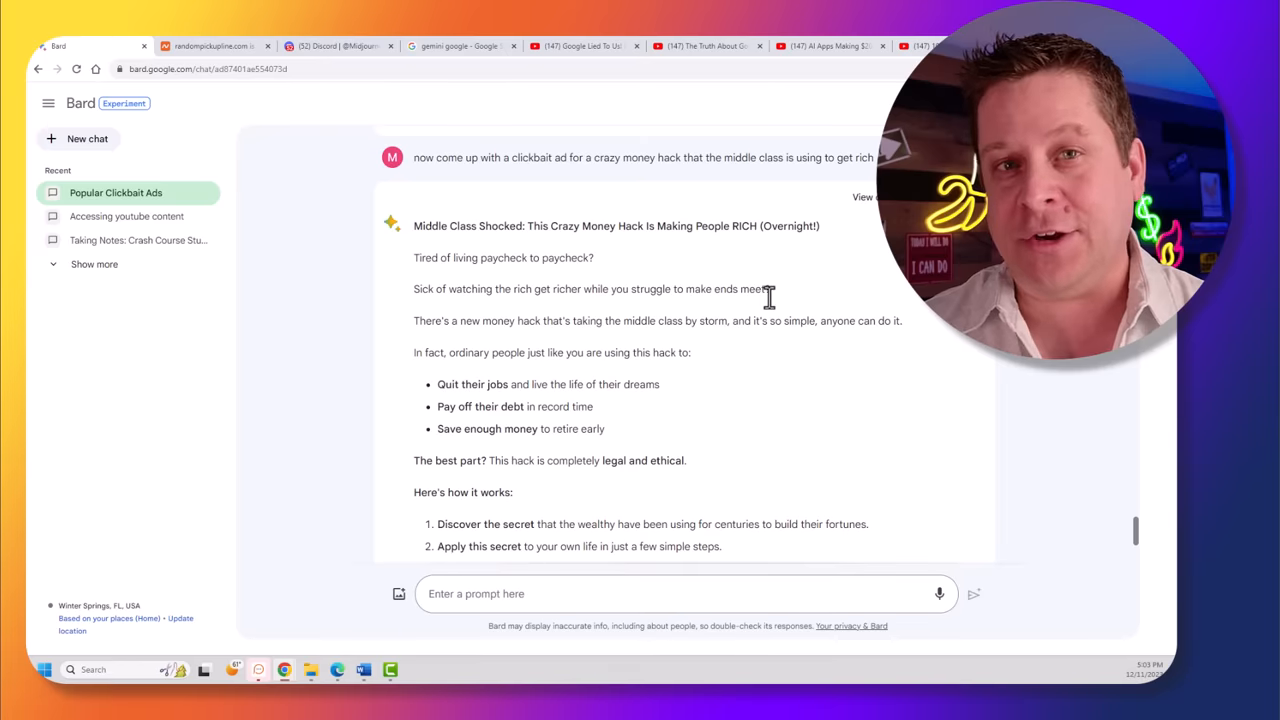
Send 'now please come up with a sample image for that ad' to Bard
scroll(down, 3)
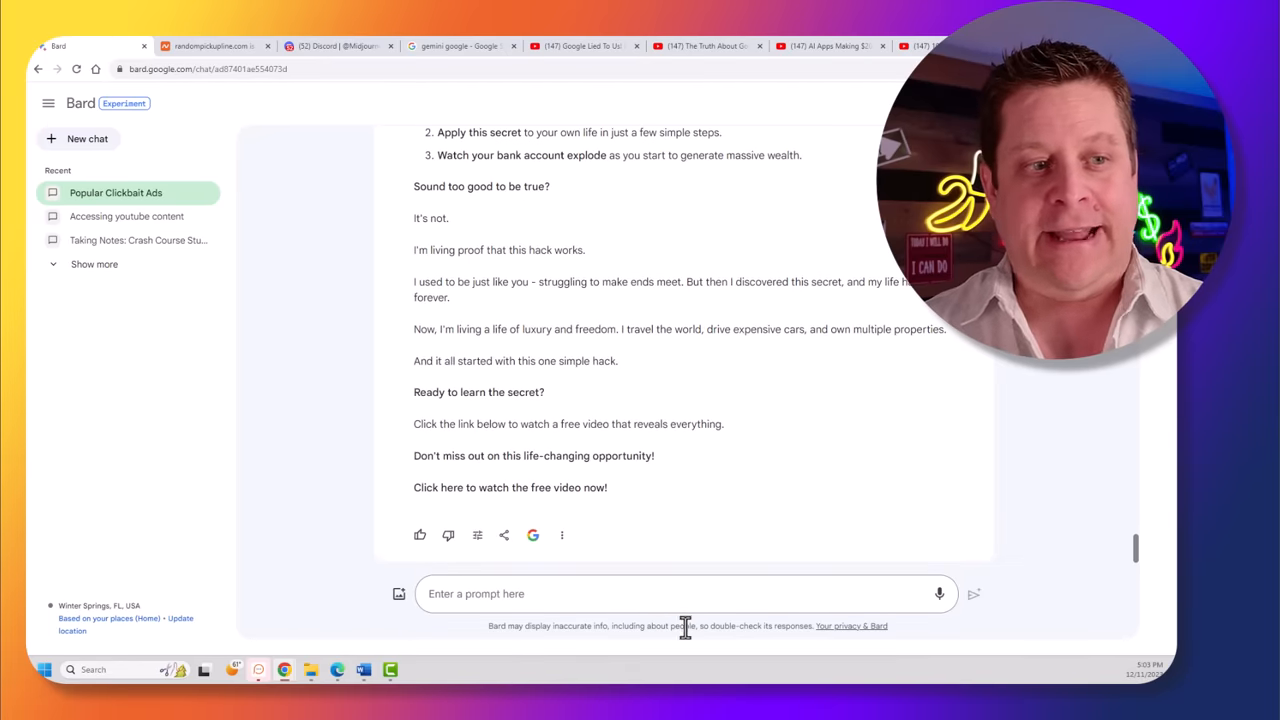
text(now please come up with a)
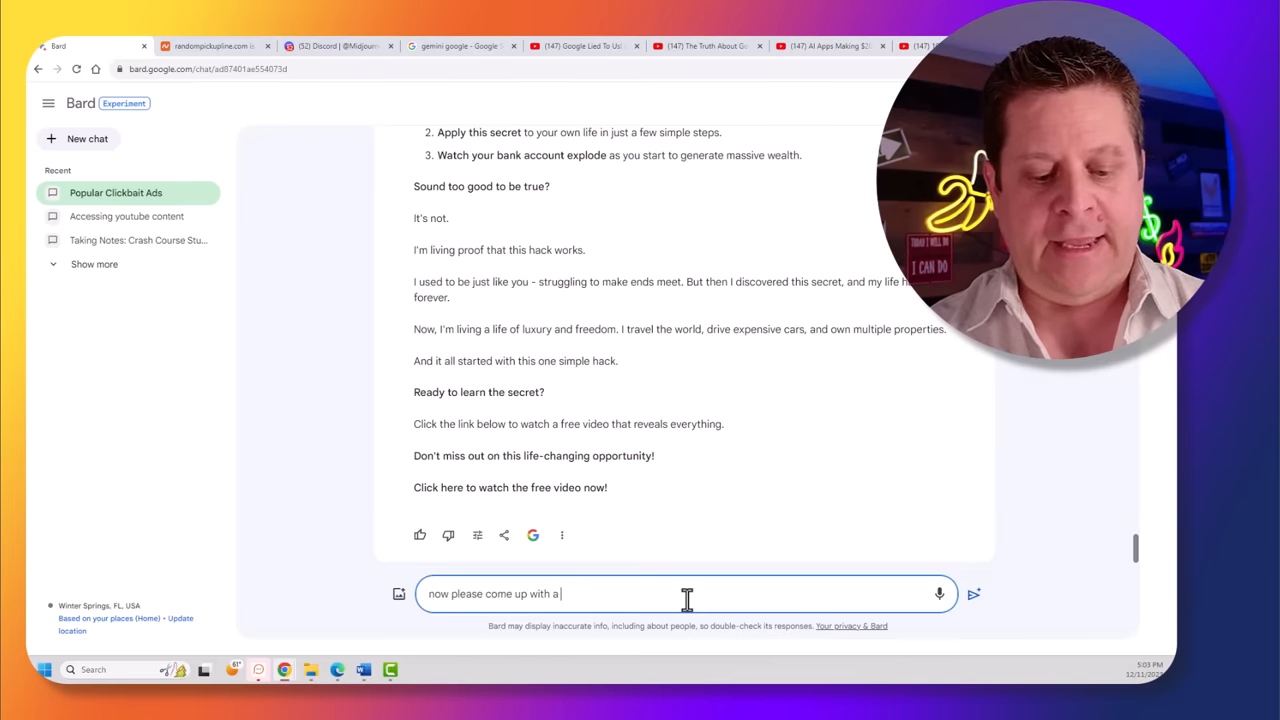
text(sample image fo)
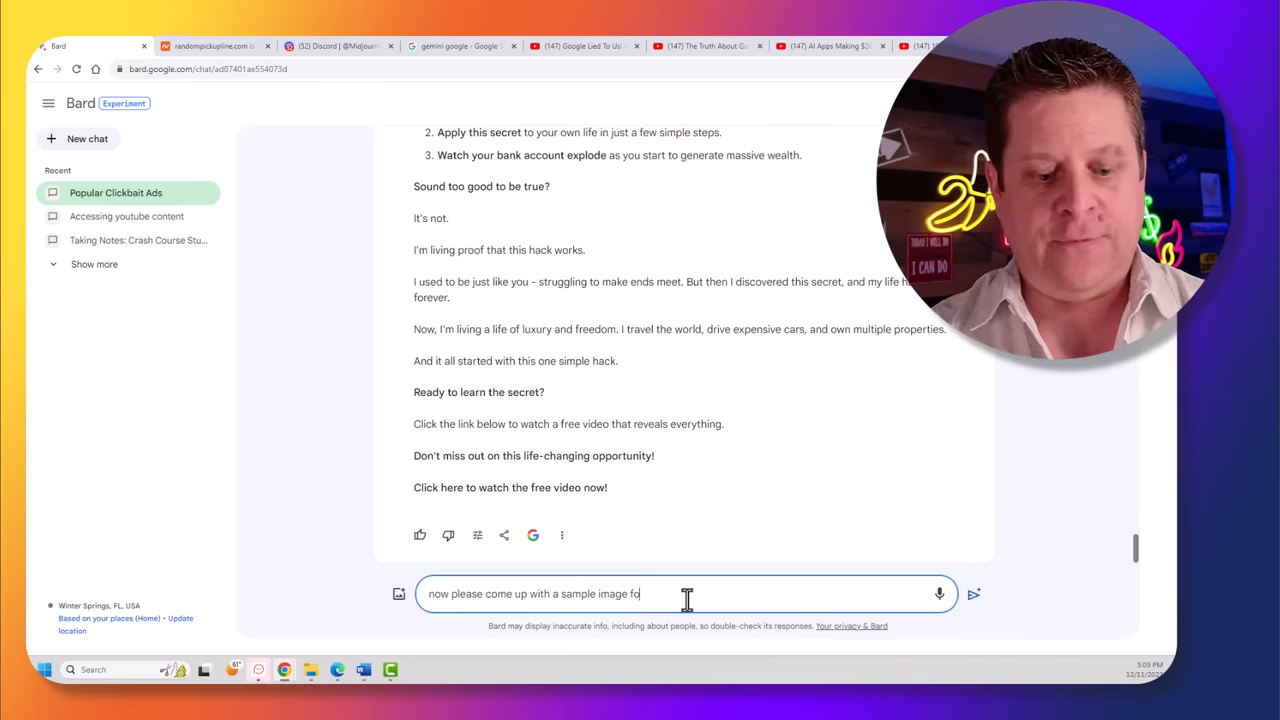
click(972, 592)
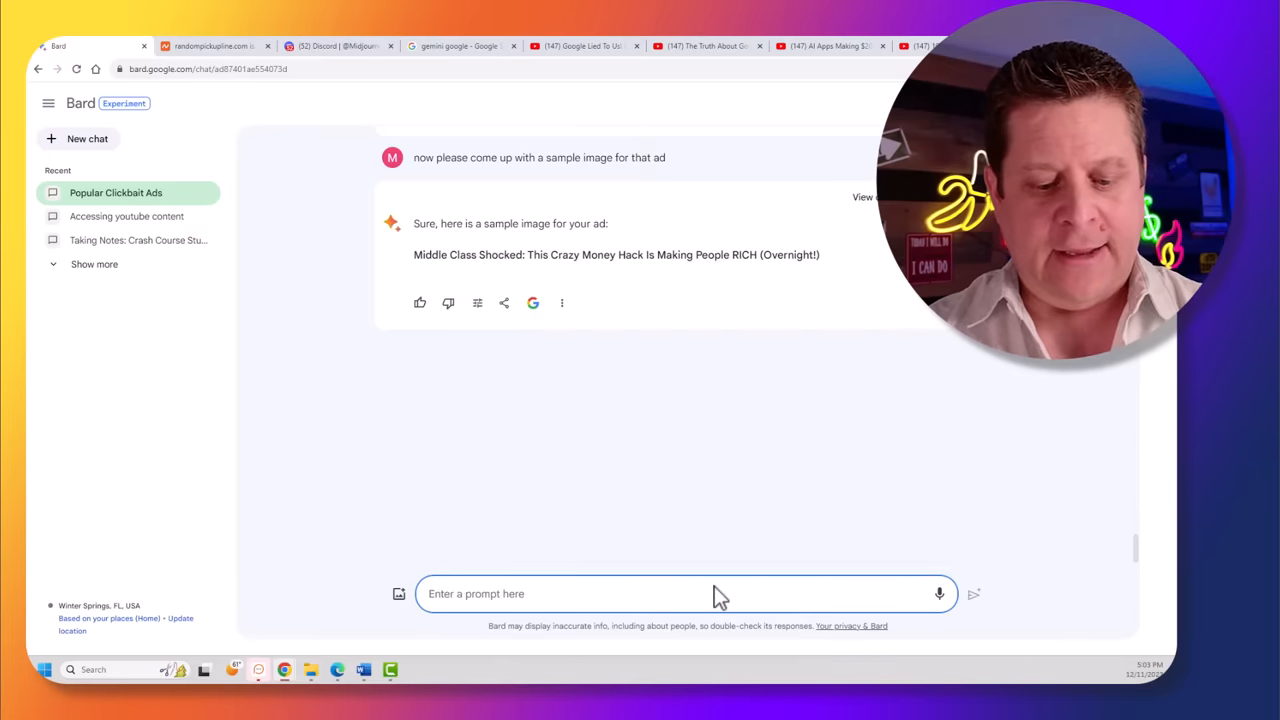
Ask Bard for a Midjourney prompt for the money-hack ad image
text(now please make a midjourney pompt for a)
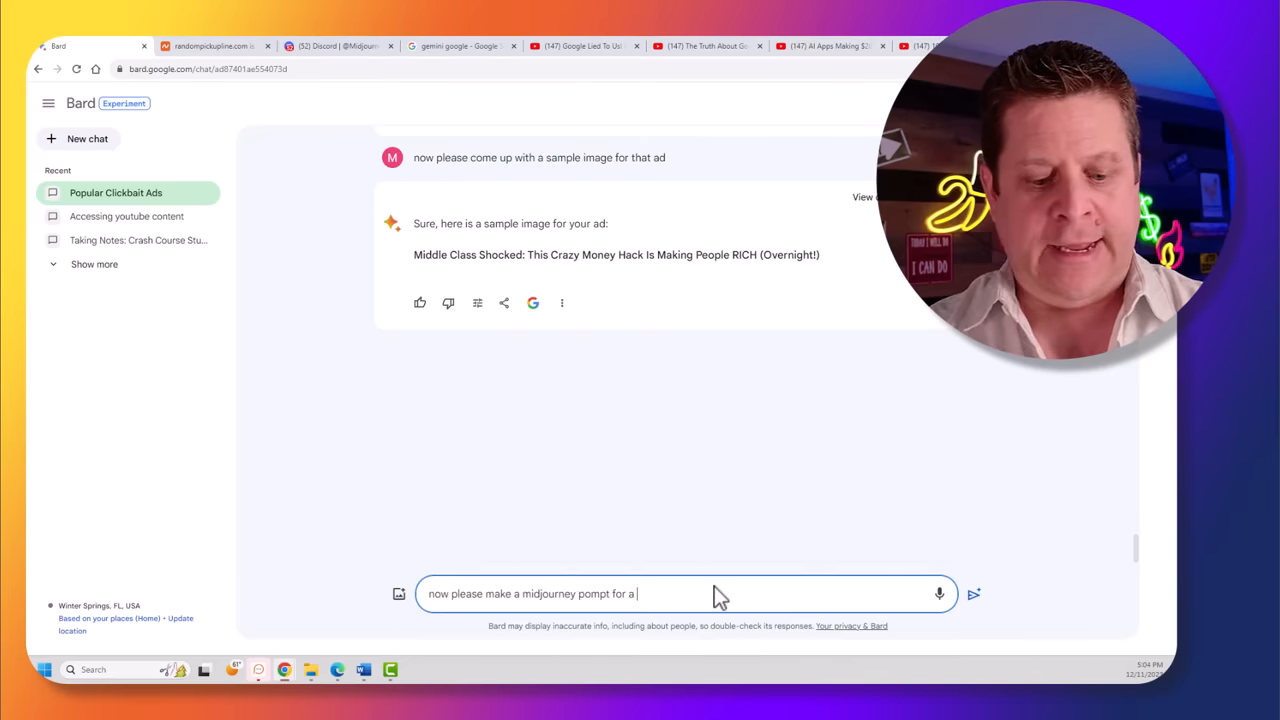
text(n)
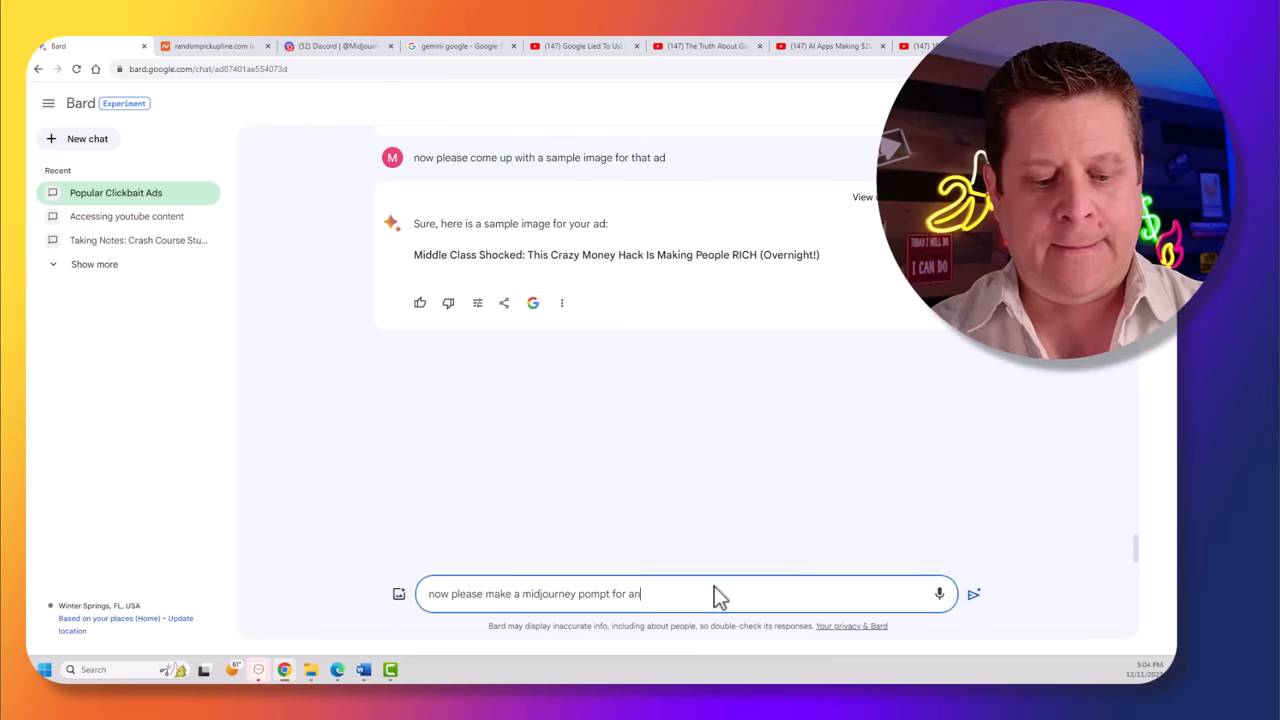
text(image fo)
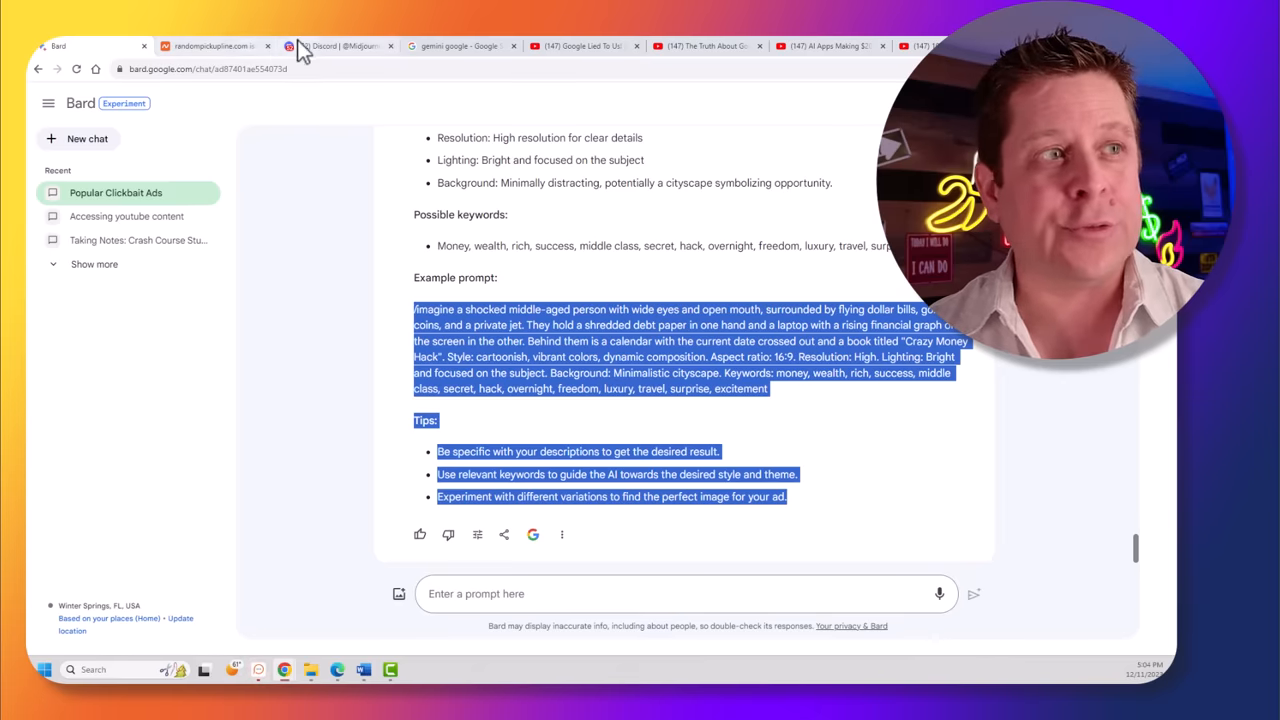
Switch to the Midjourney Bot conversation in Discord to render the shocked-person money prompt
click(340, 46)
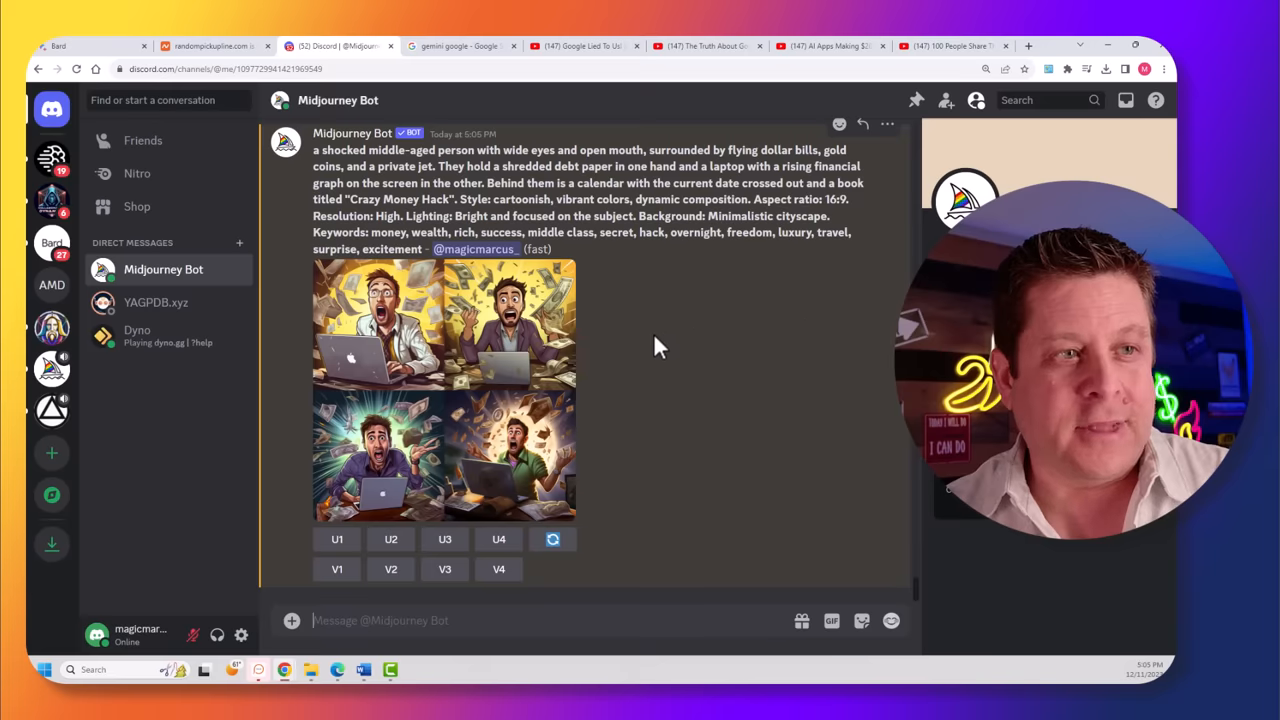
mouse_move(636, 492)
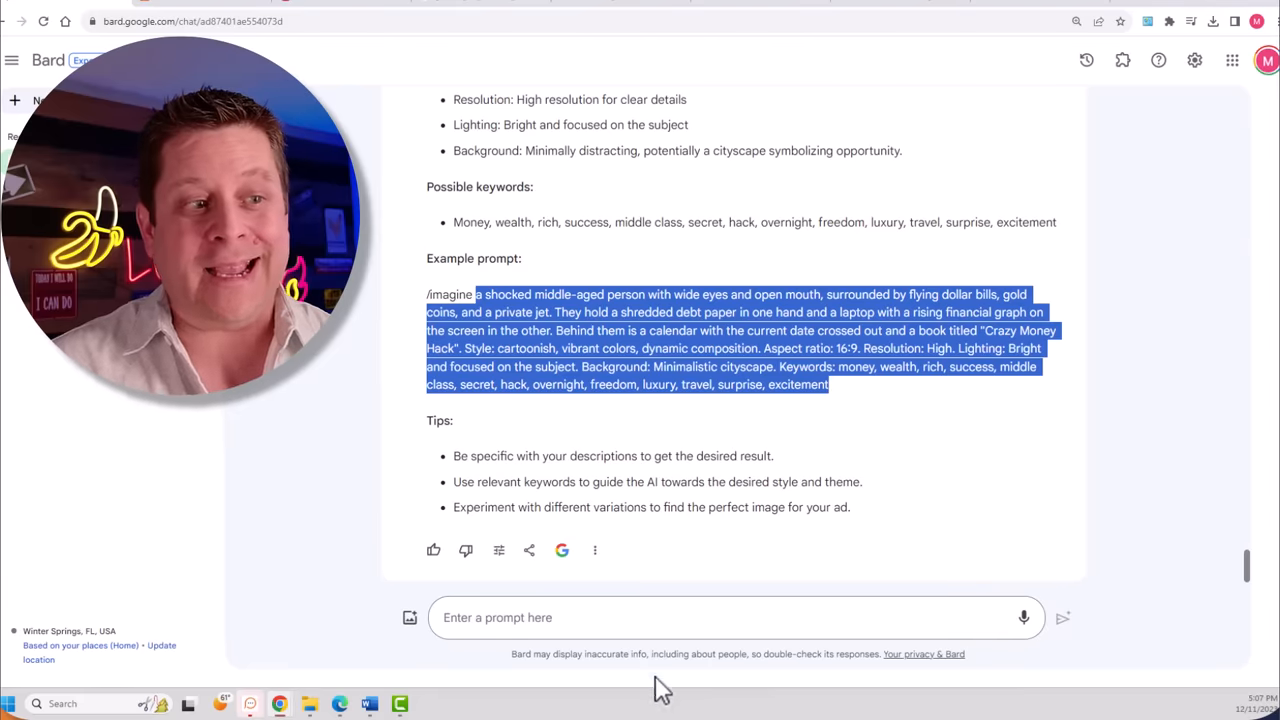
Write the request 'now please write the article based on how to use a side hustle to make money' in Bard
text(now please write the a)
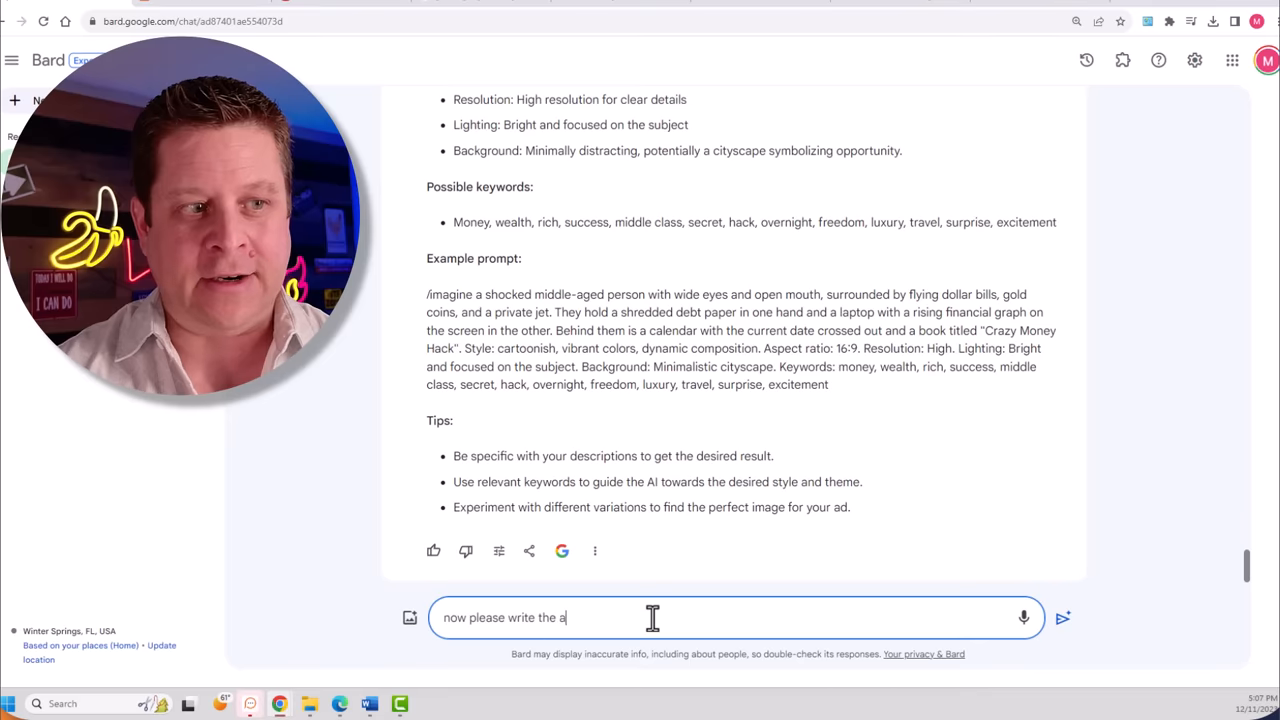
text(rticle based on)
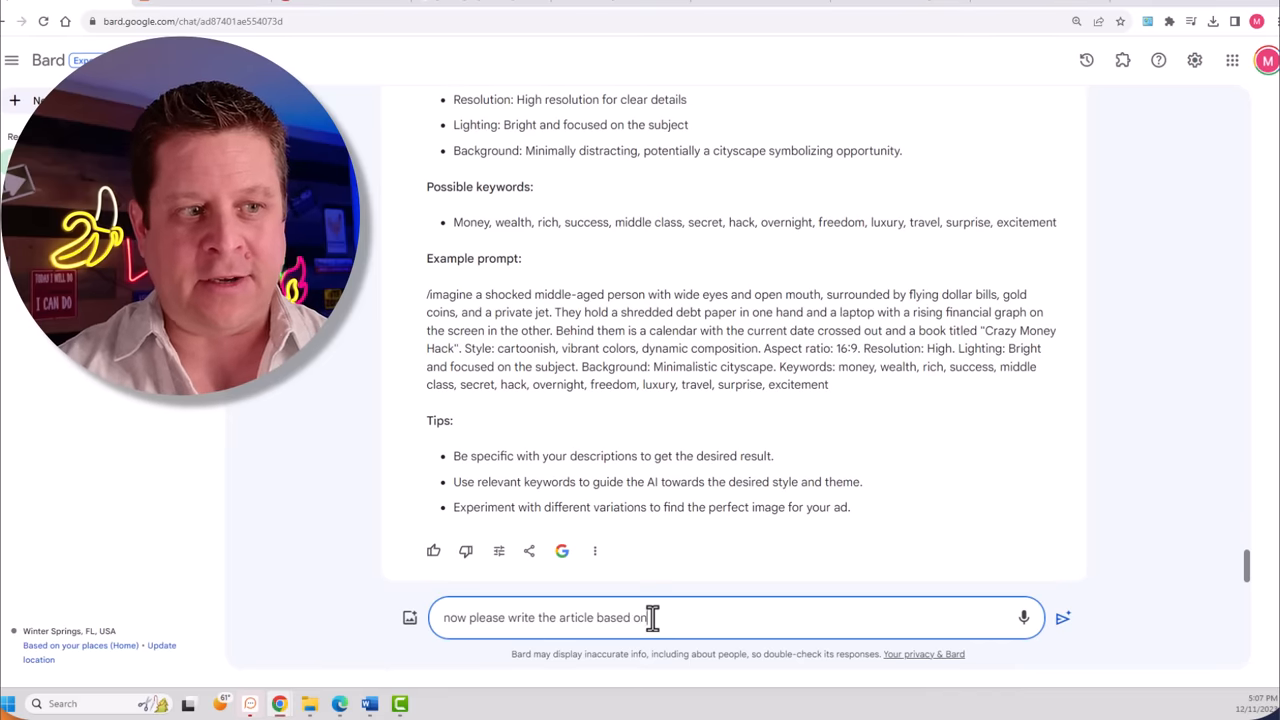
text(how to use a side hustle to make money)
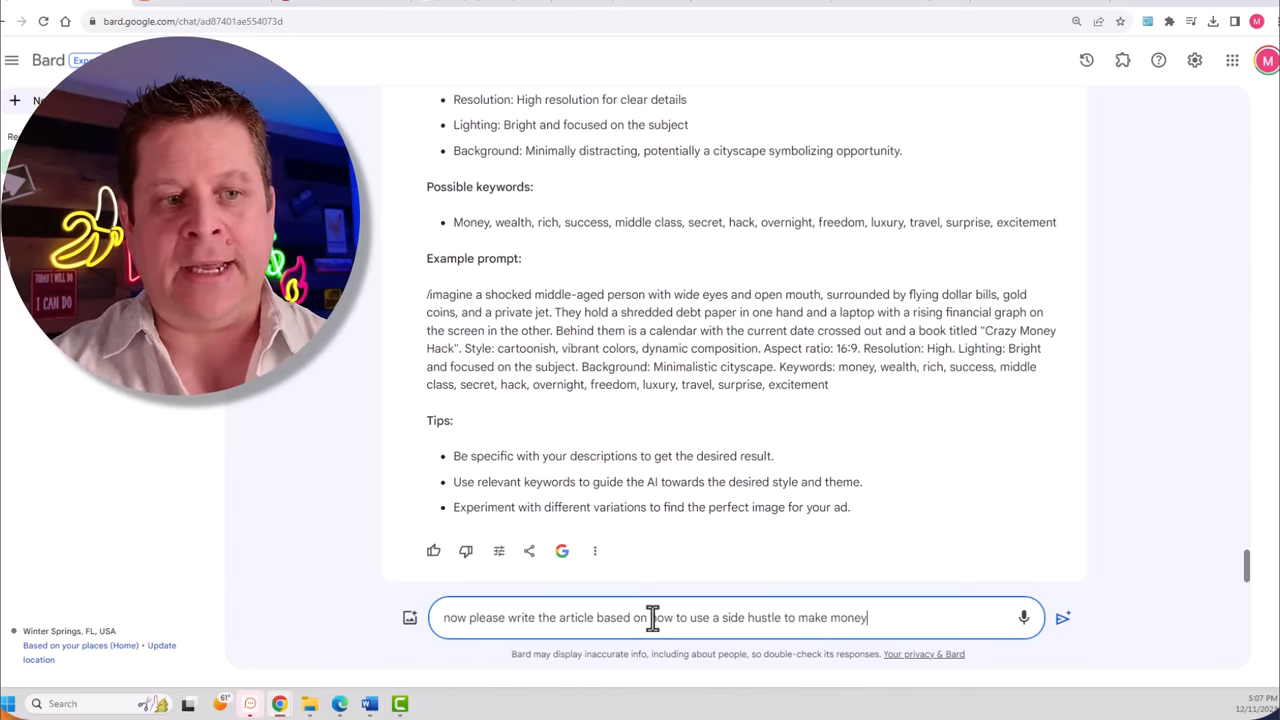
click(1062, 616)
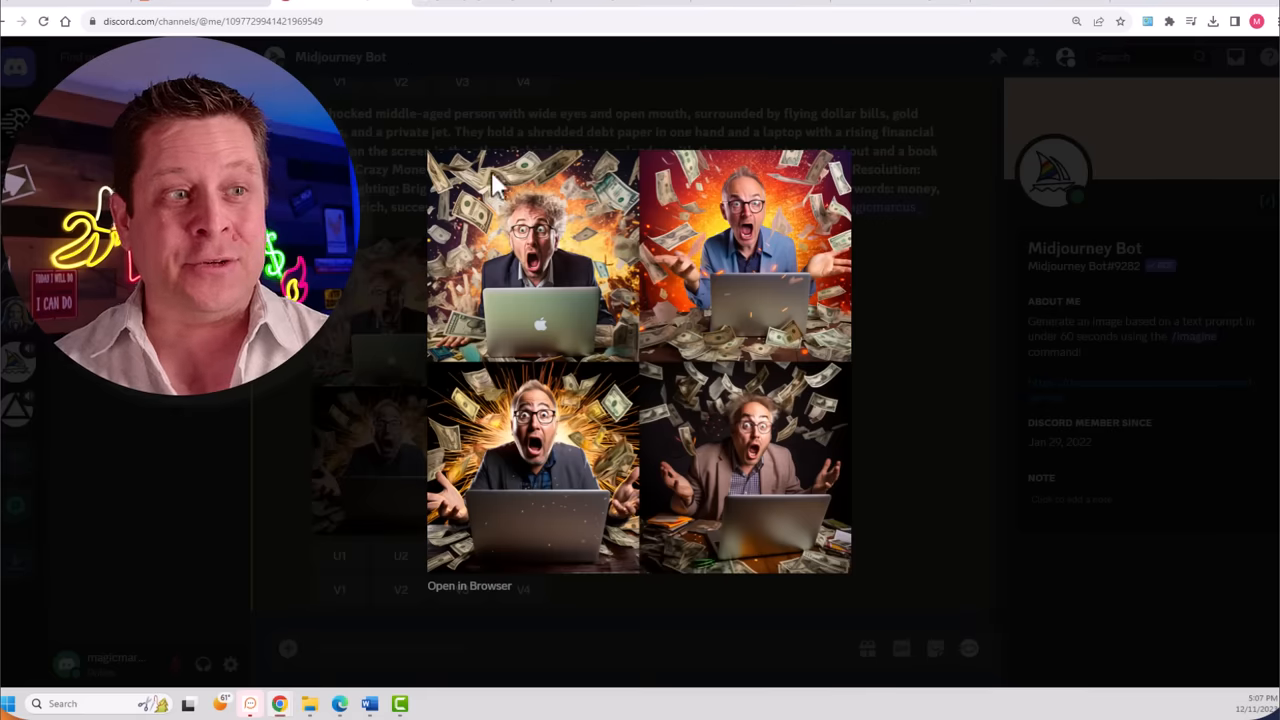
mouse_move(580, 414)
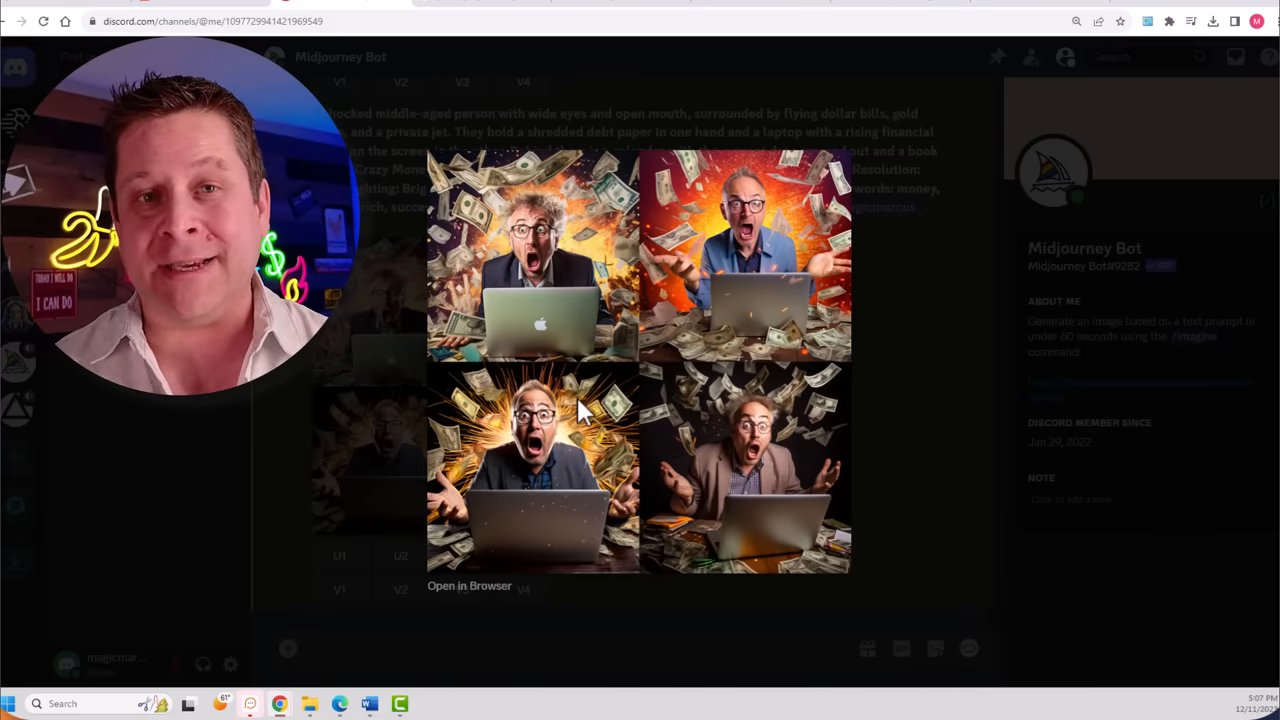